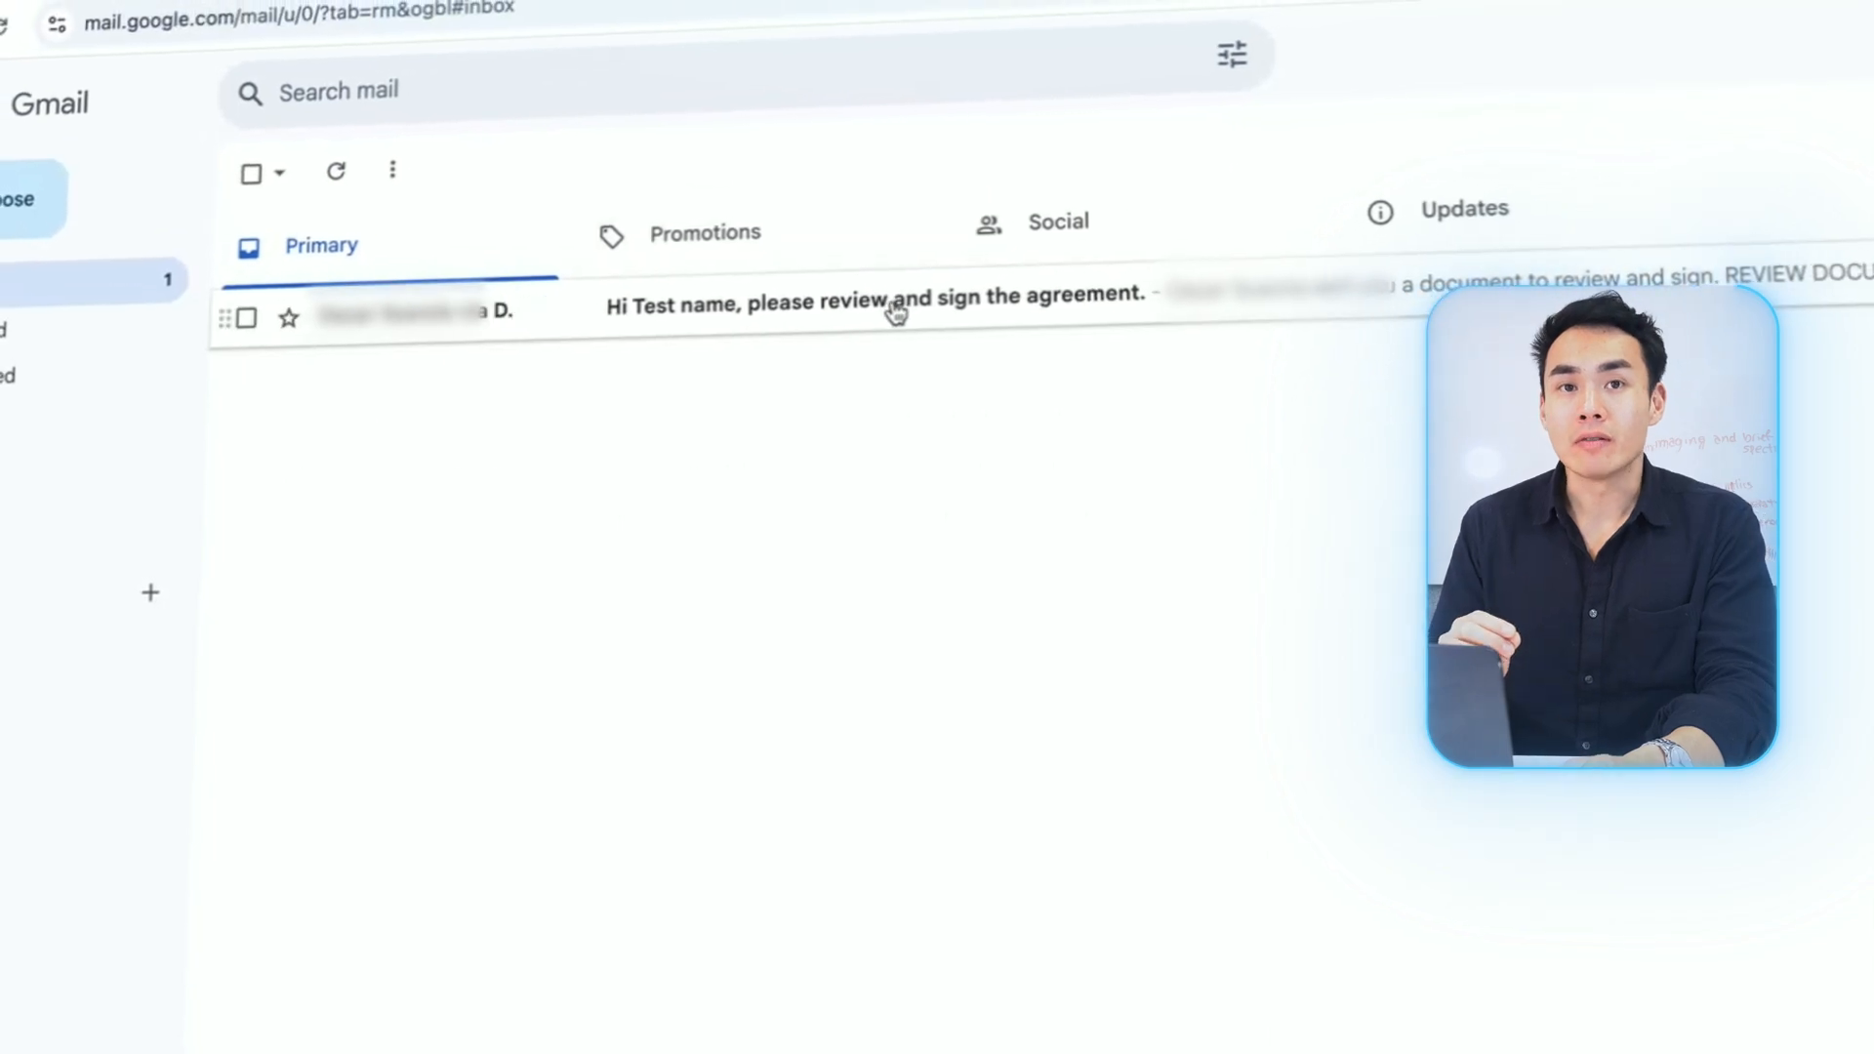
Step: Open the 'Hi Test name, please review and sign the agreement' email in Gmail
click(873, 297)
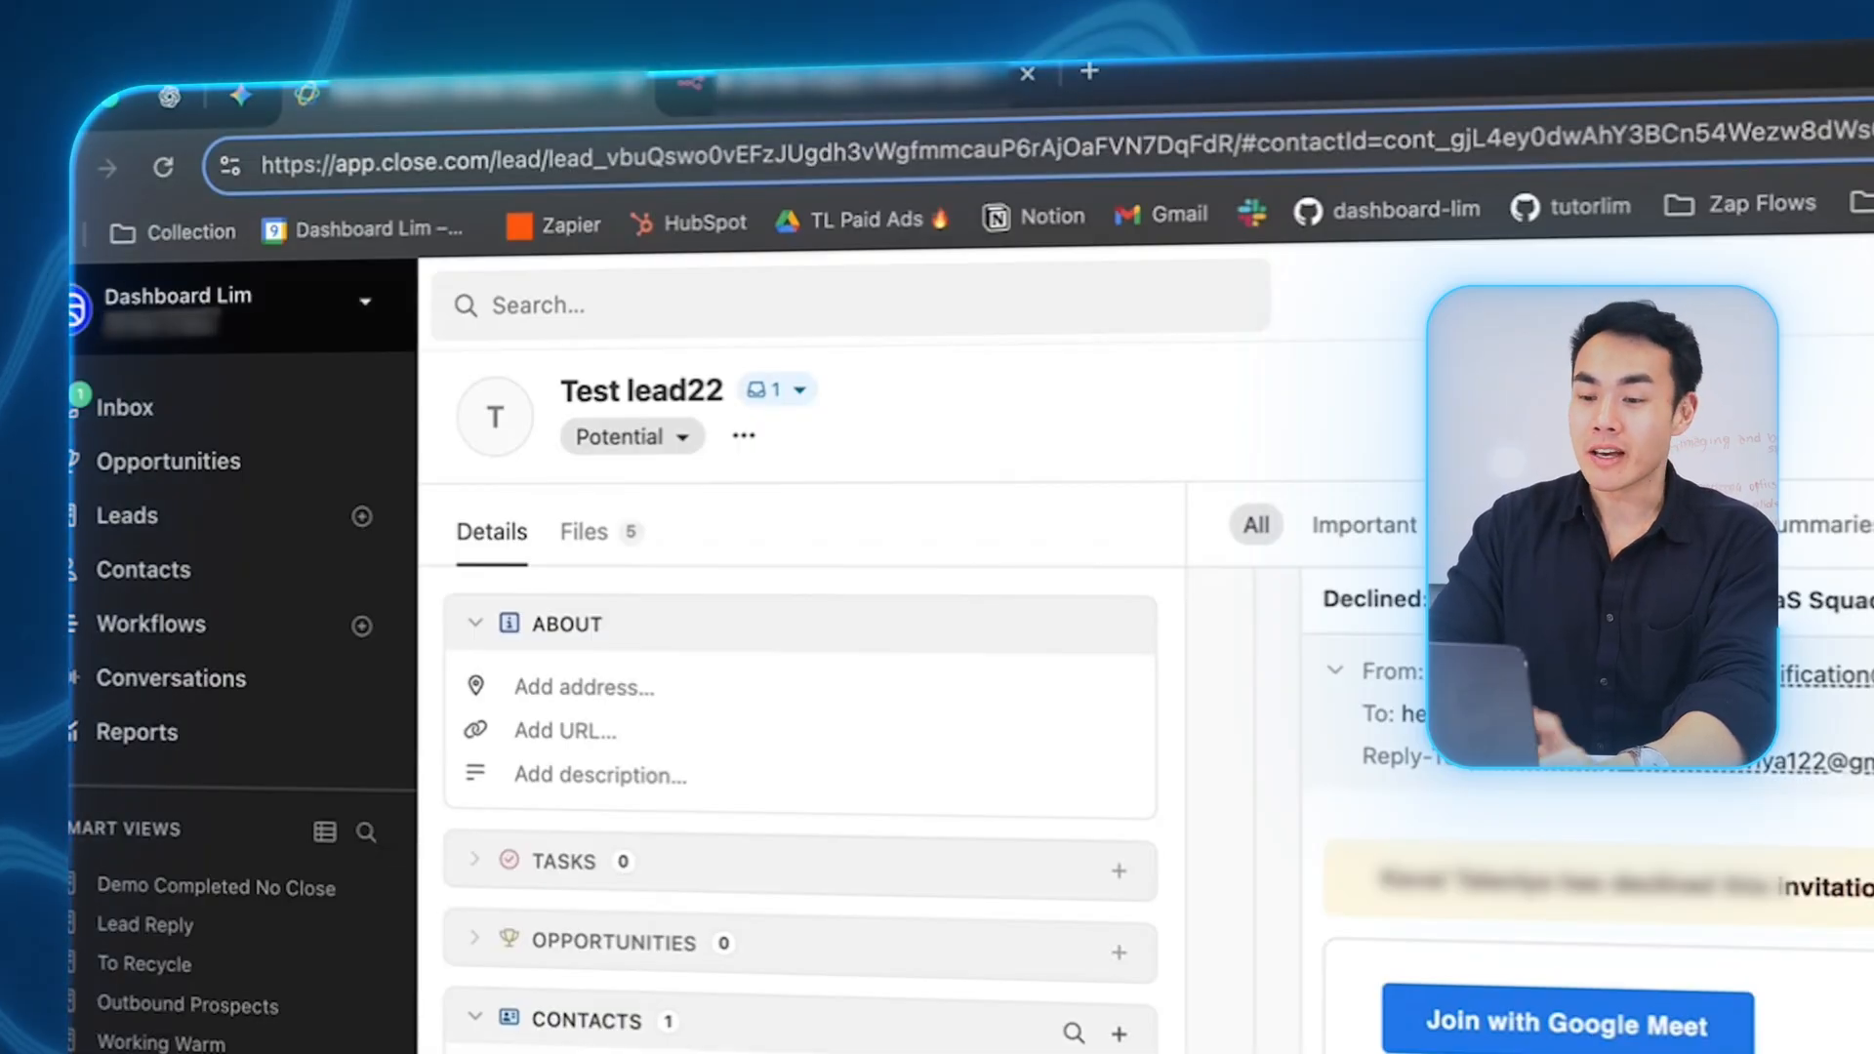
scroll(down, 3)
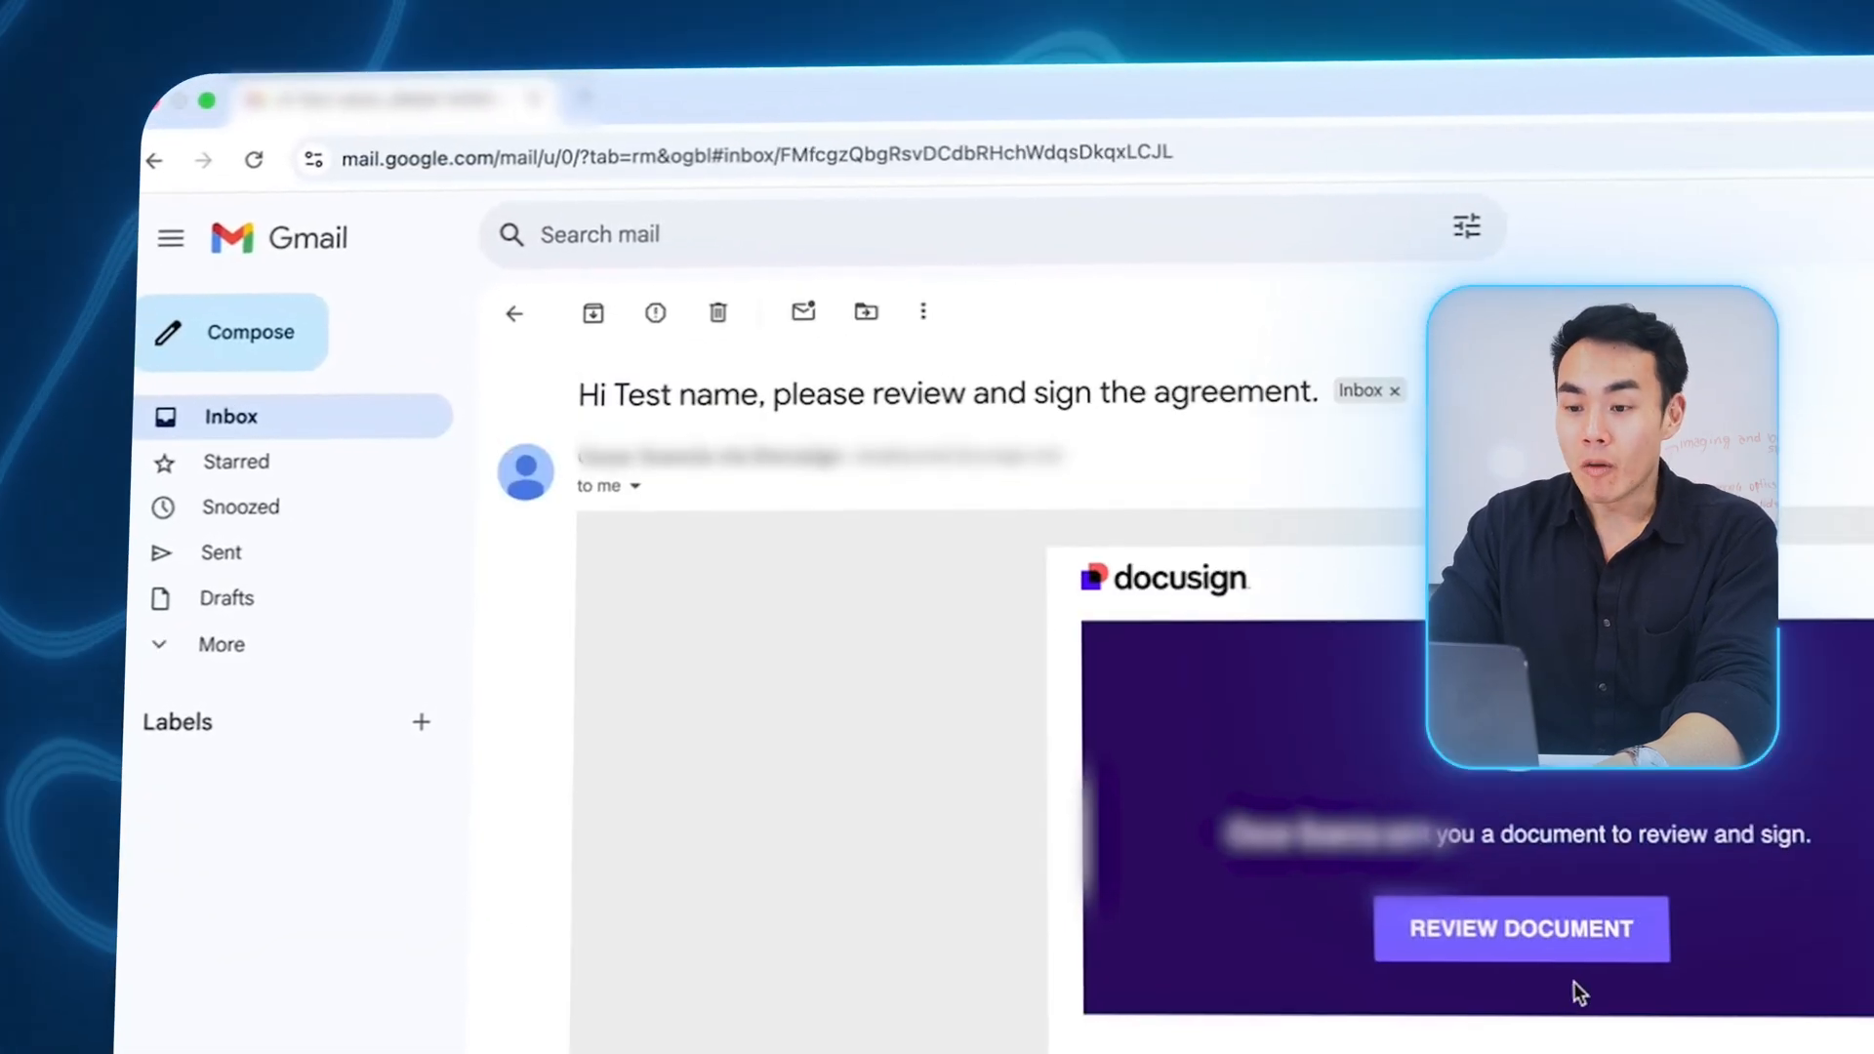
Step: Review and sign the agreement in DocuSign, then close the finished-signing tab
click(1519, 928)
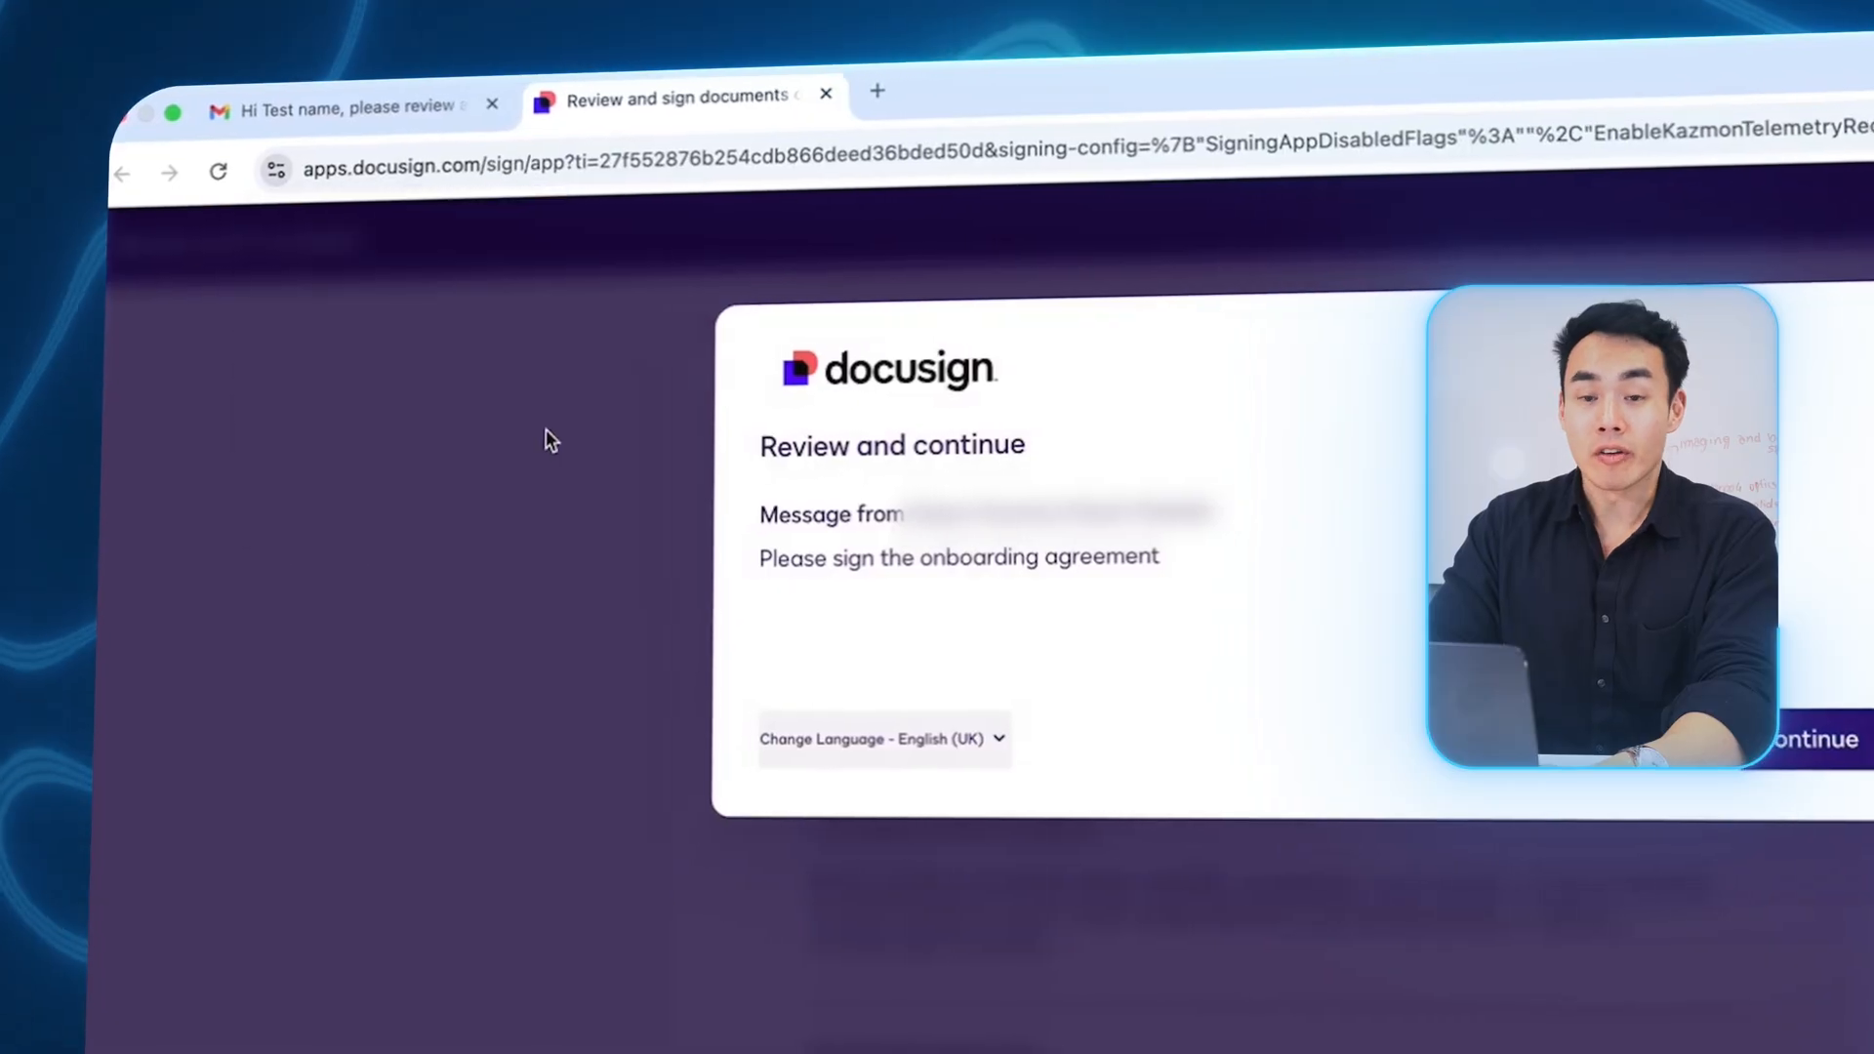
click(1812, 739)
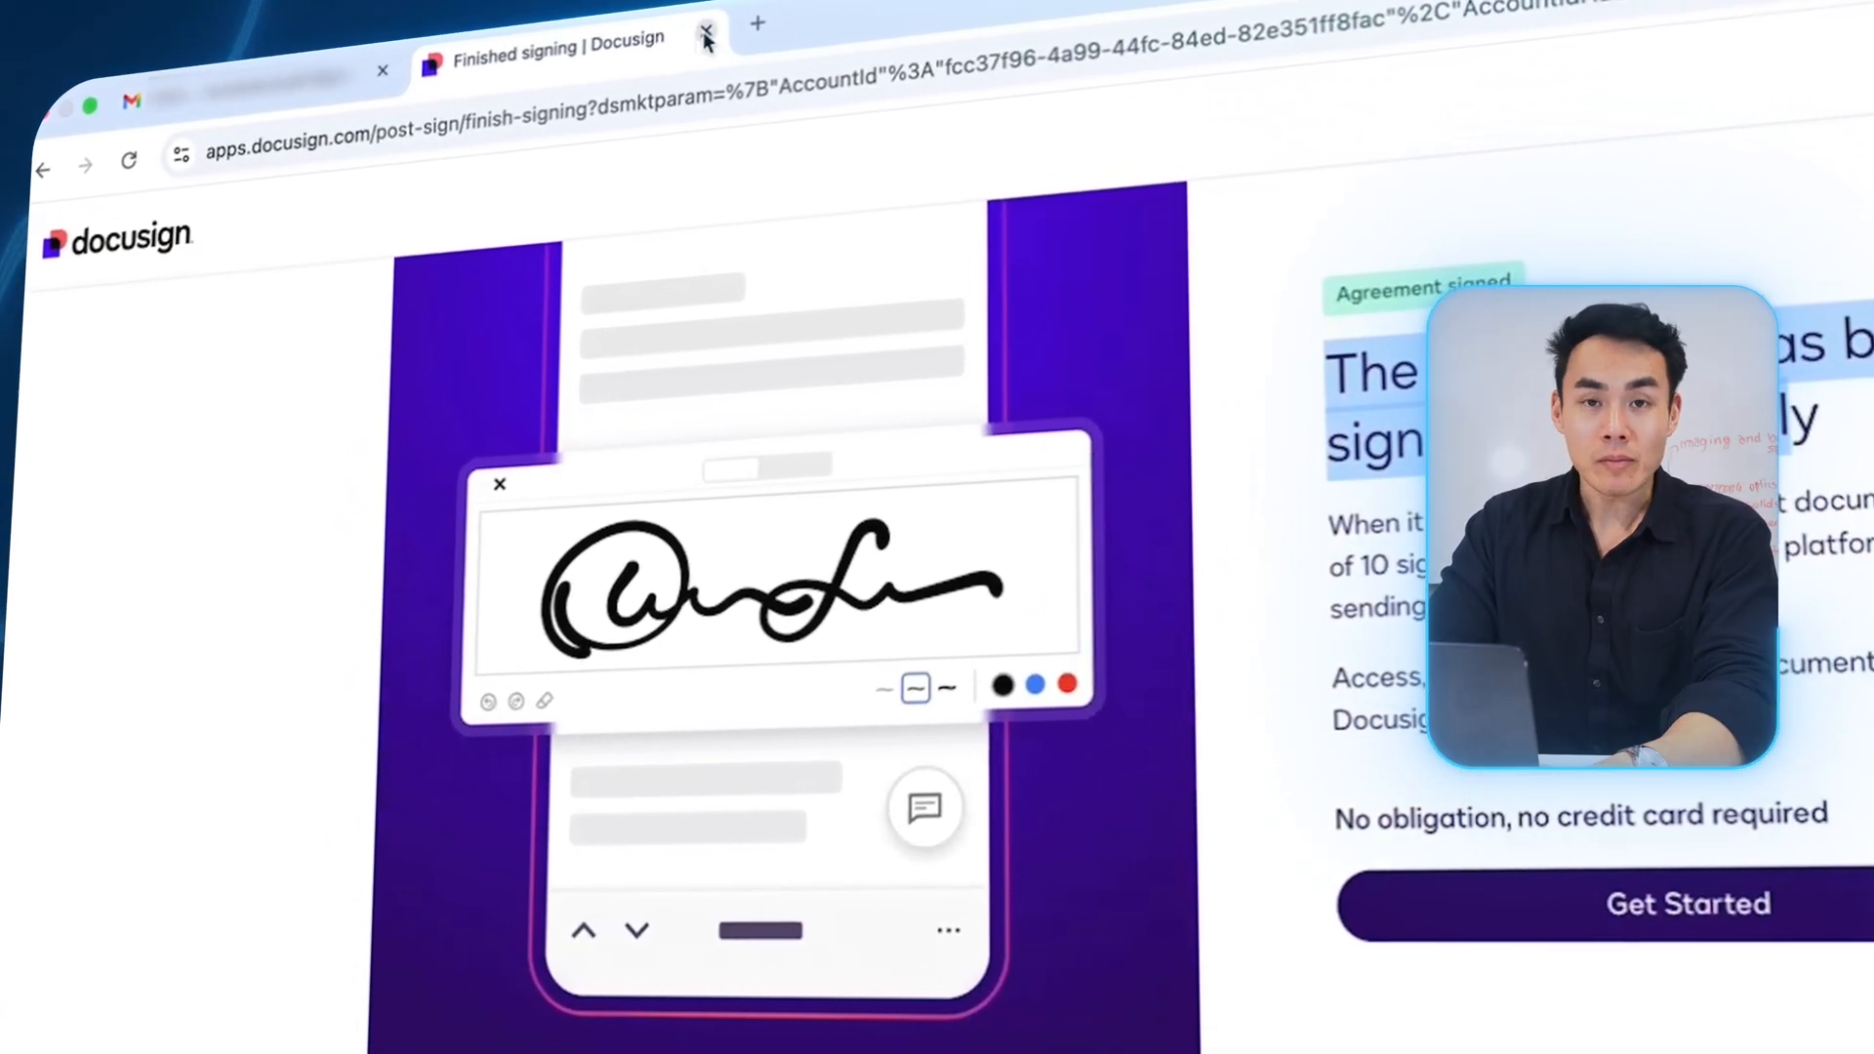
click(707, 36)
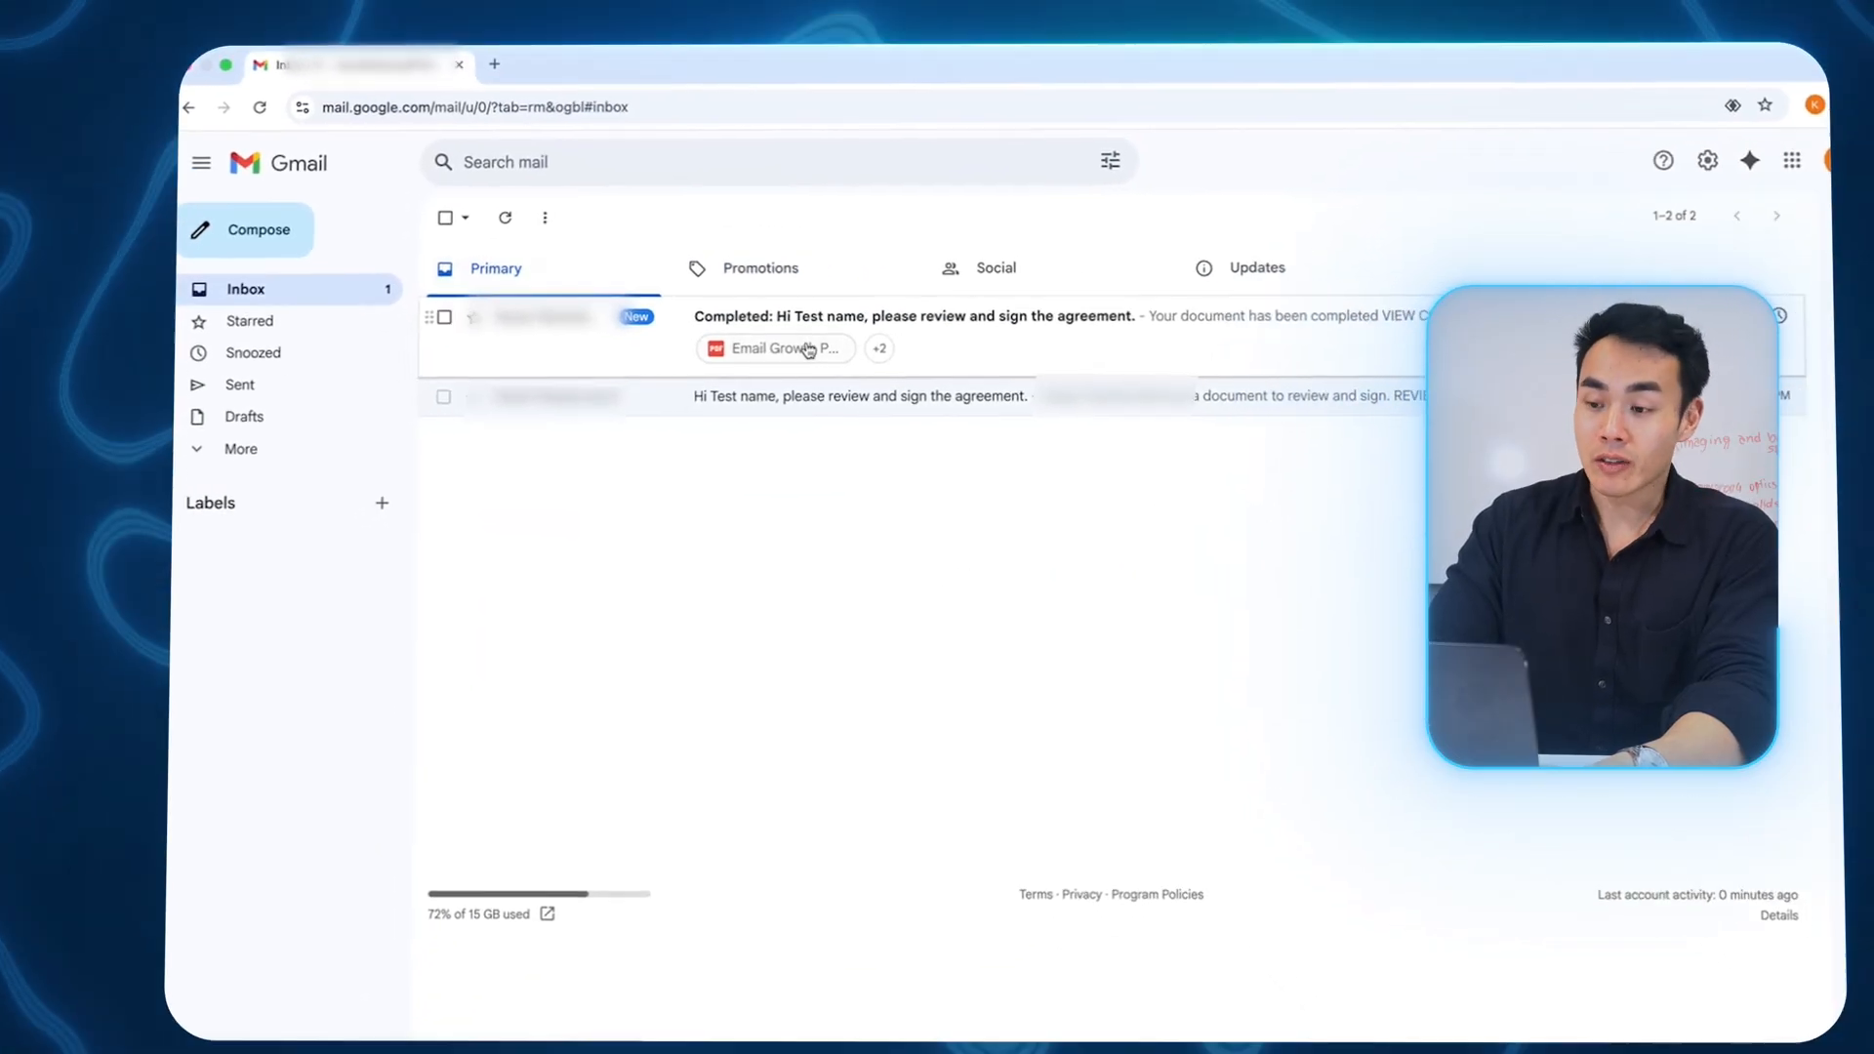
Step: View the Completed agreement notice, then open the 'You're In — Here's What Happens Next' email
click(914, 315)
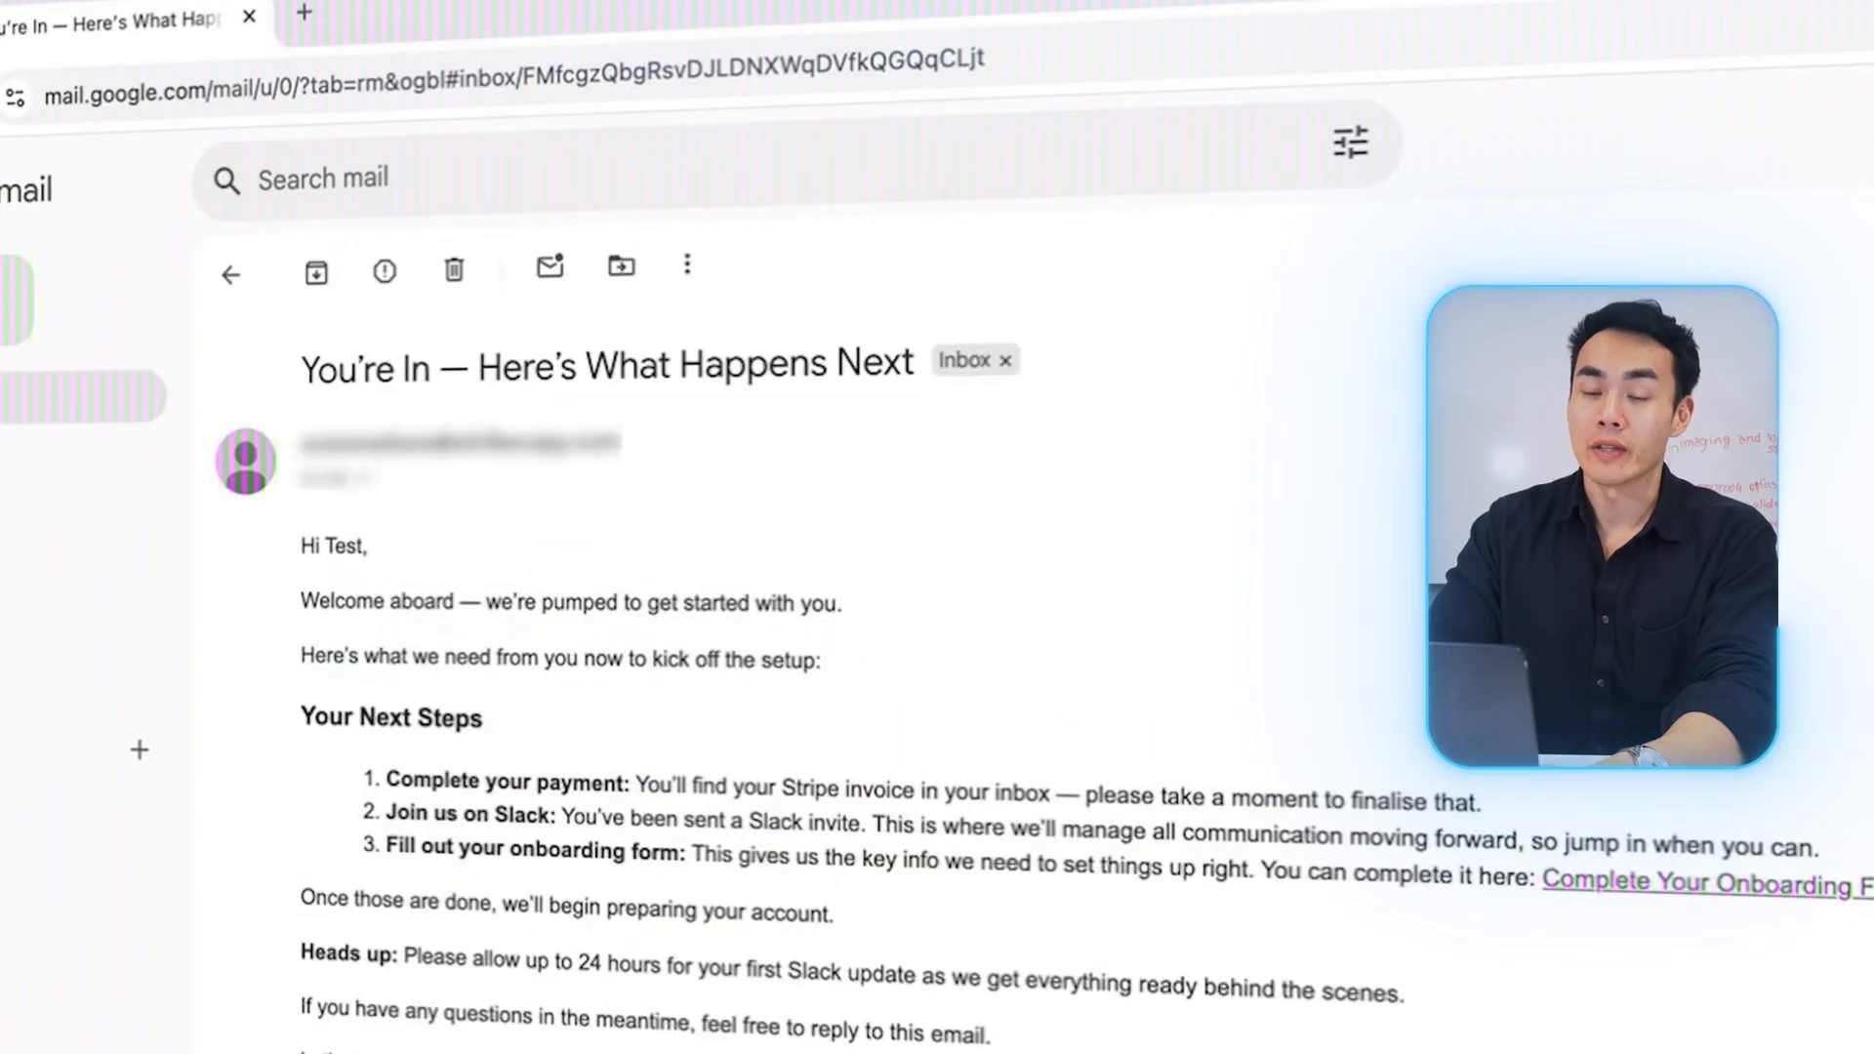
click(1698, 882)
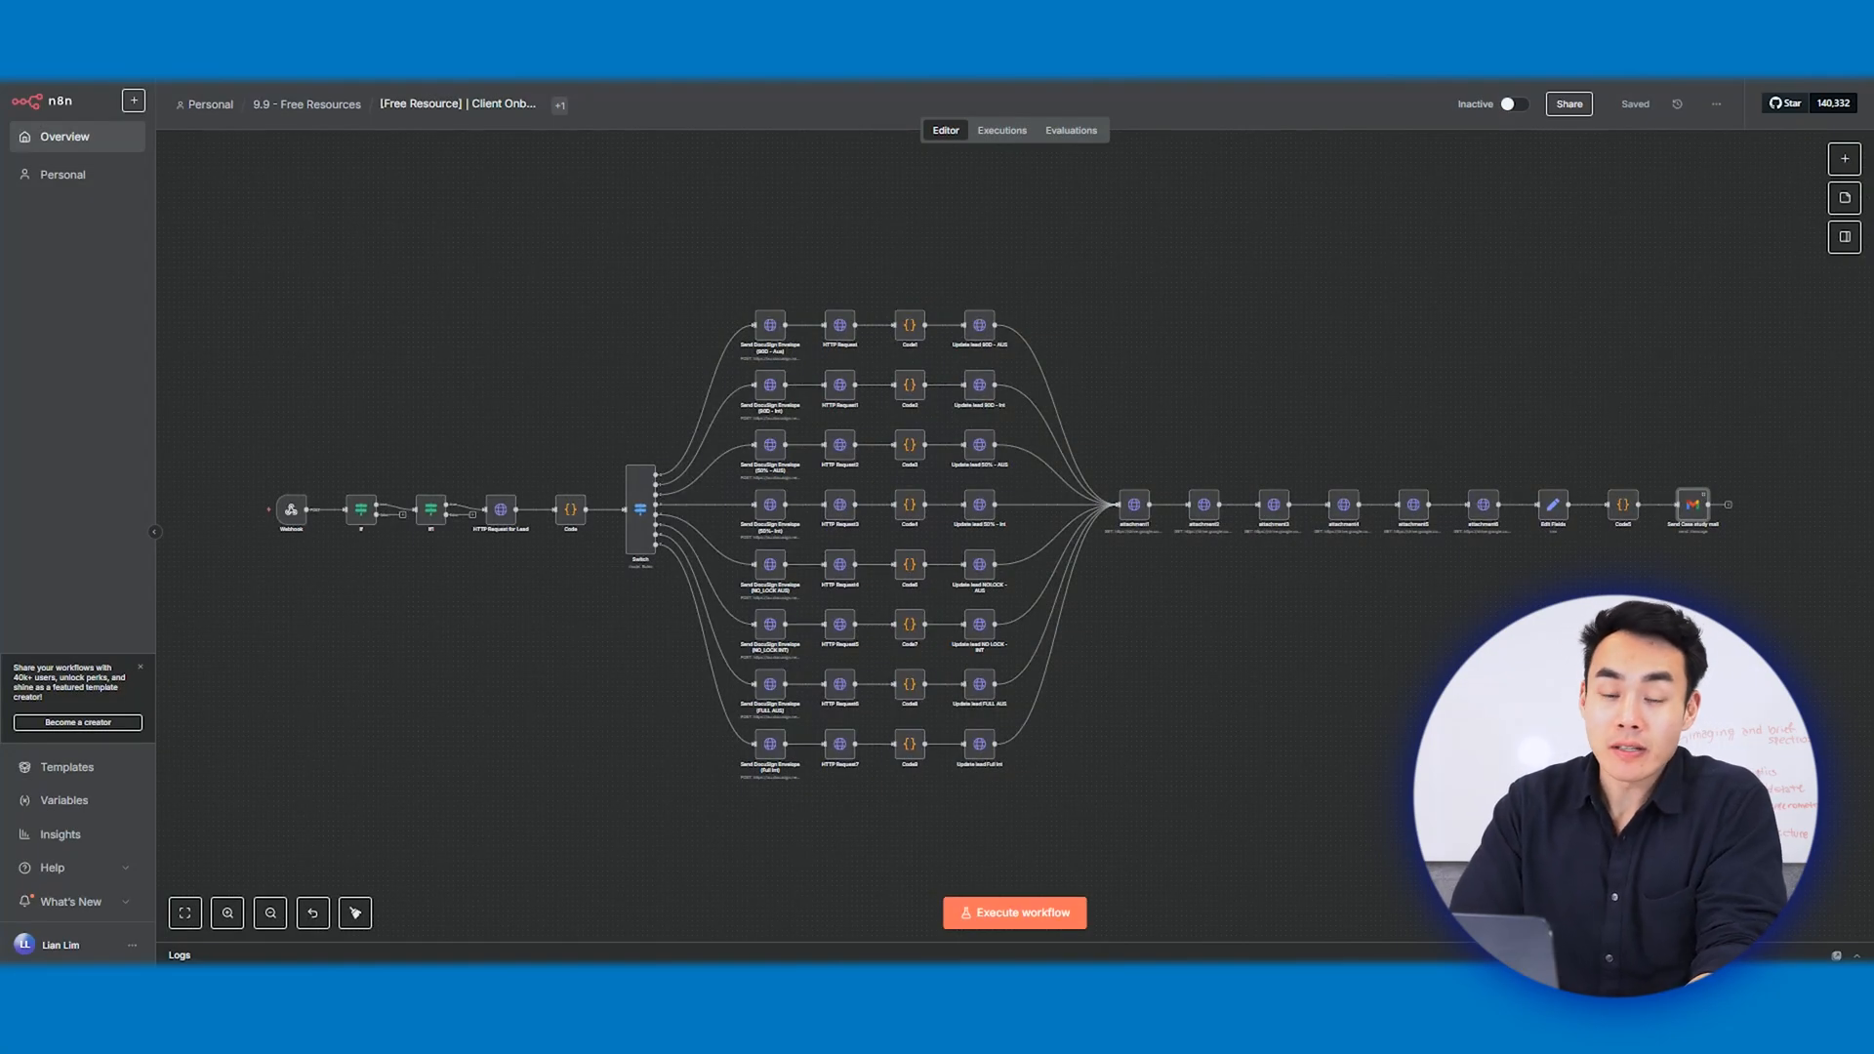
mouse_move(1295, 598)
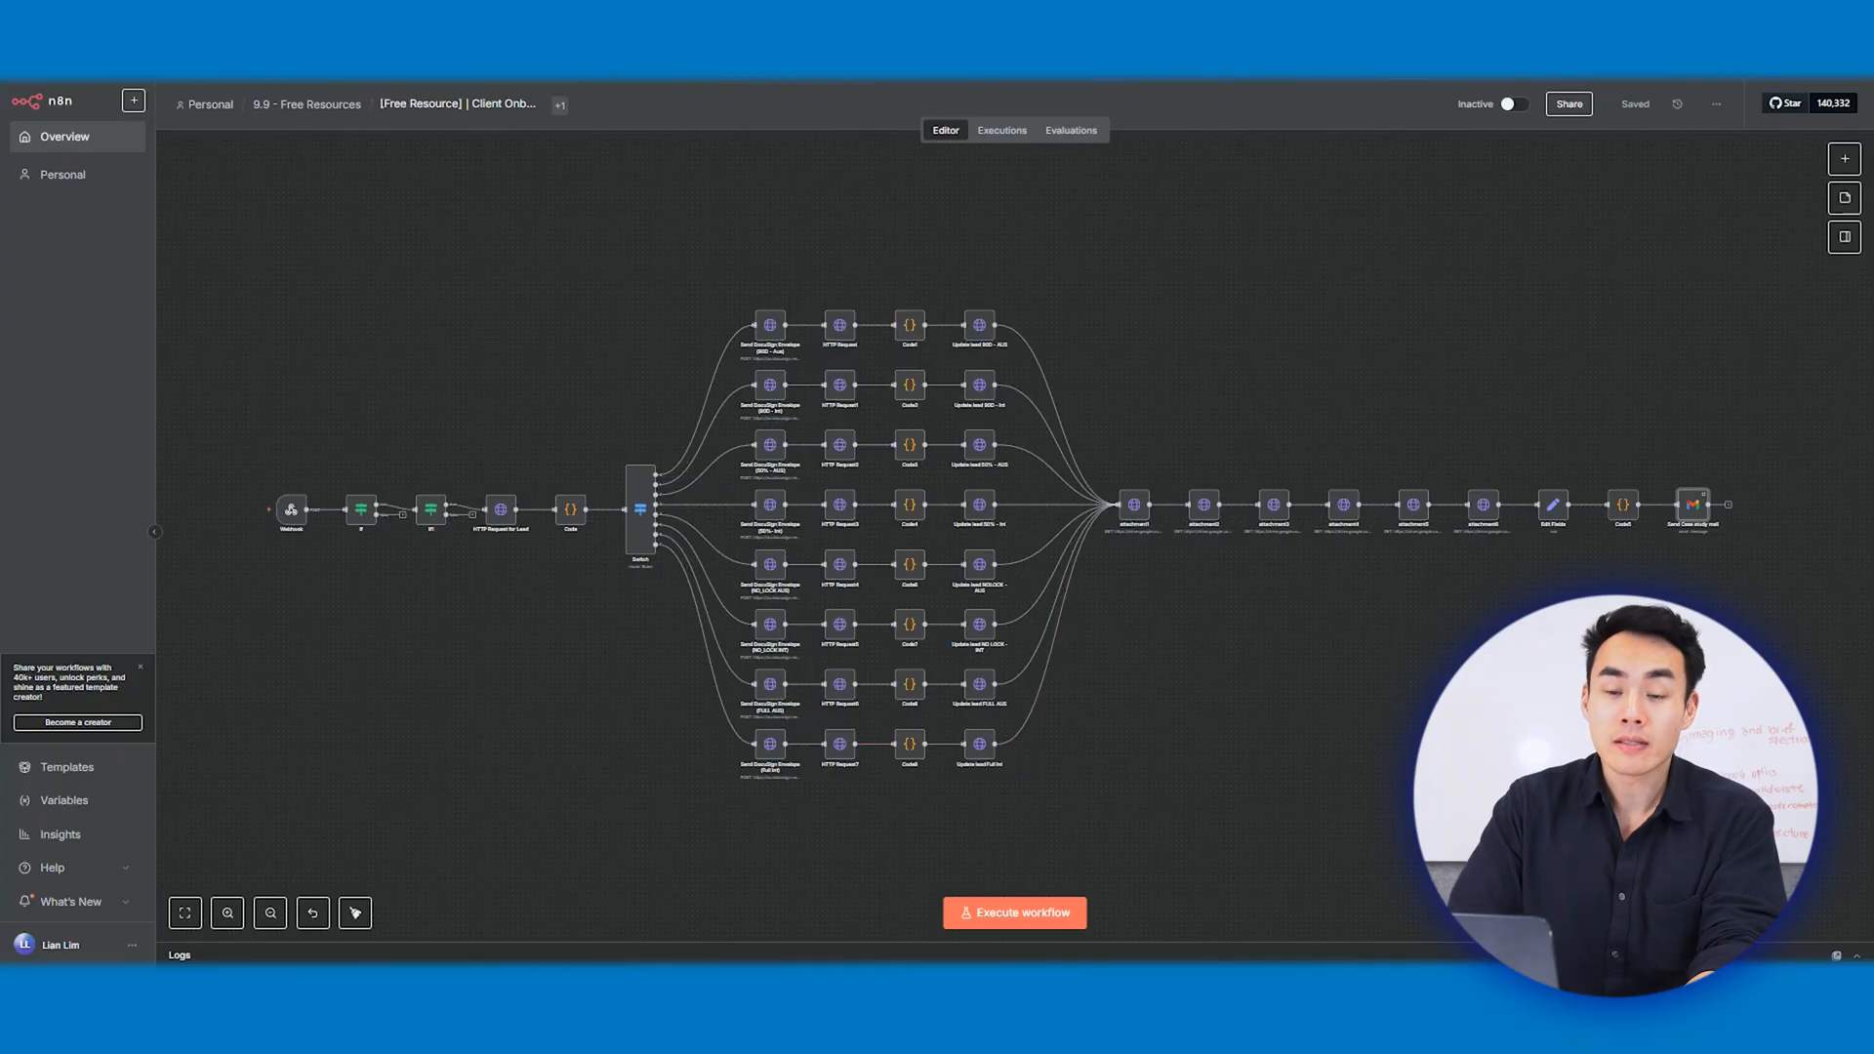
Step: Open the Webhook node to view its POST trigger settings
double_click(291, 511)
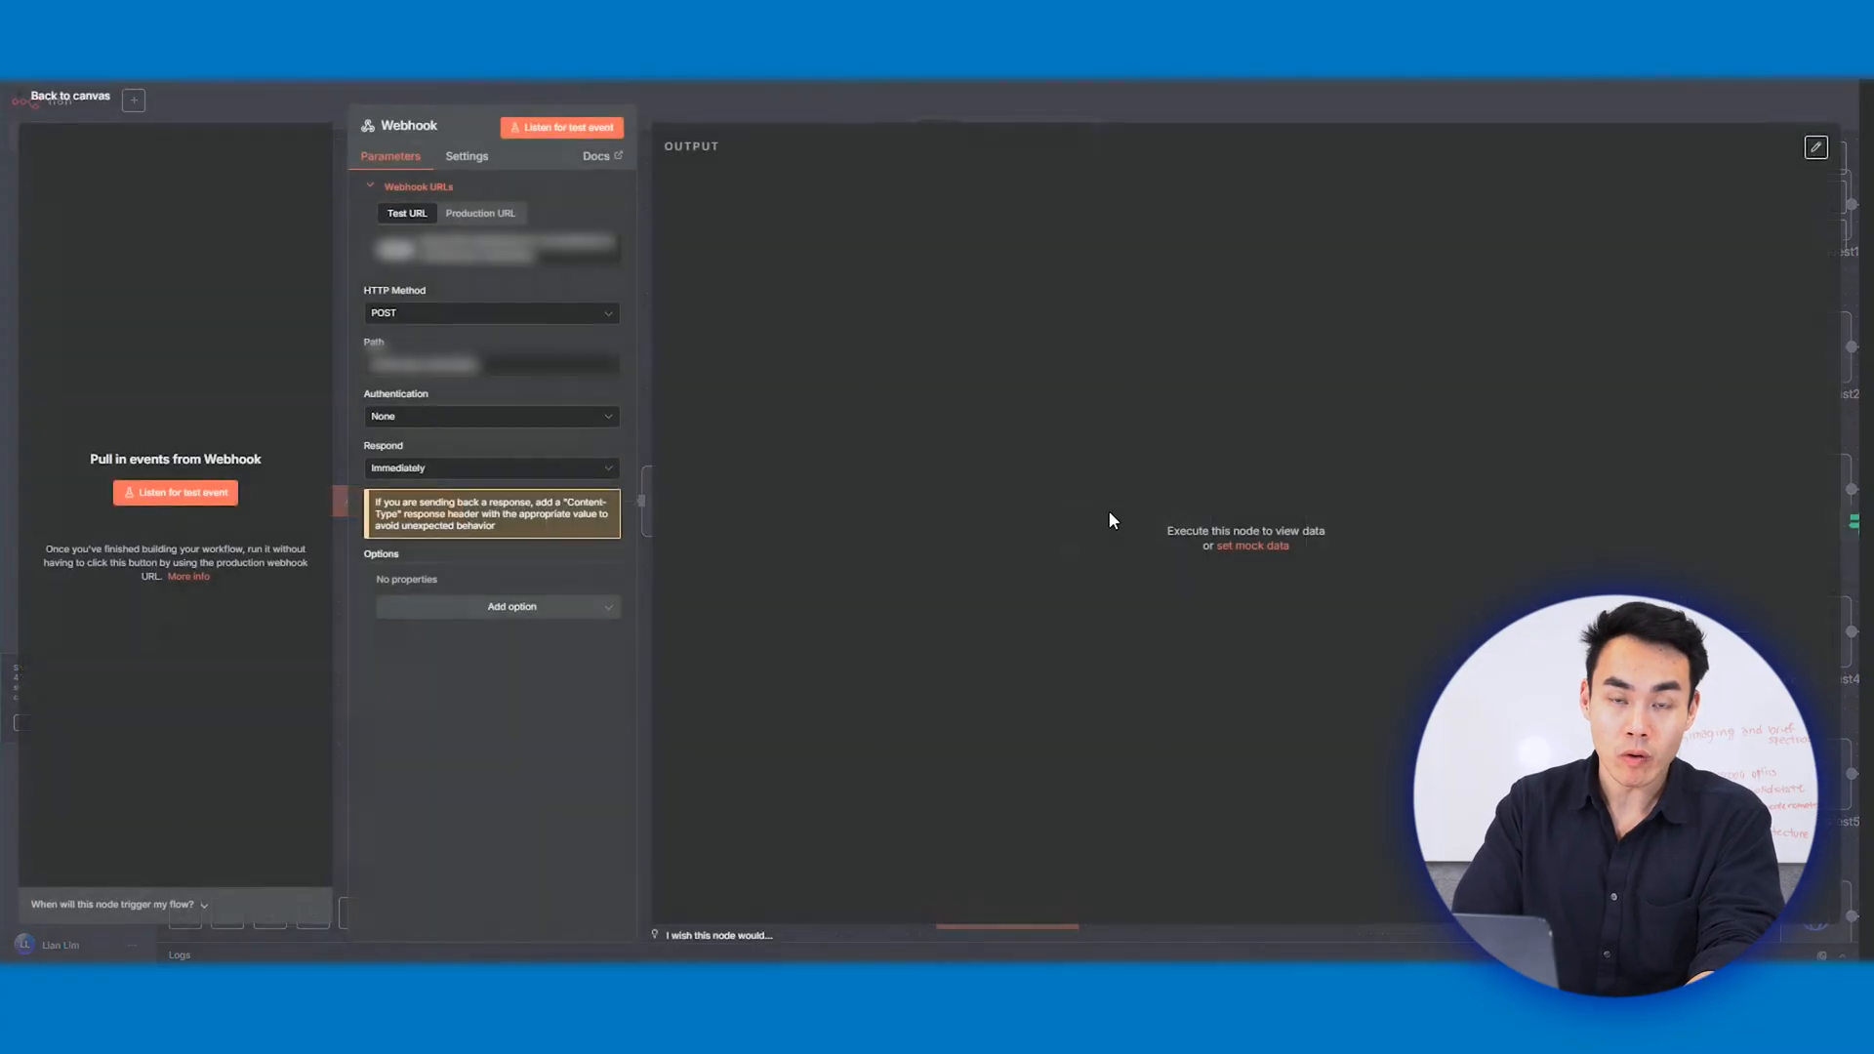
mouse_move(1118, 539)
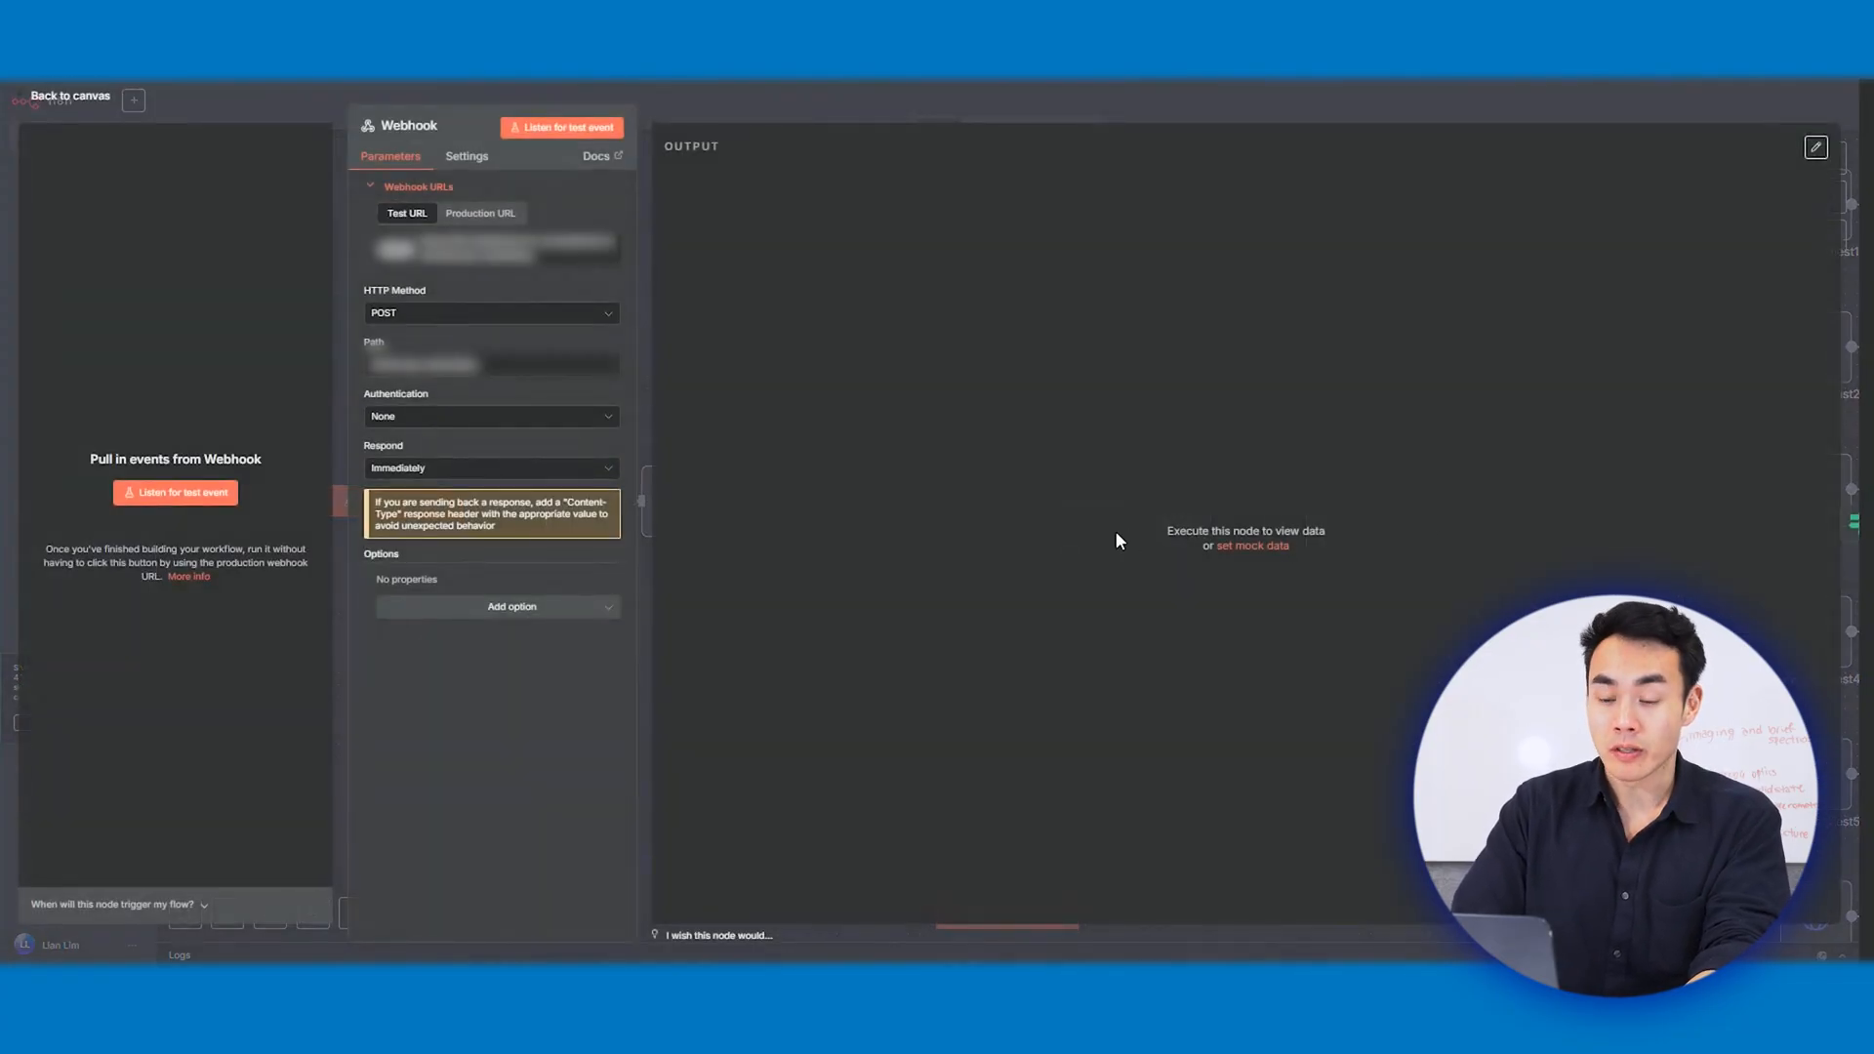
mouse_move(1034, 538)
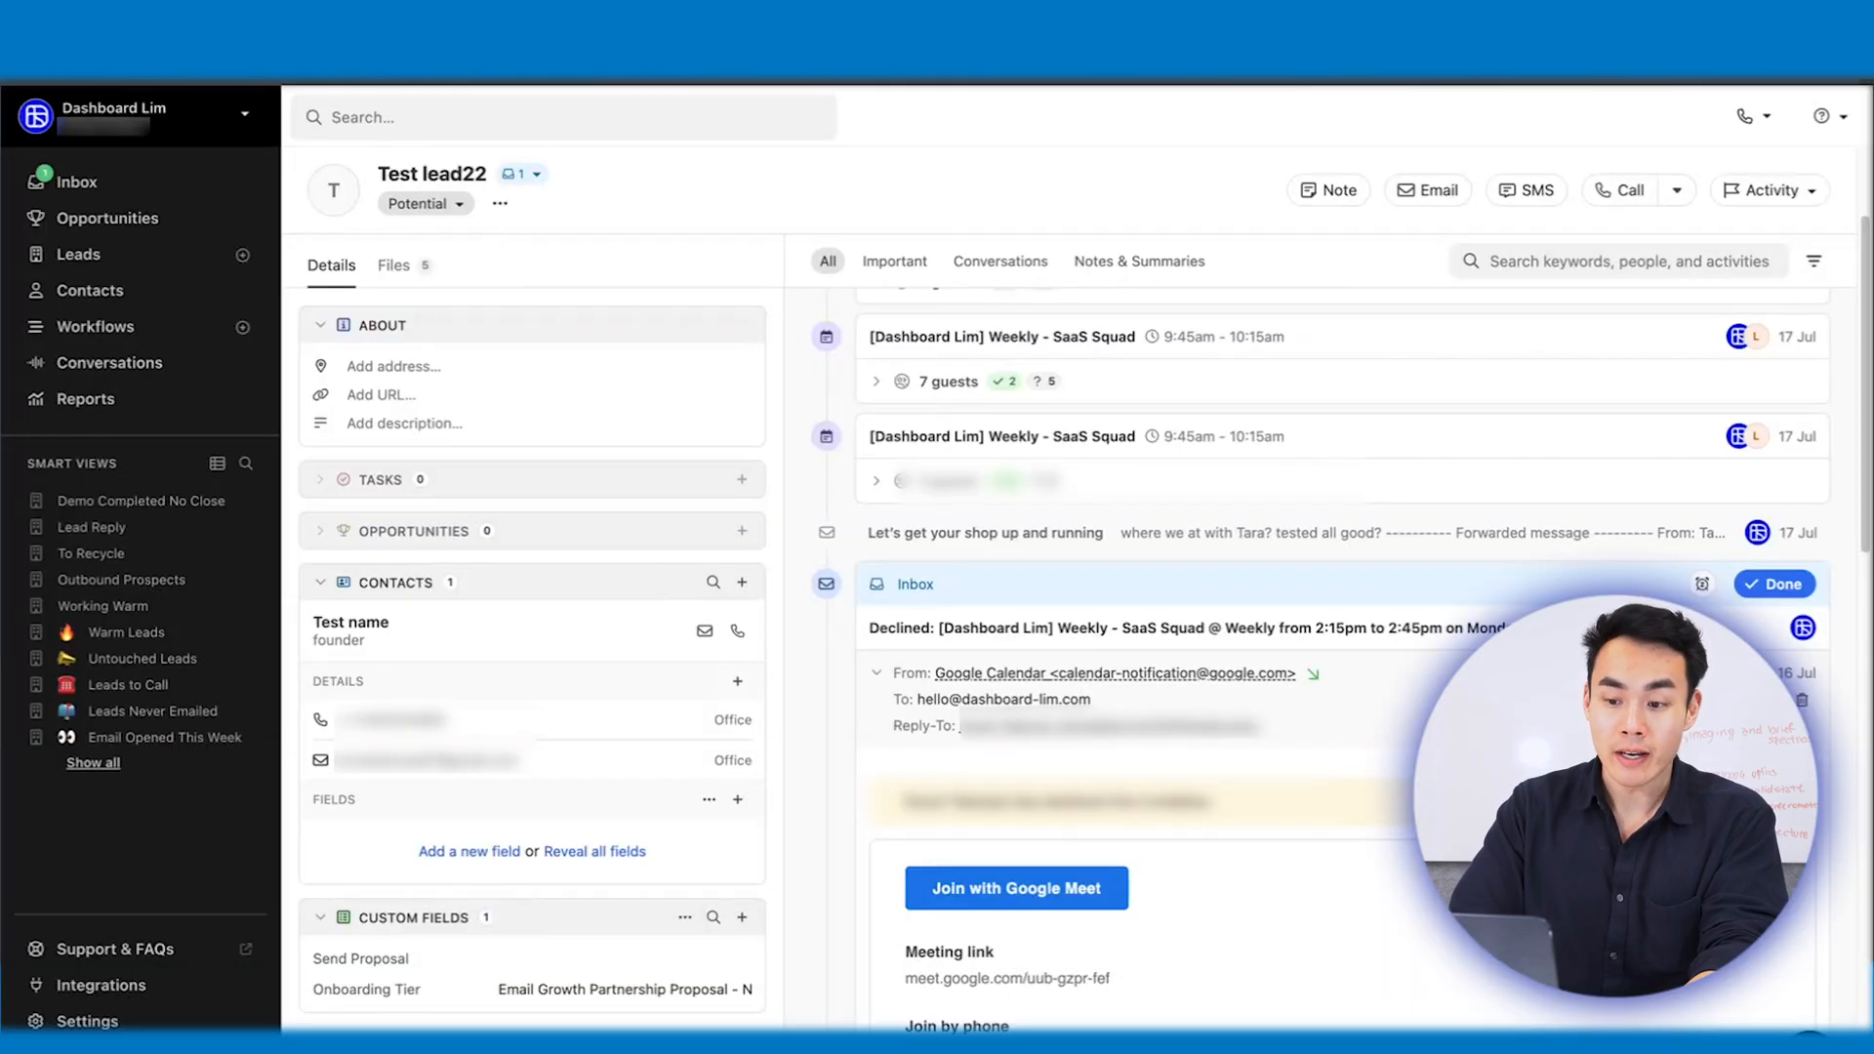
scroll(down, 3)
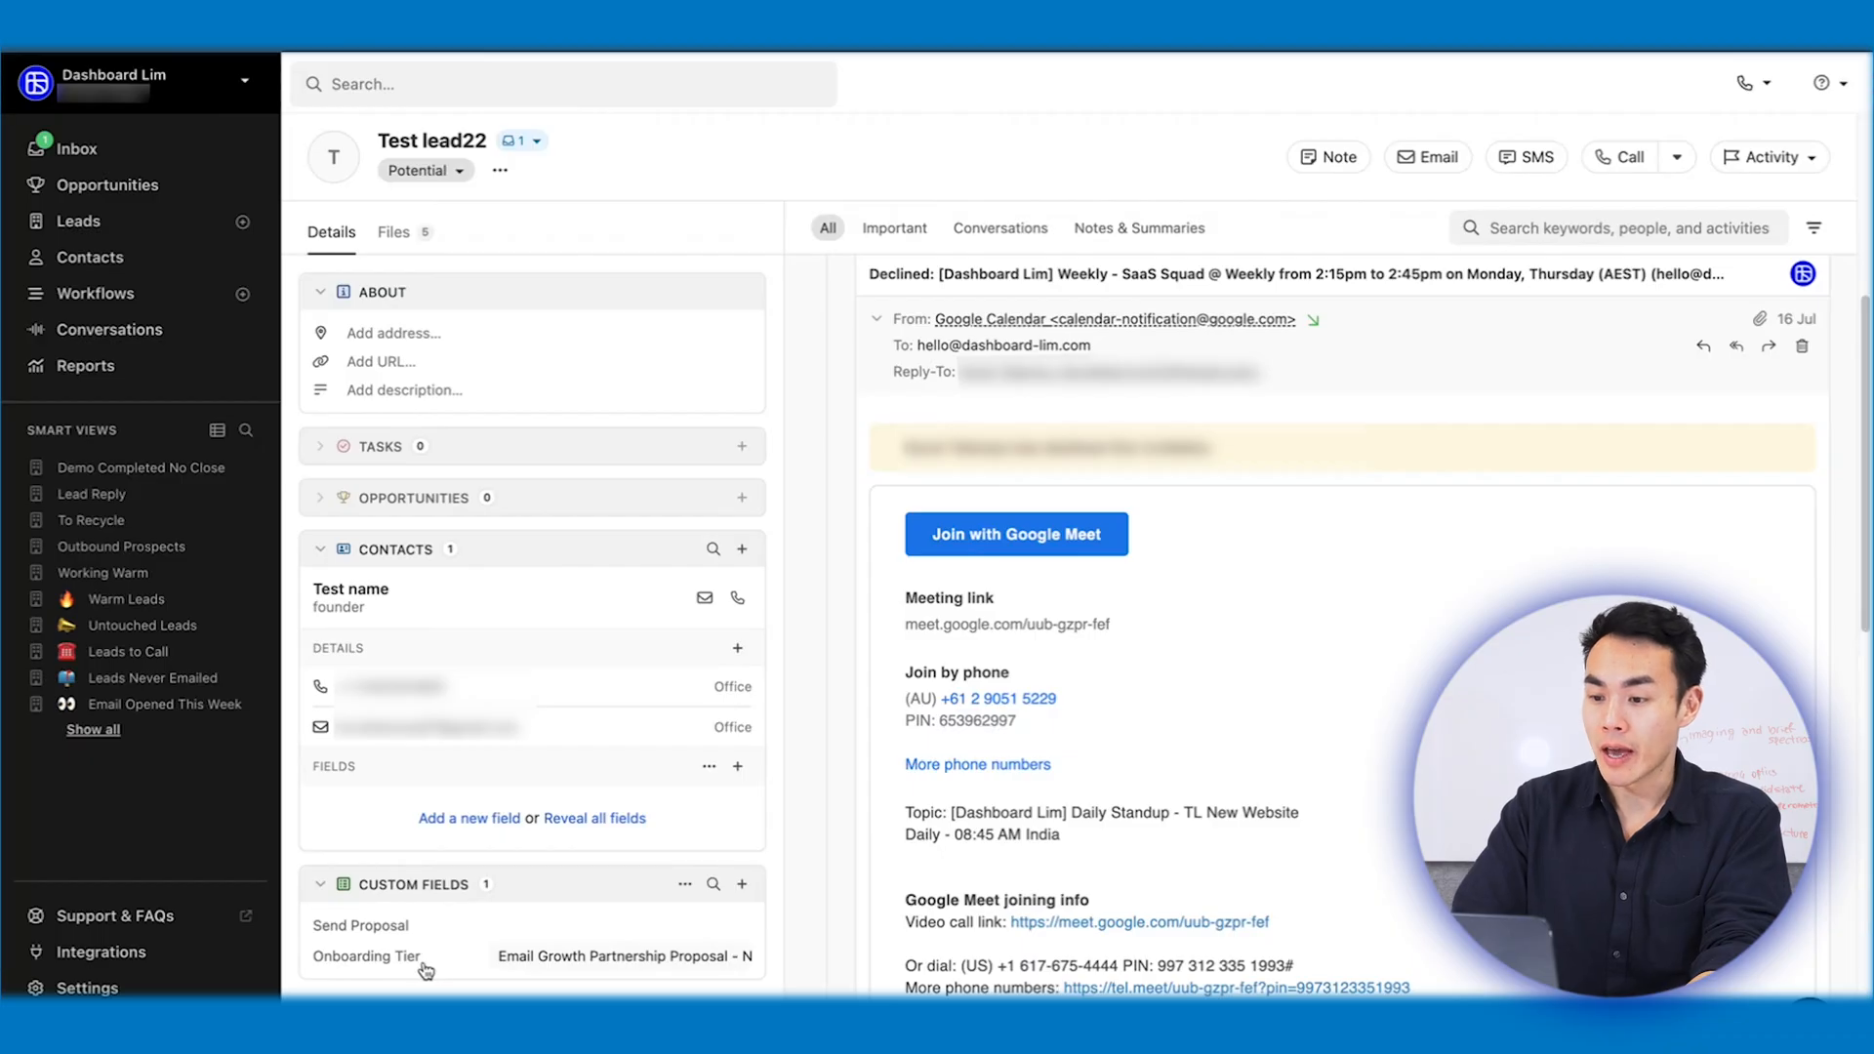
click(619, 954)
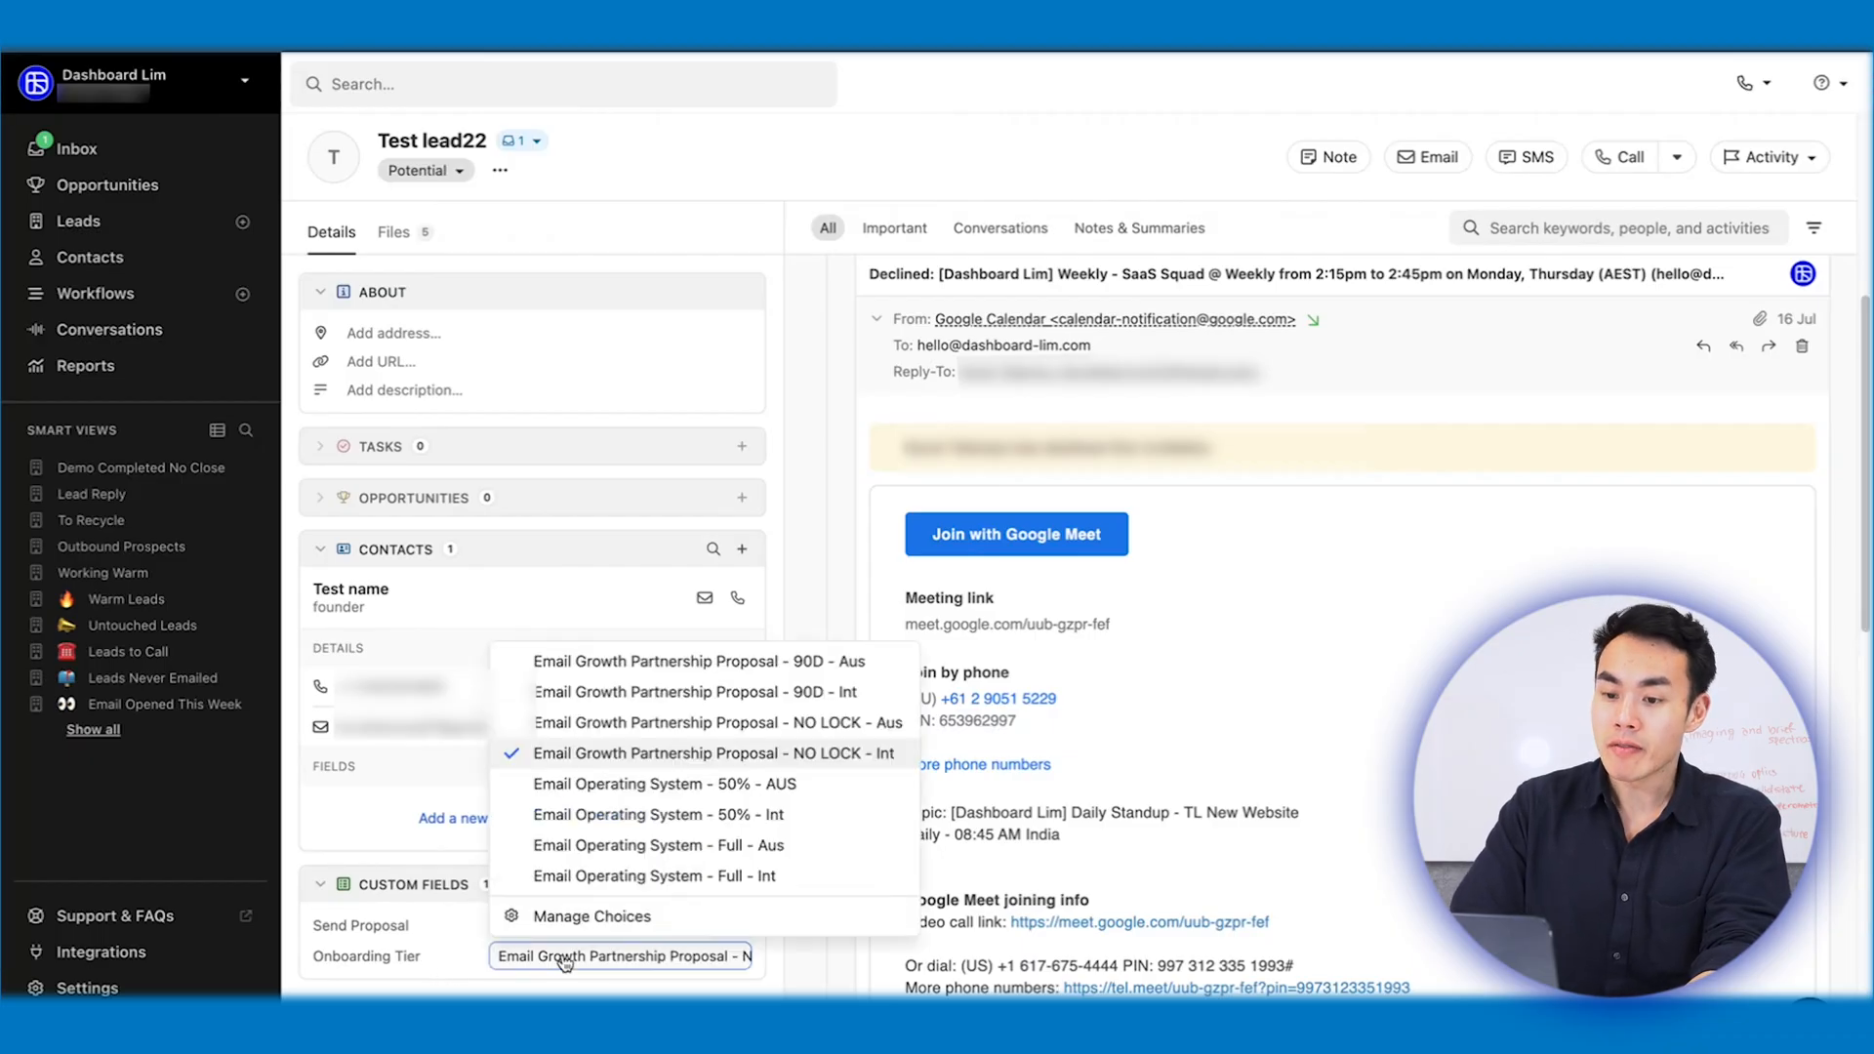
mouse_move(749, 771)
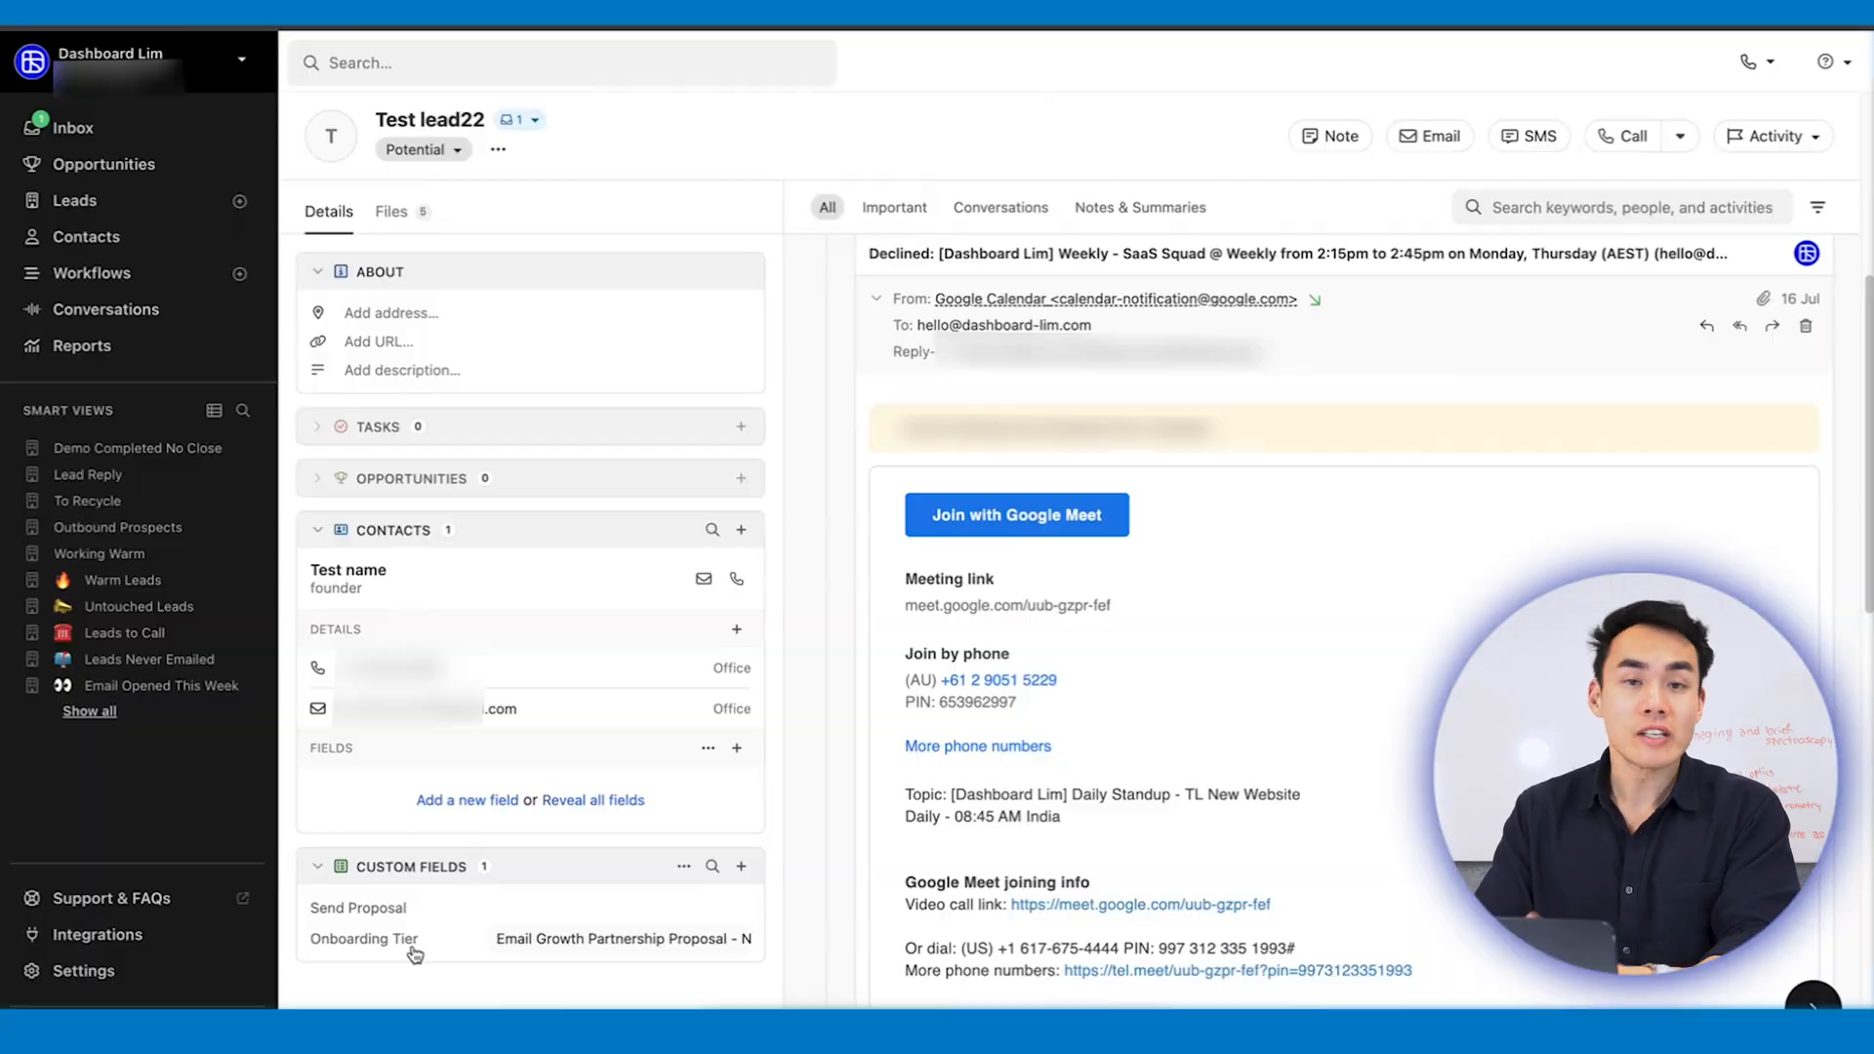
click(619, 938)
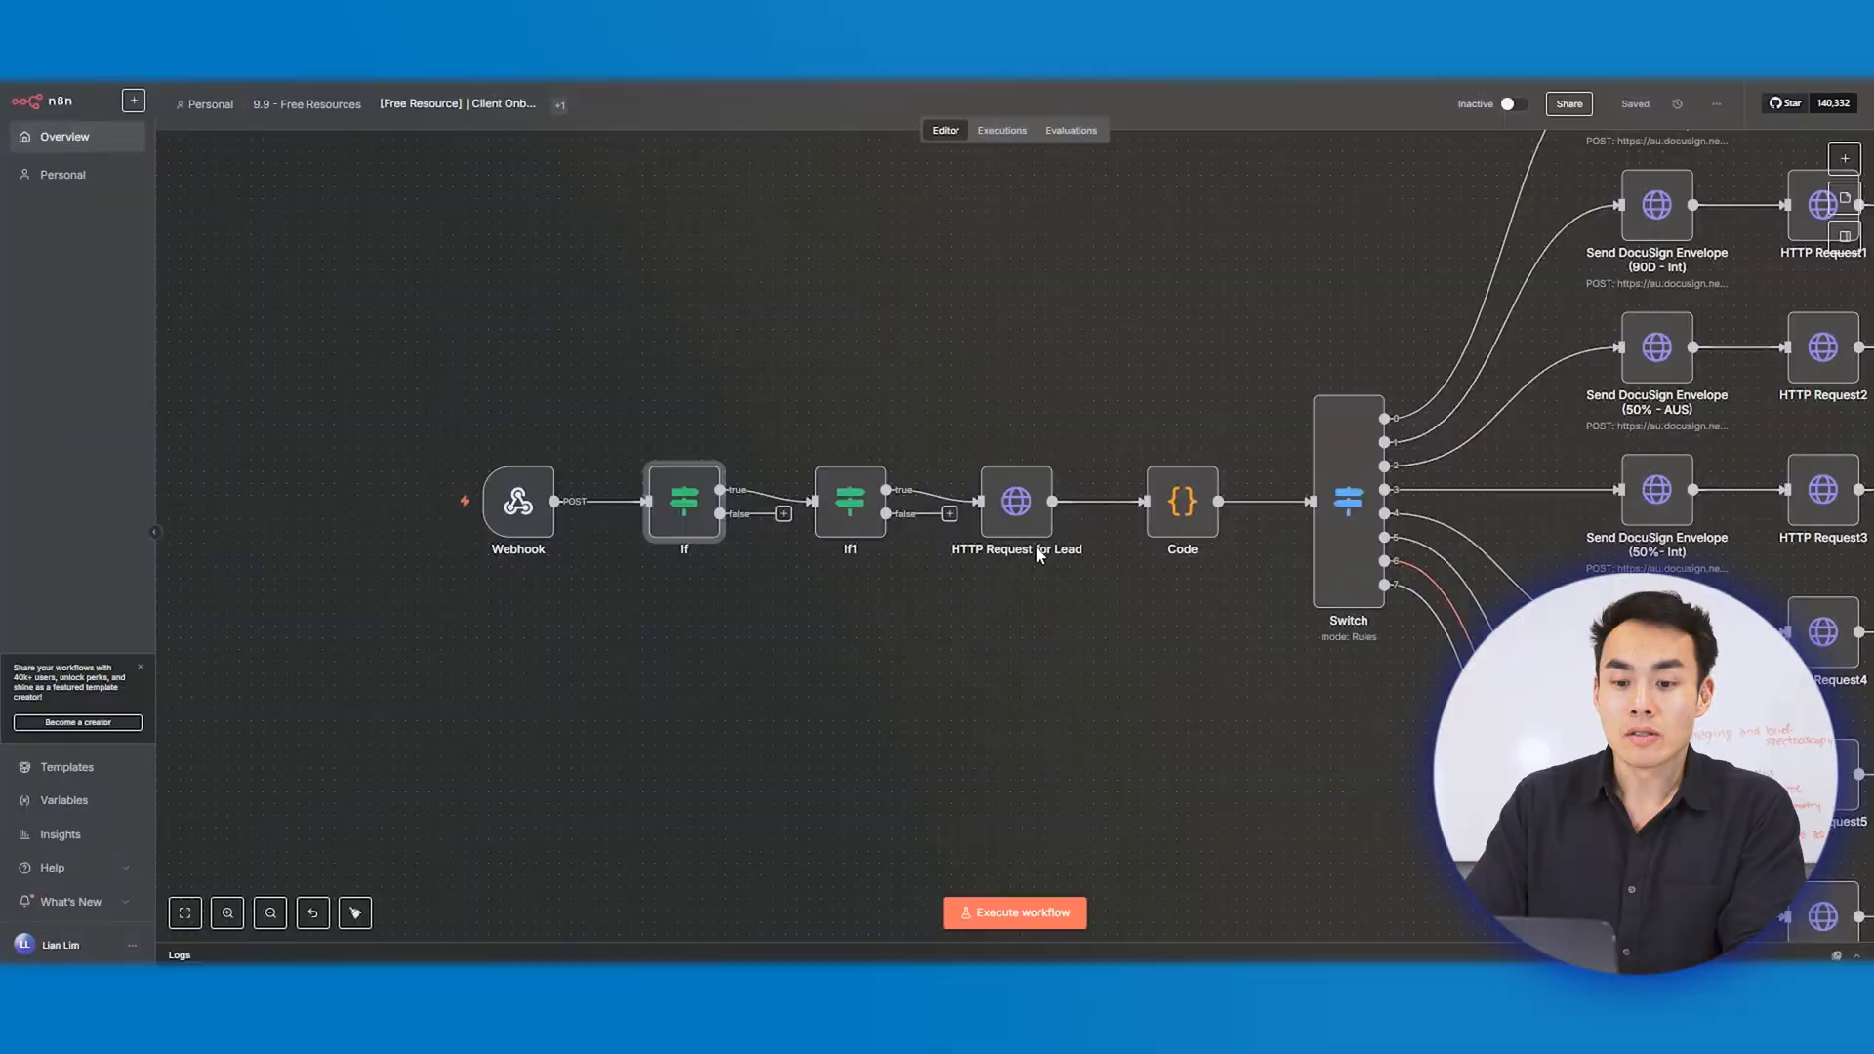
Step: Open the If1 node showing two OR conditions on changed custom fields
double_click(850, 501)
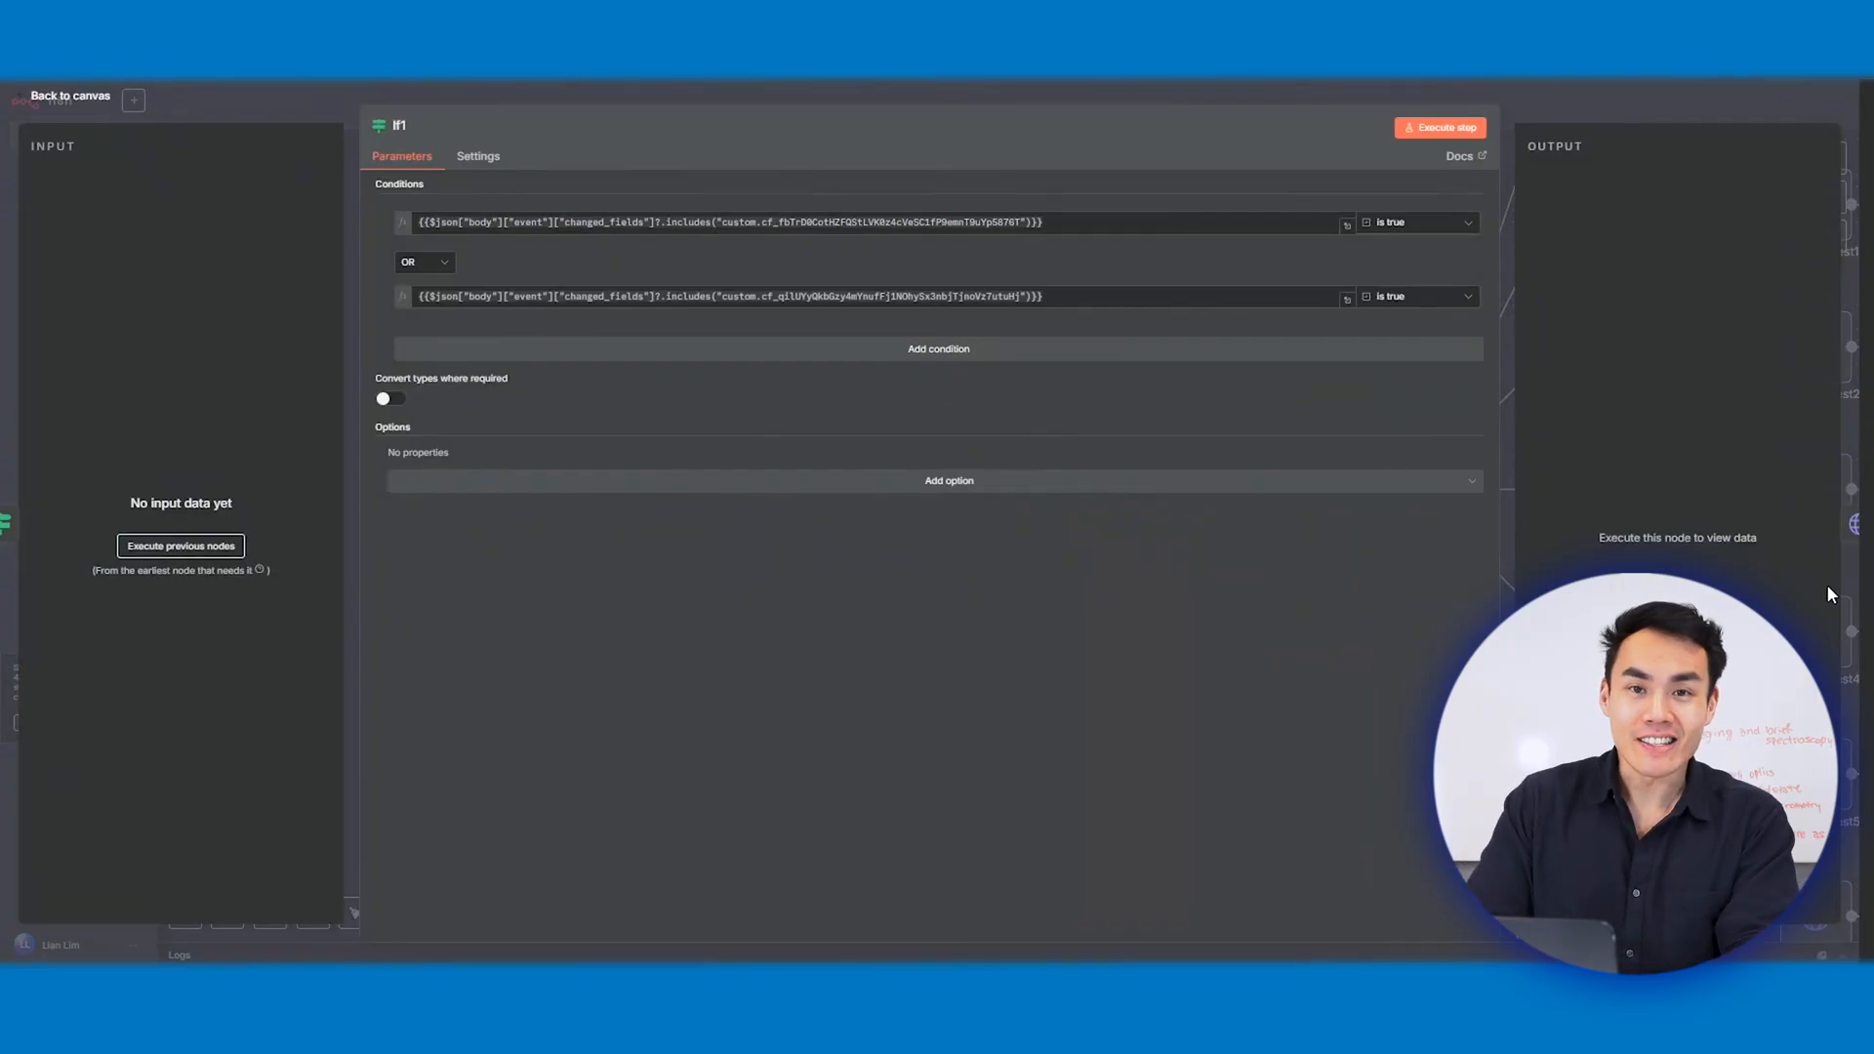
Step: View the Code node mapping client name, email, company, tier and lead id, then return to canvas
click(69, 96)
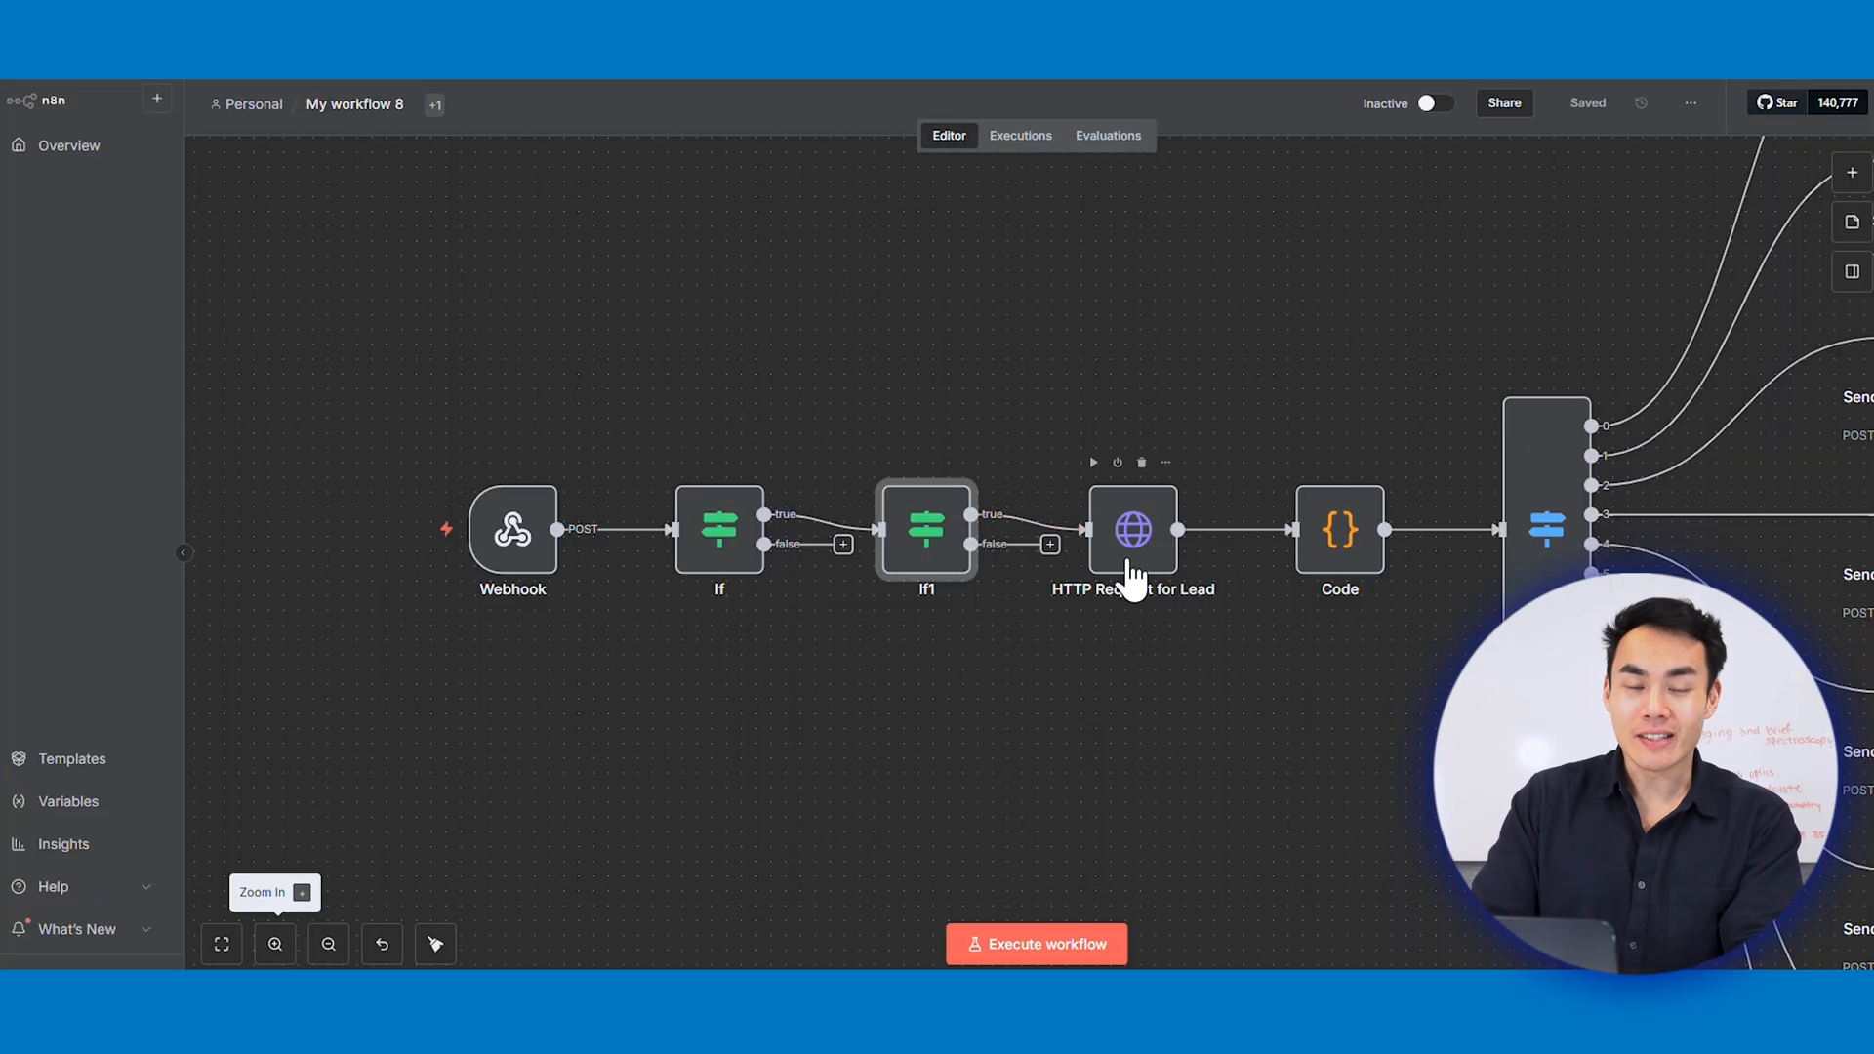
double_click(1132, 529)
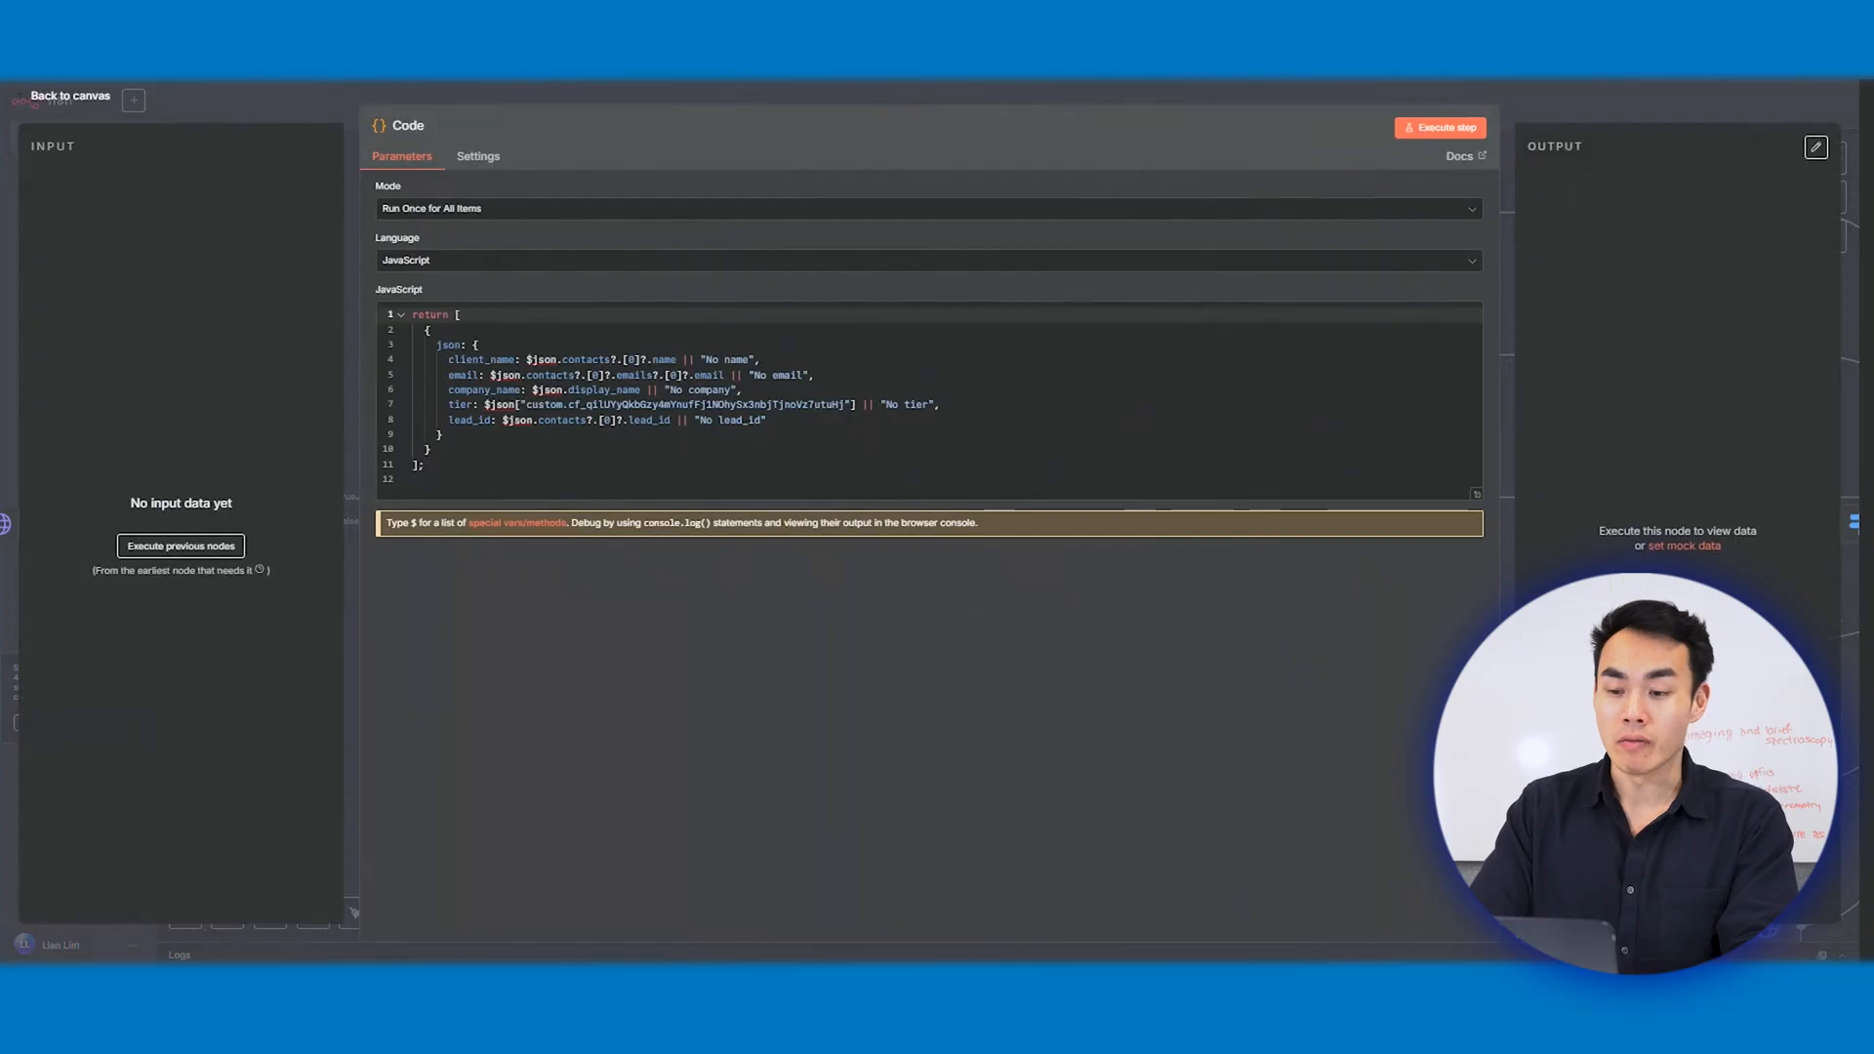
click(69, 96)
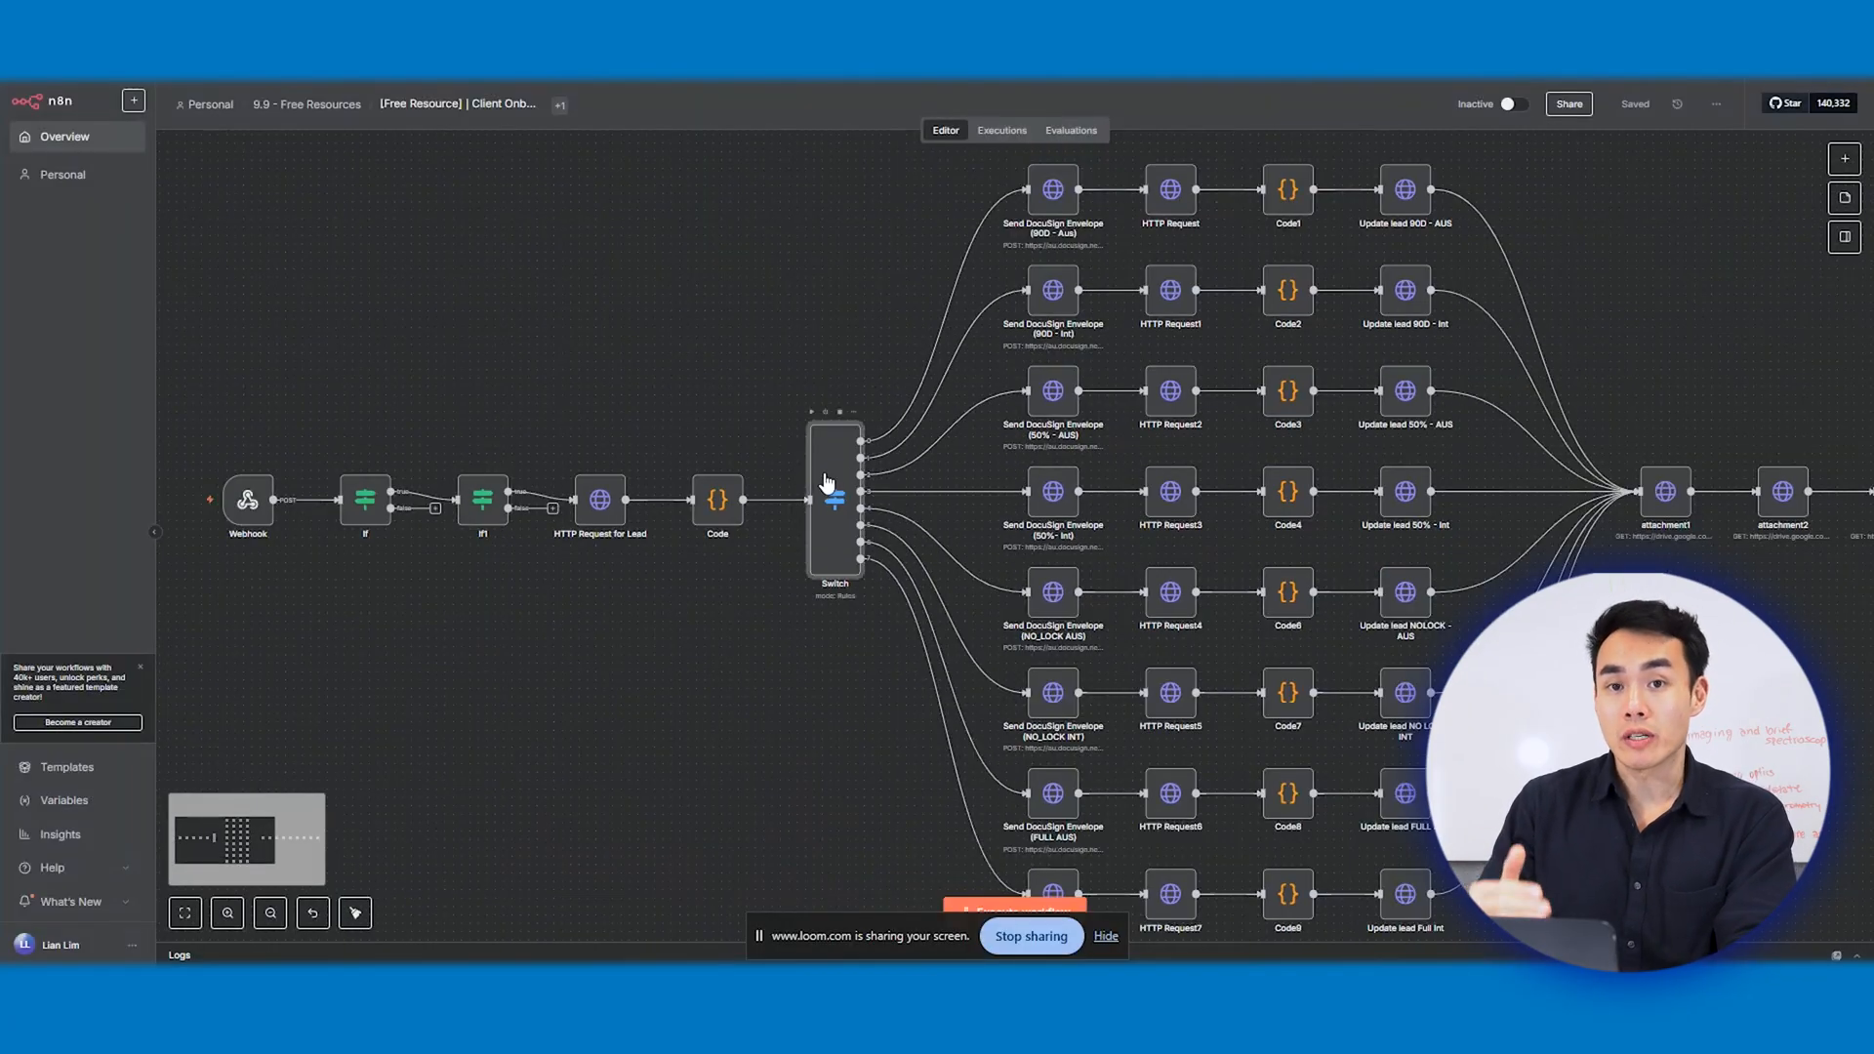
double_click(834, 496)
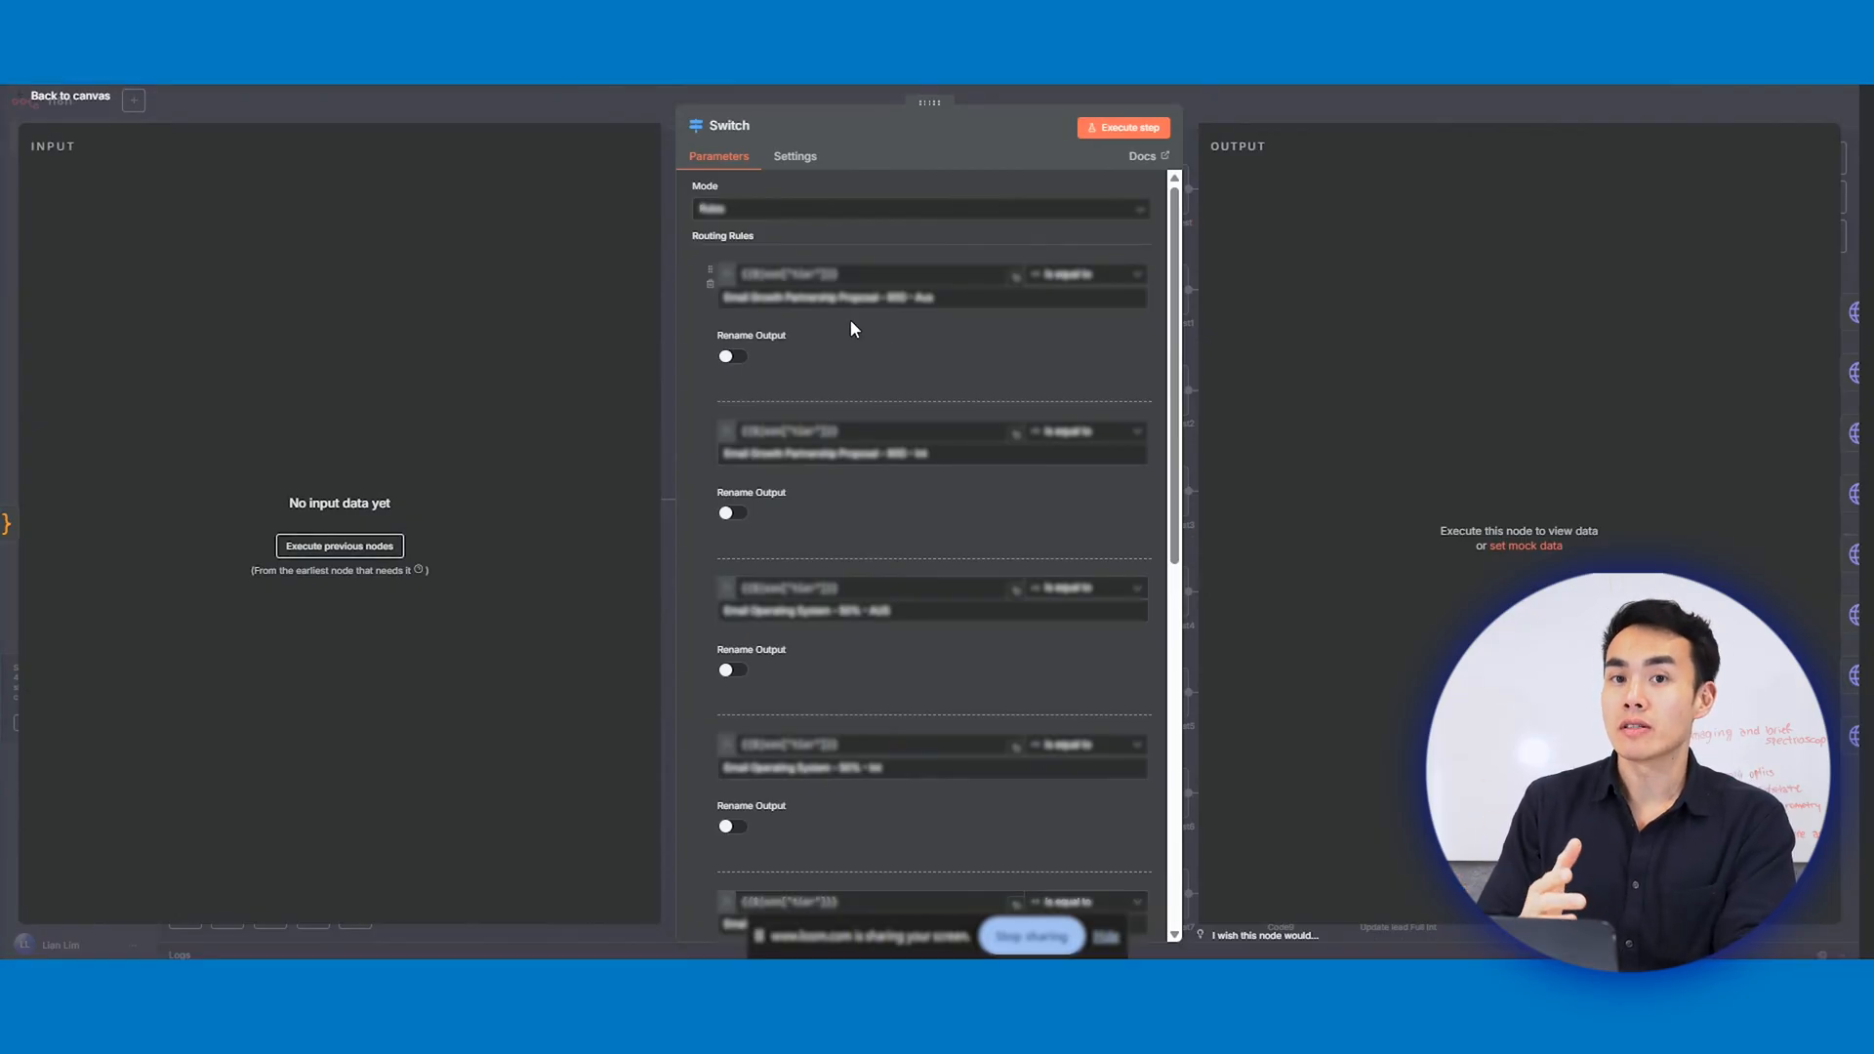
click(69, 96)
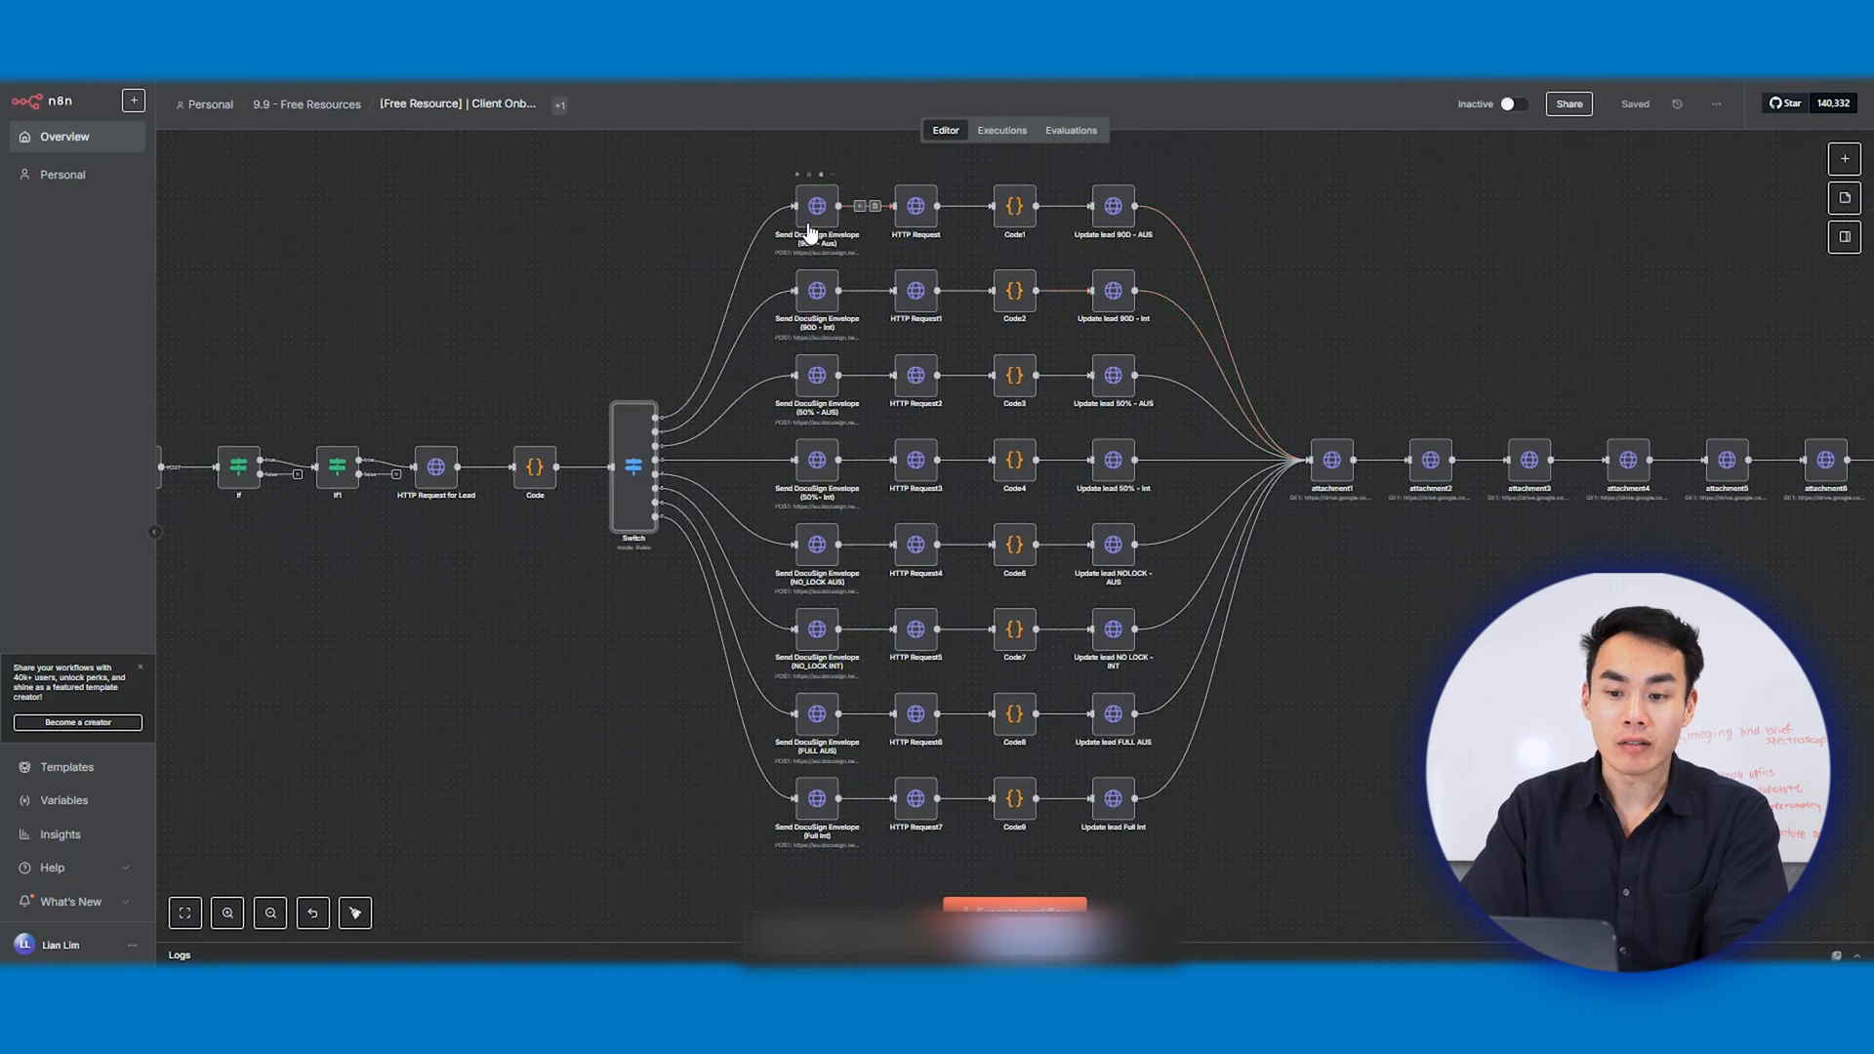
Step: Open the Send DocuSign Envelope (90D - Aus) node
click(818, 206)
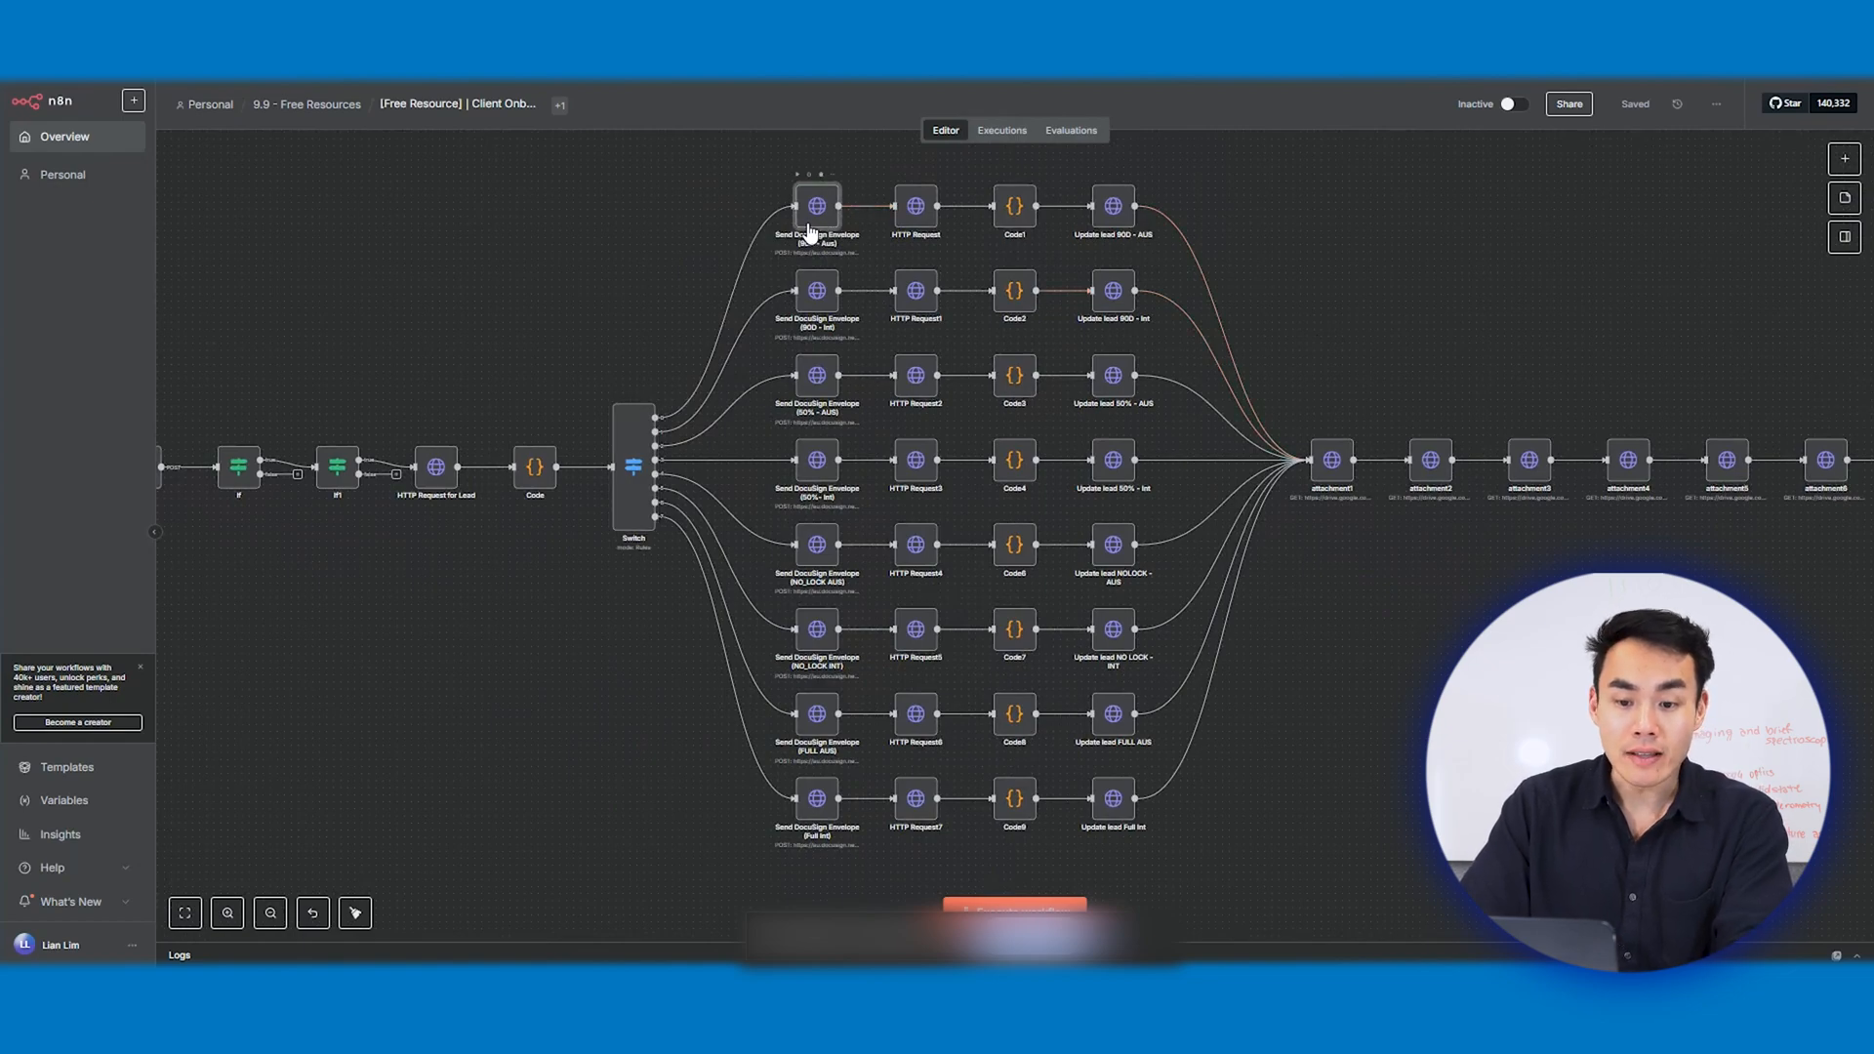
double_click(818, 206)
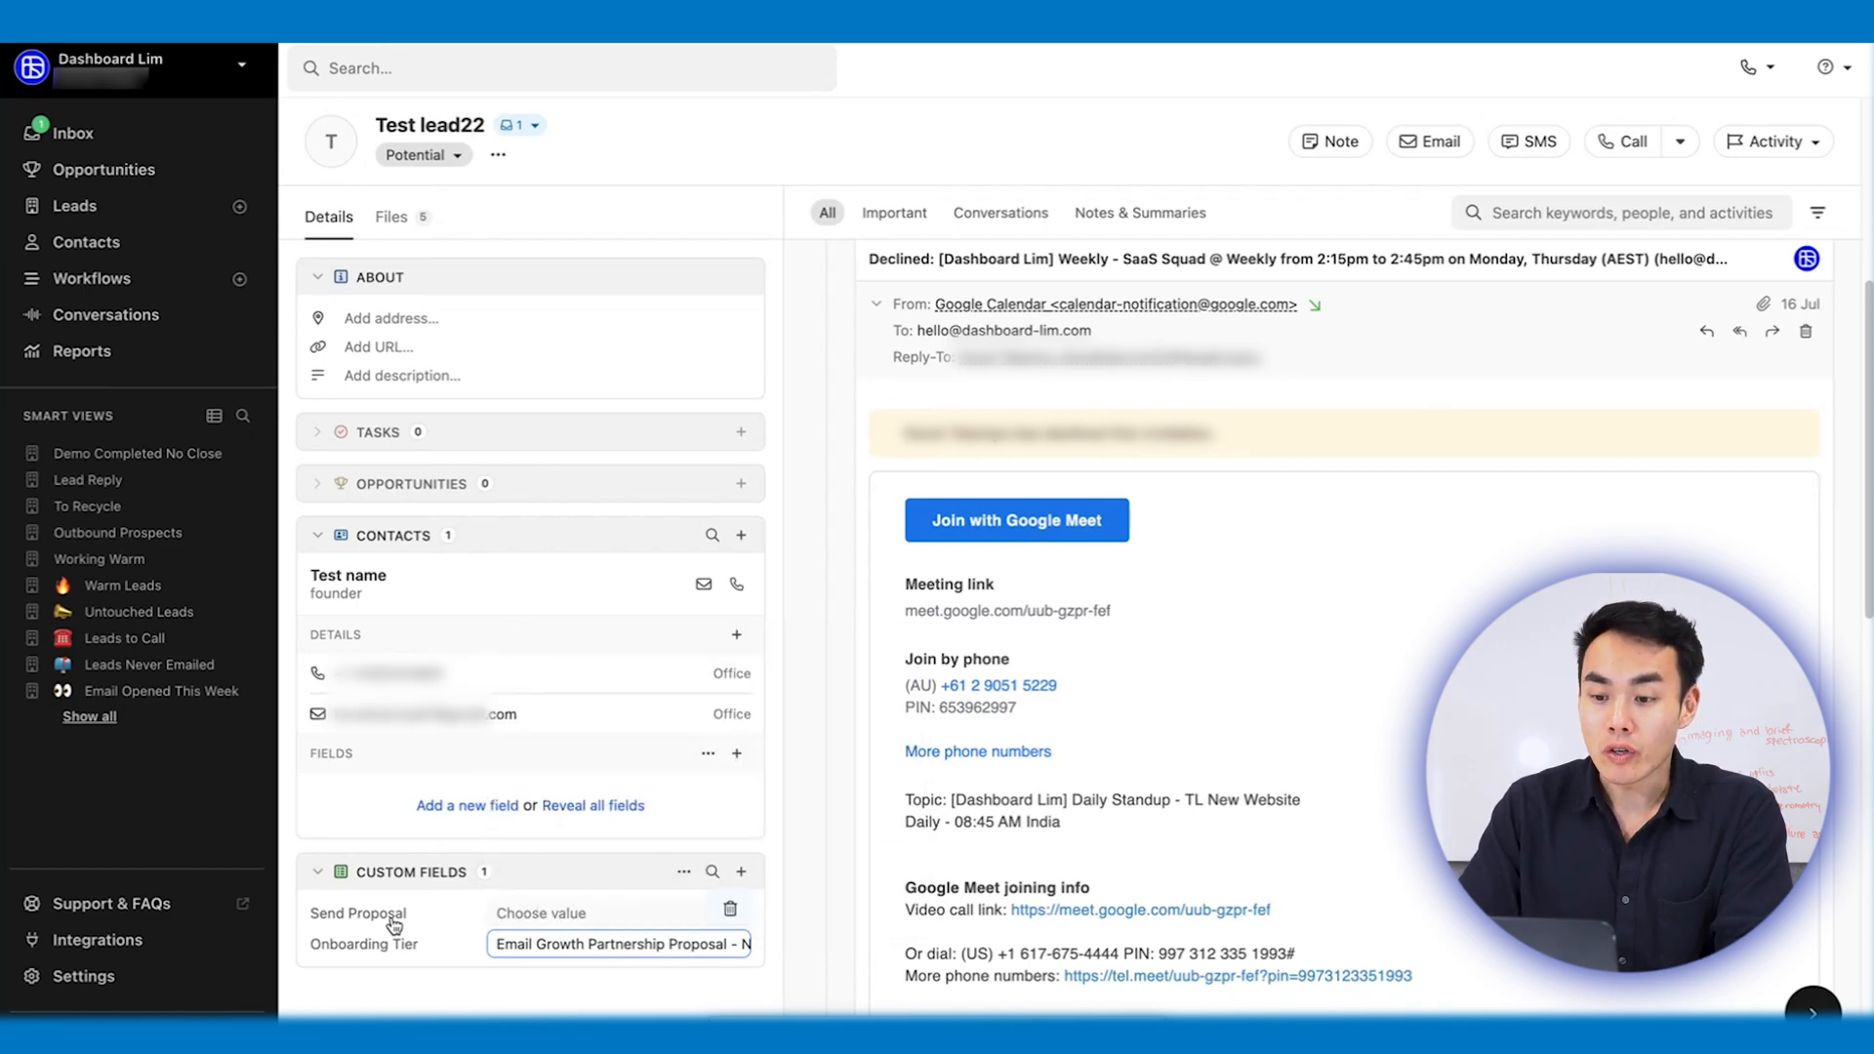
Step: Set Test lead22's Send Proposal custom field to Yes in Close CRM
click(618, 912)
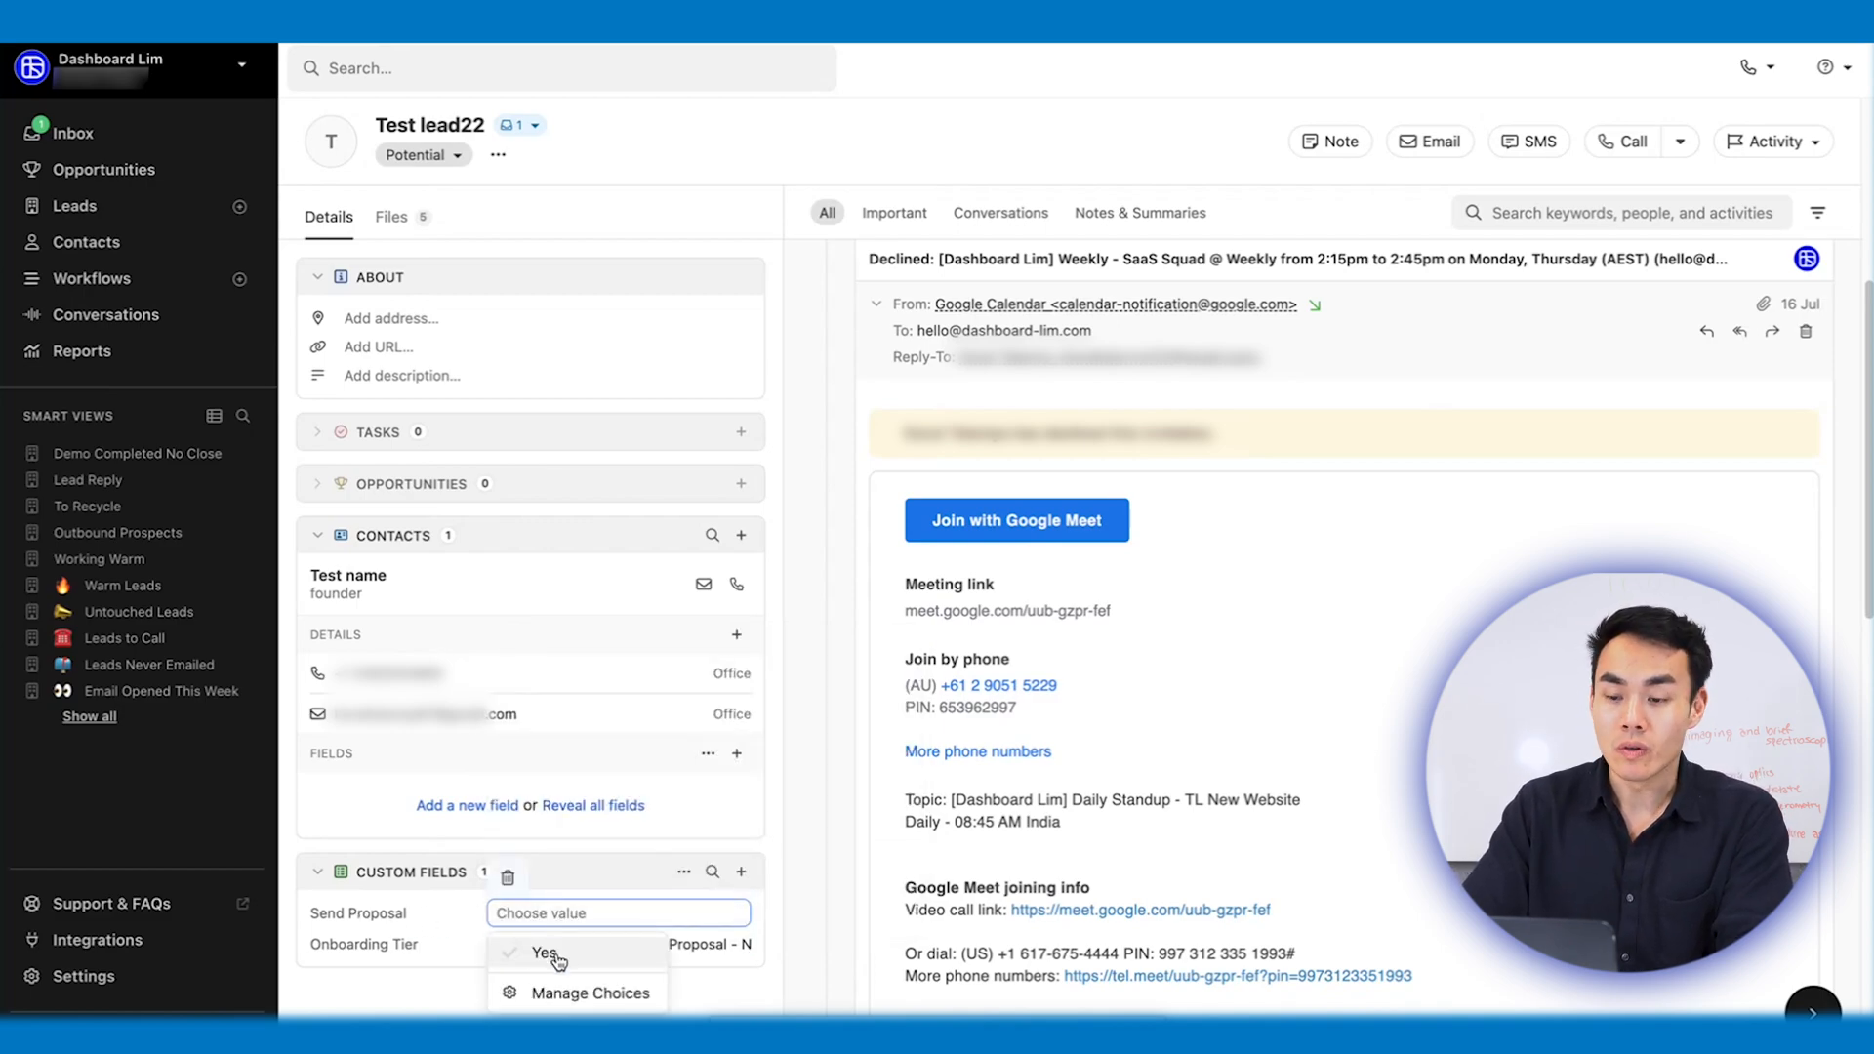
click(548, 952)
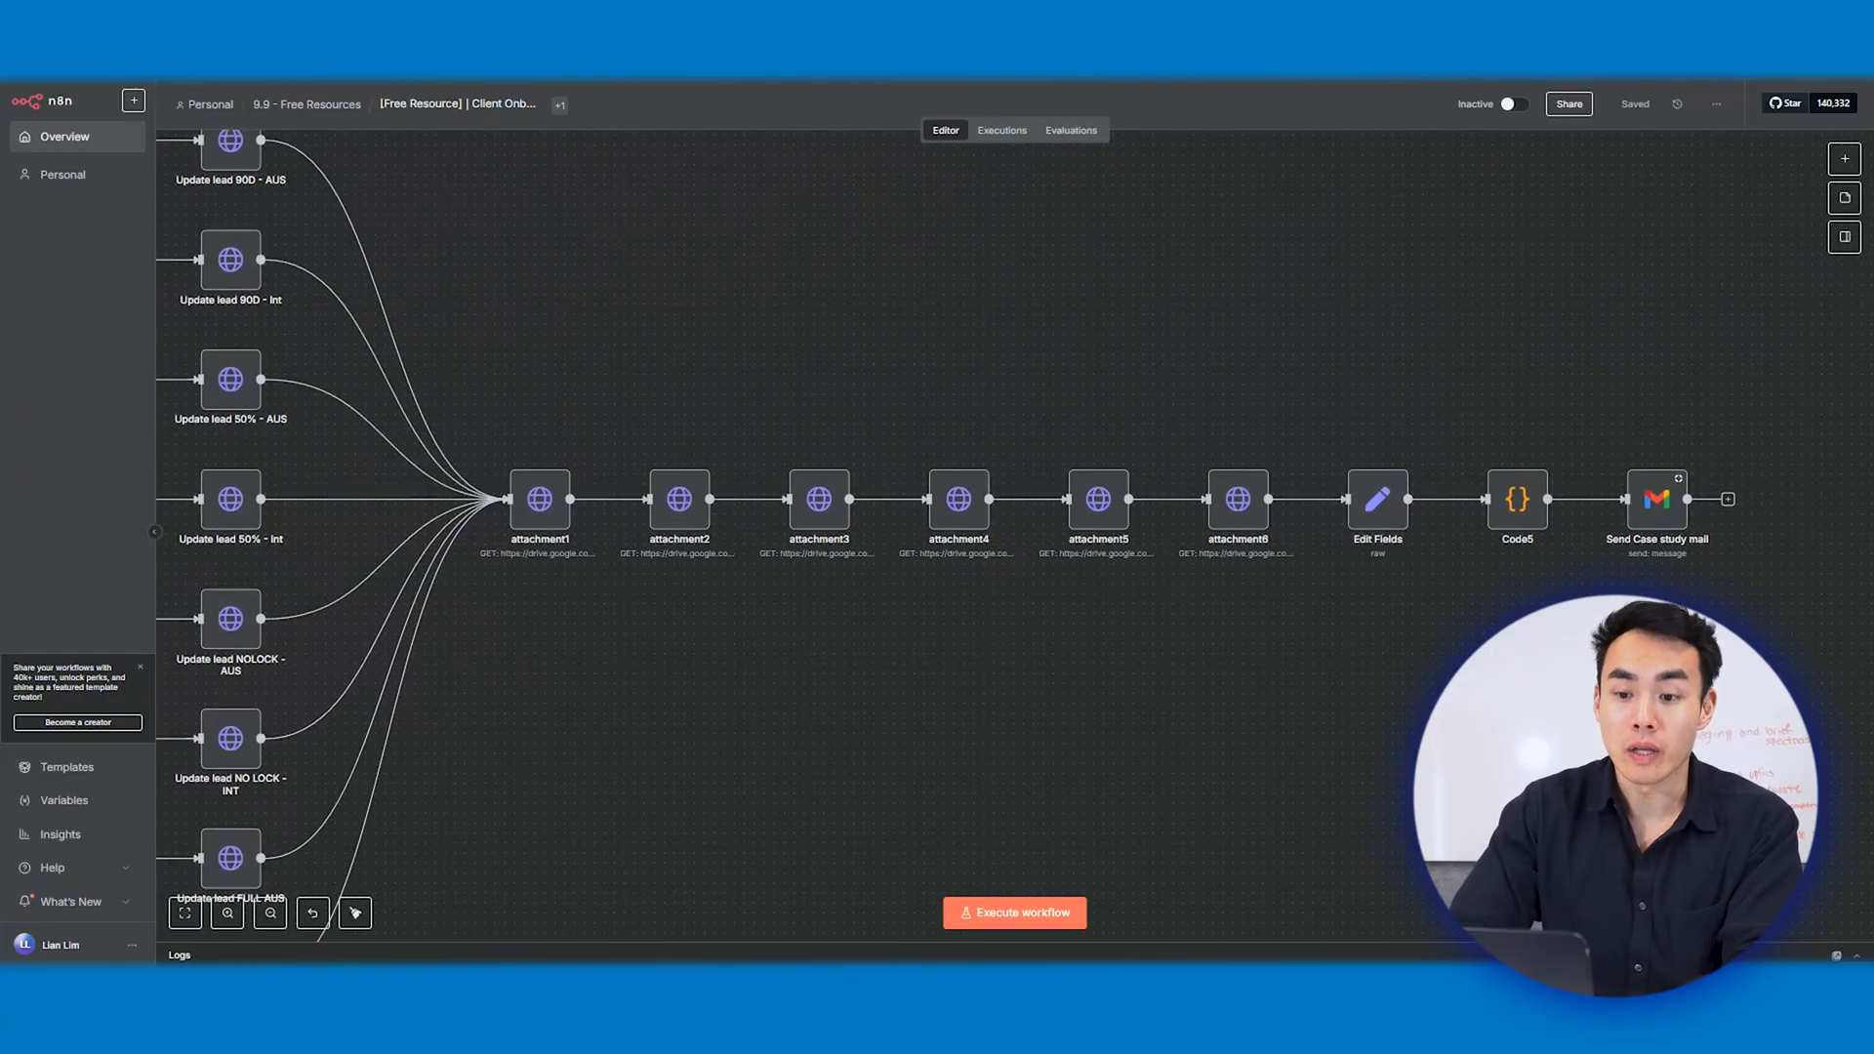
Step: Review the attachment1 Google Drive GET download node, then return to the canvas
double_click(539, 500)
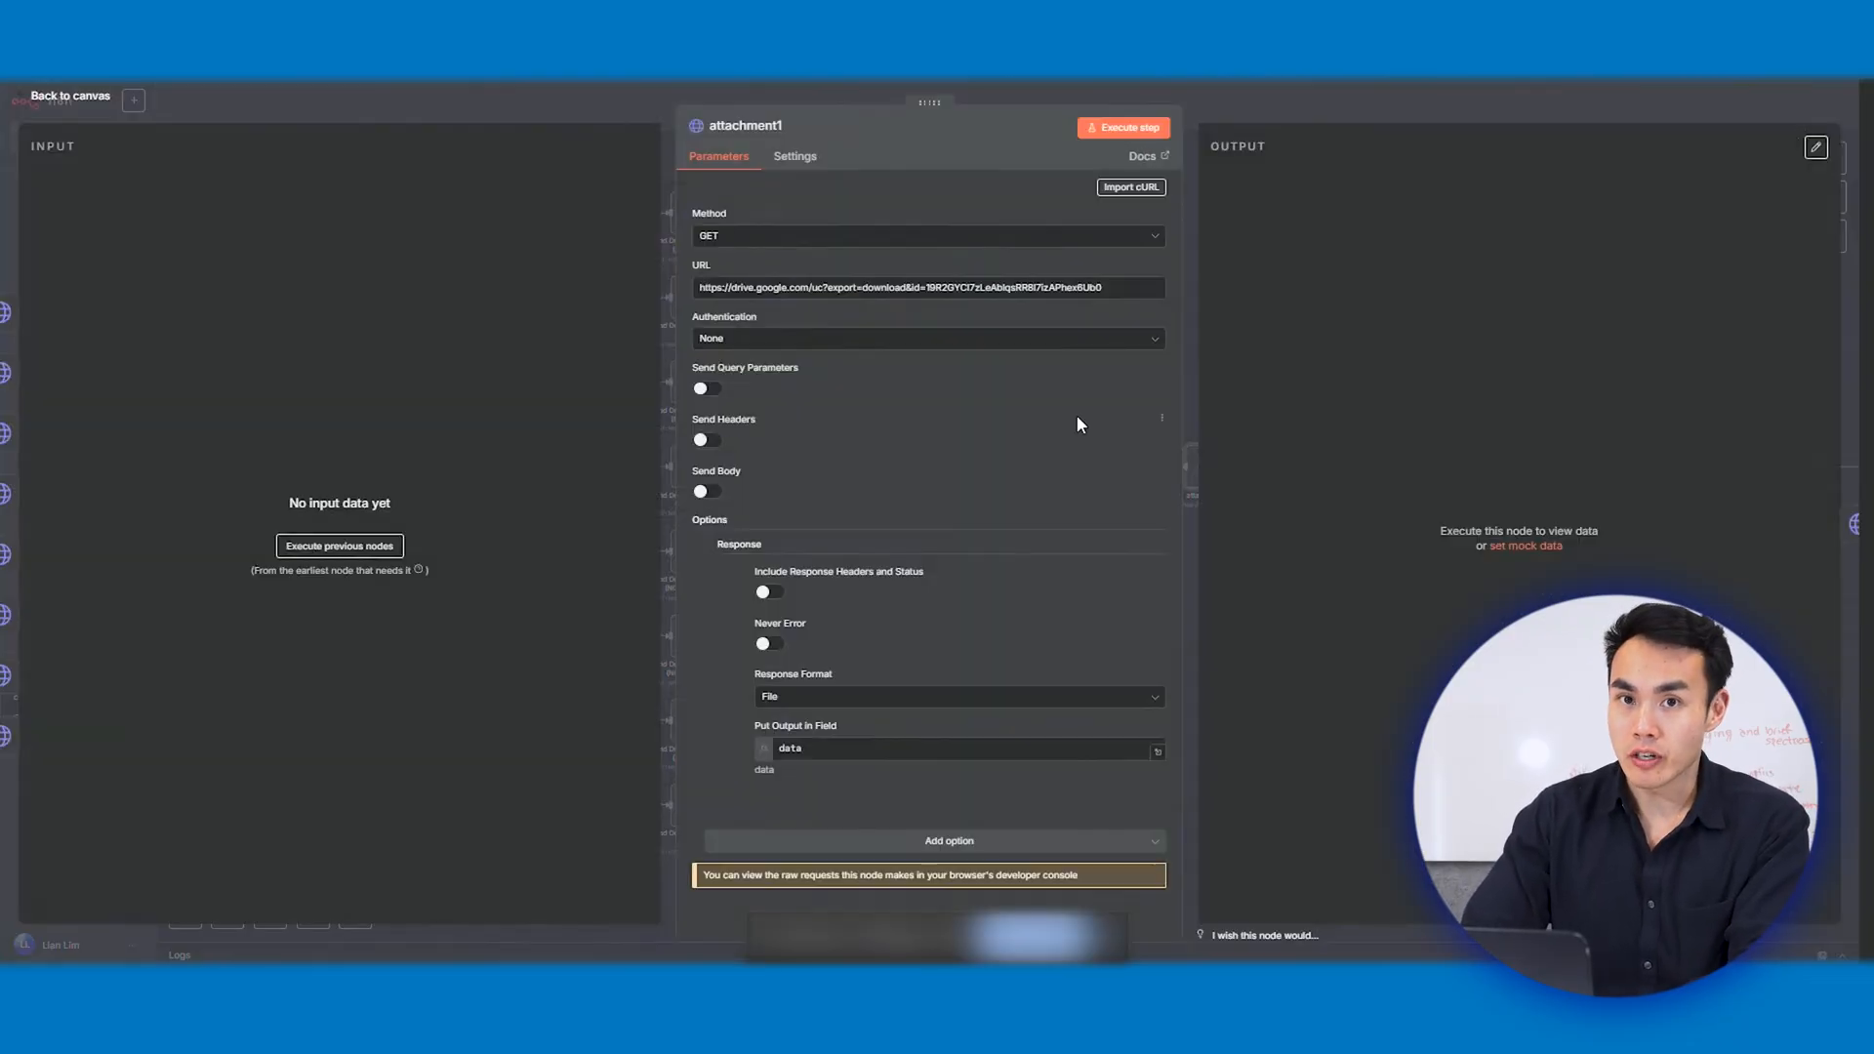
mouse_move(1072, 420)
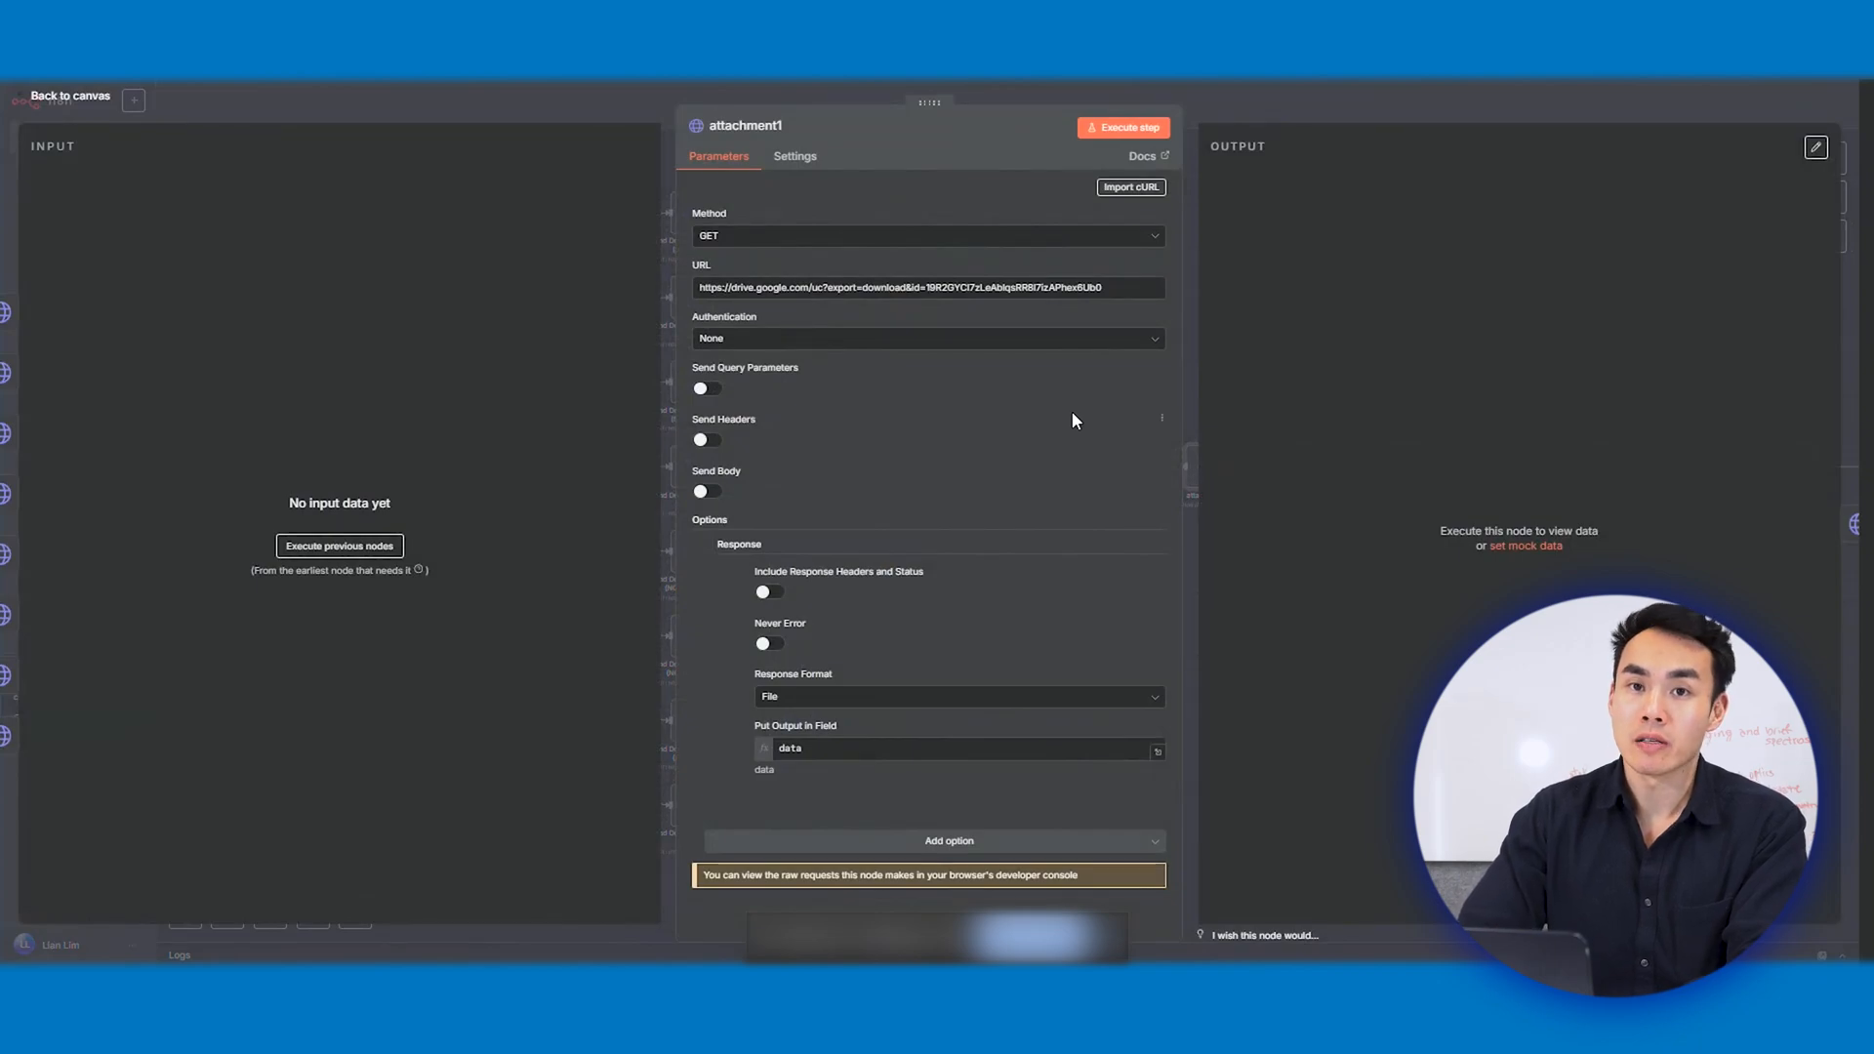
click(69, 95)
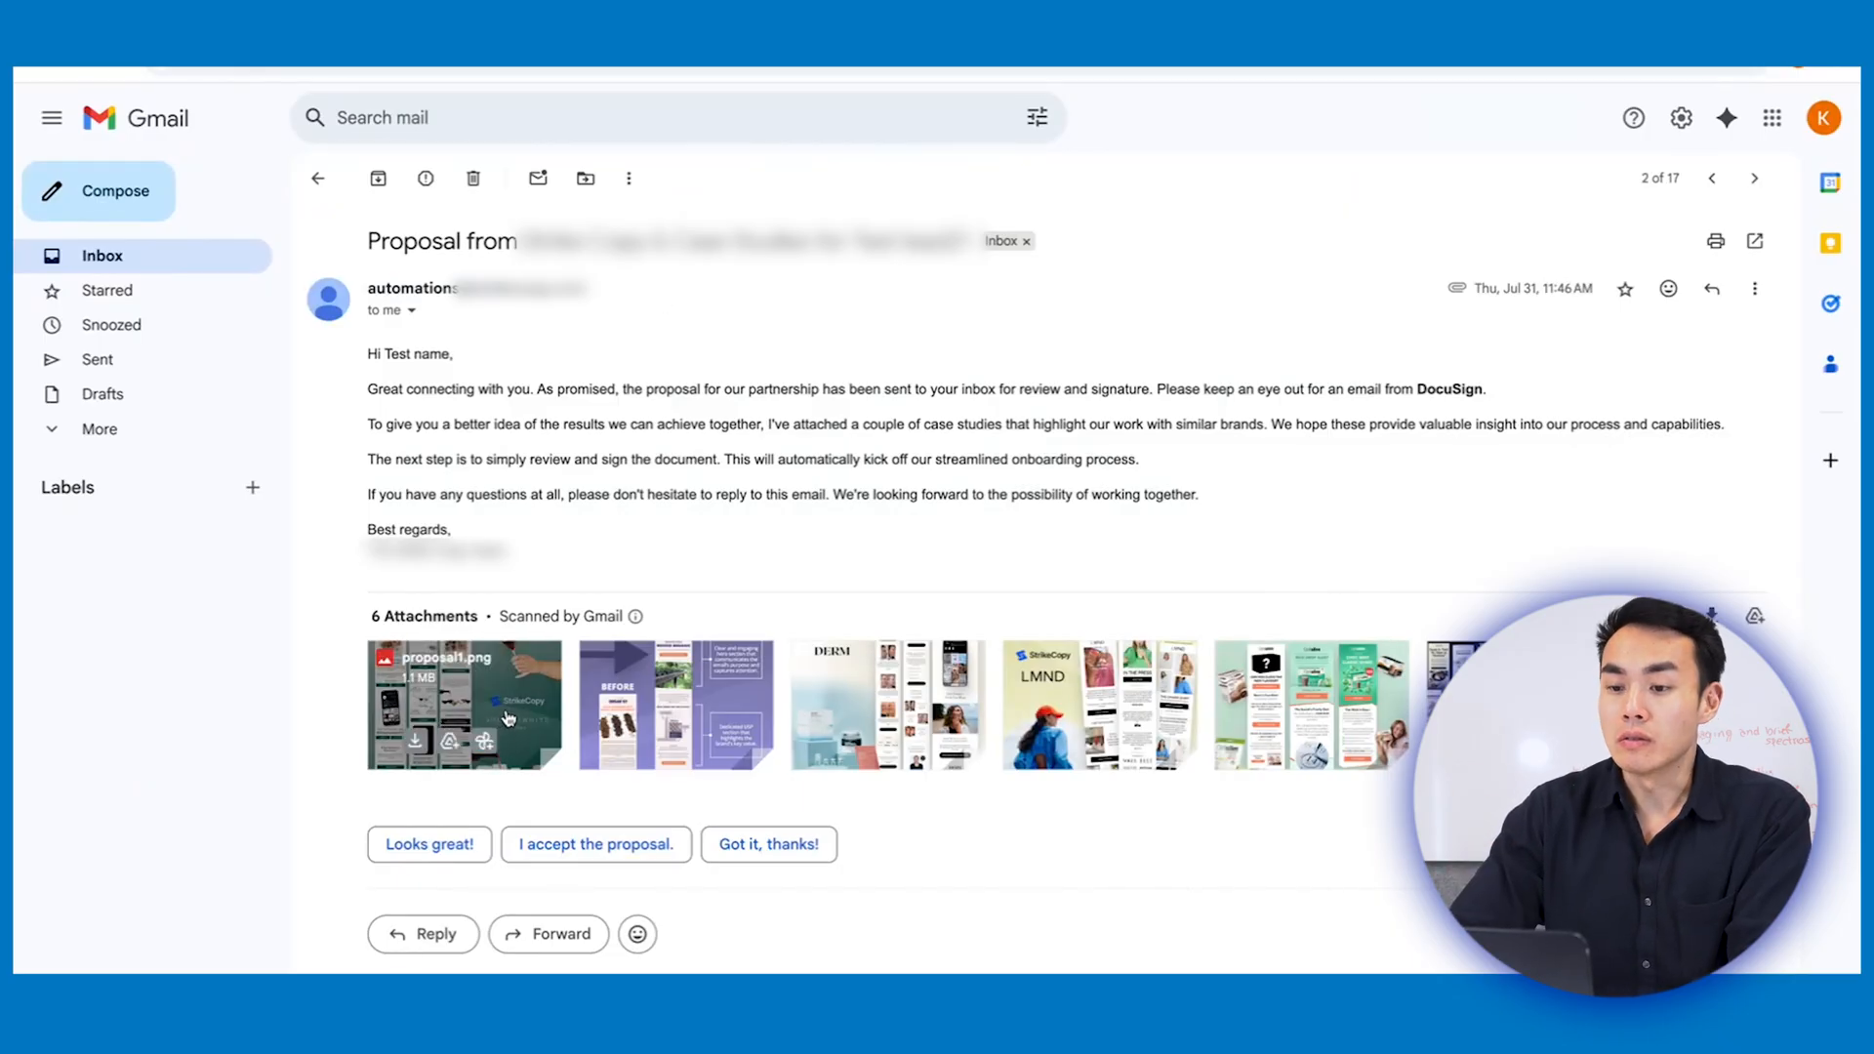
mouse_move(657, 302)
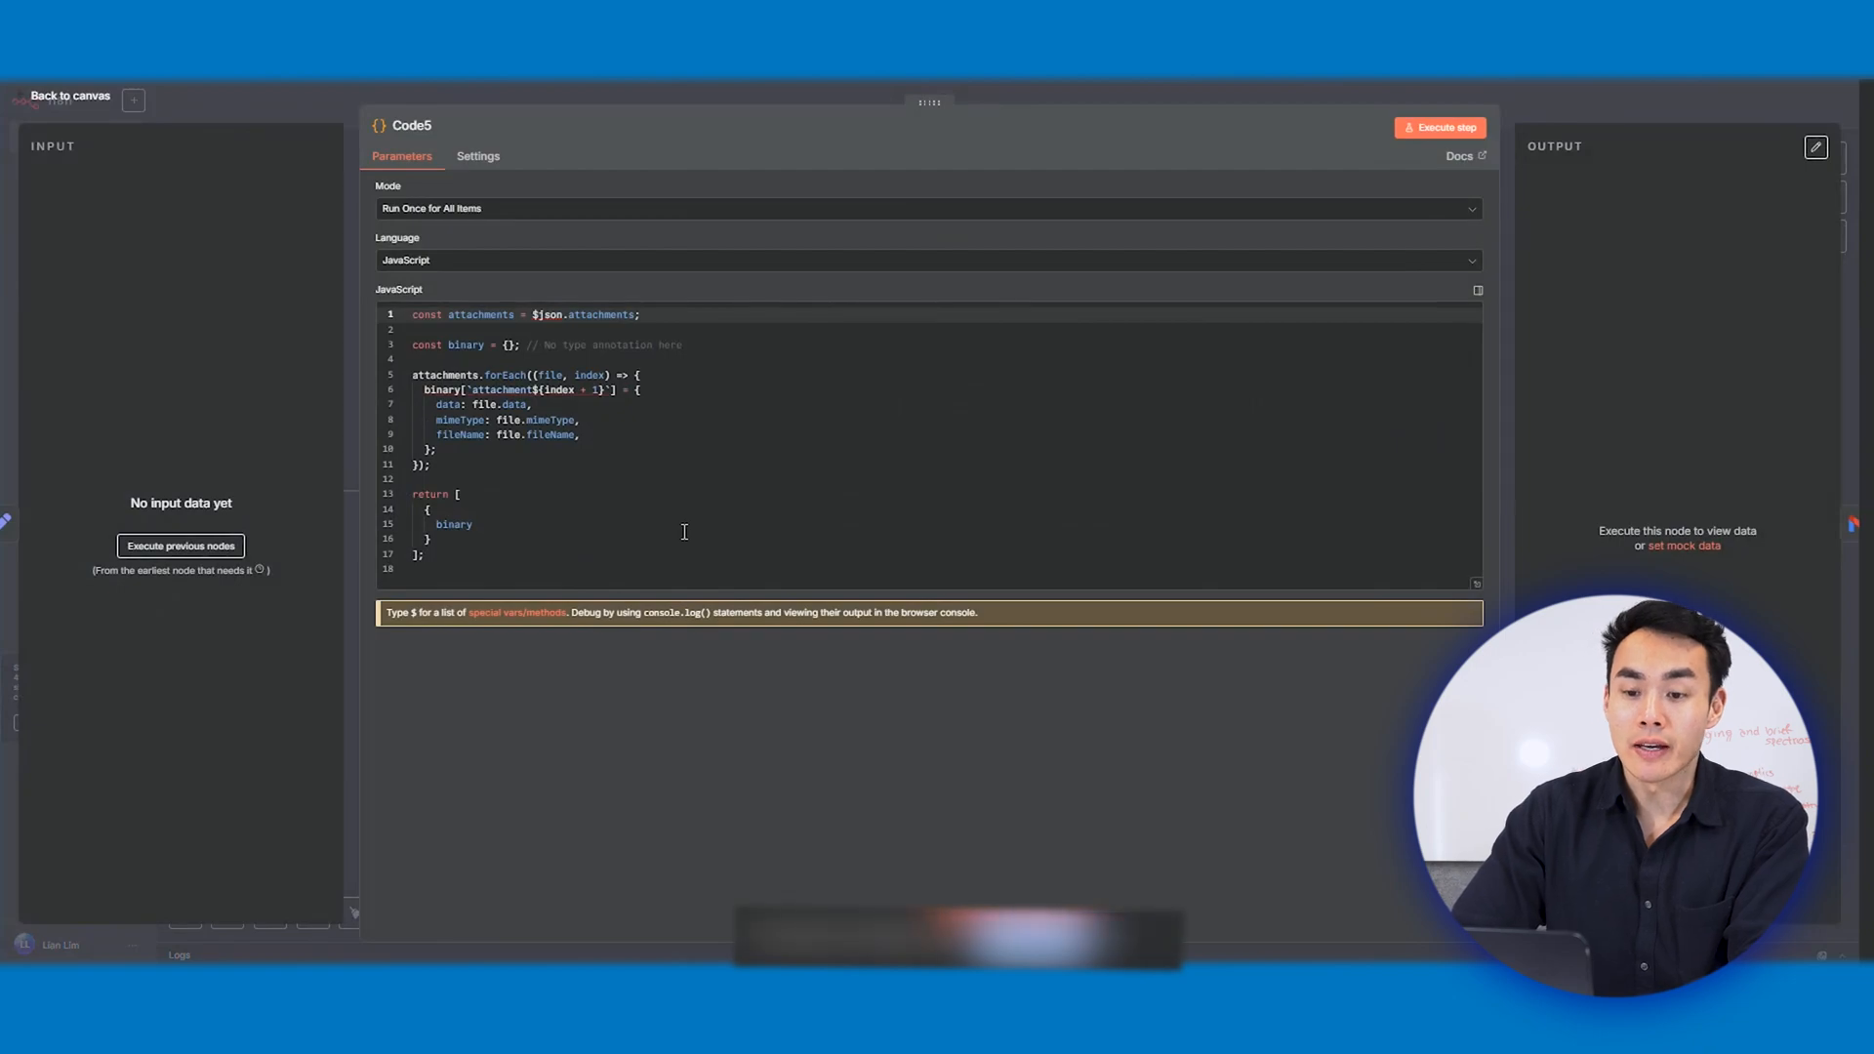
Step: Leave the n8n node view to reach the Gmail welcome email
click(69, 95)
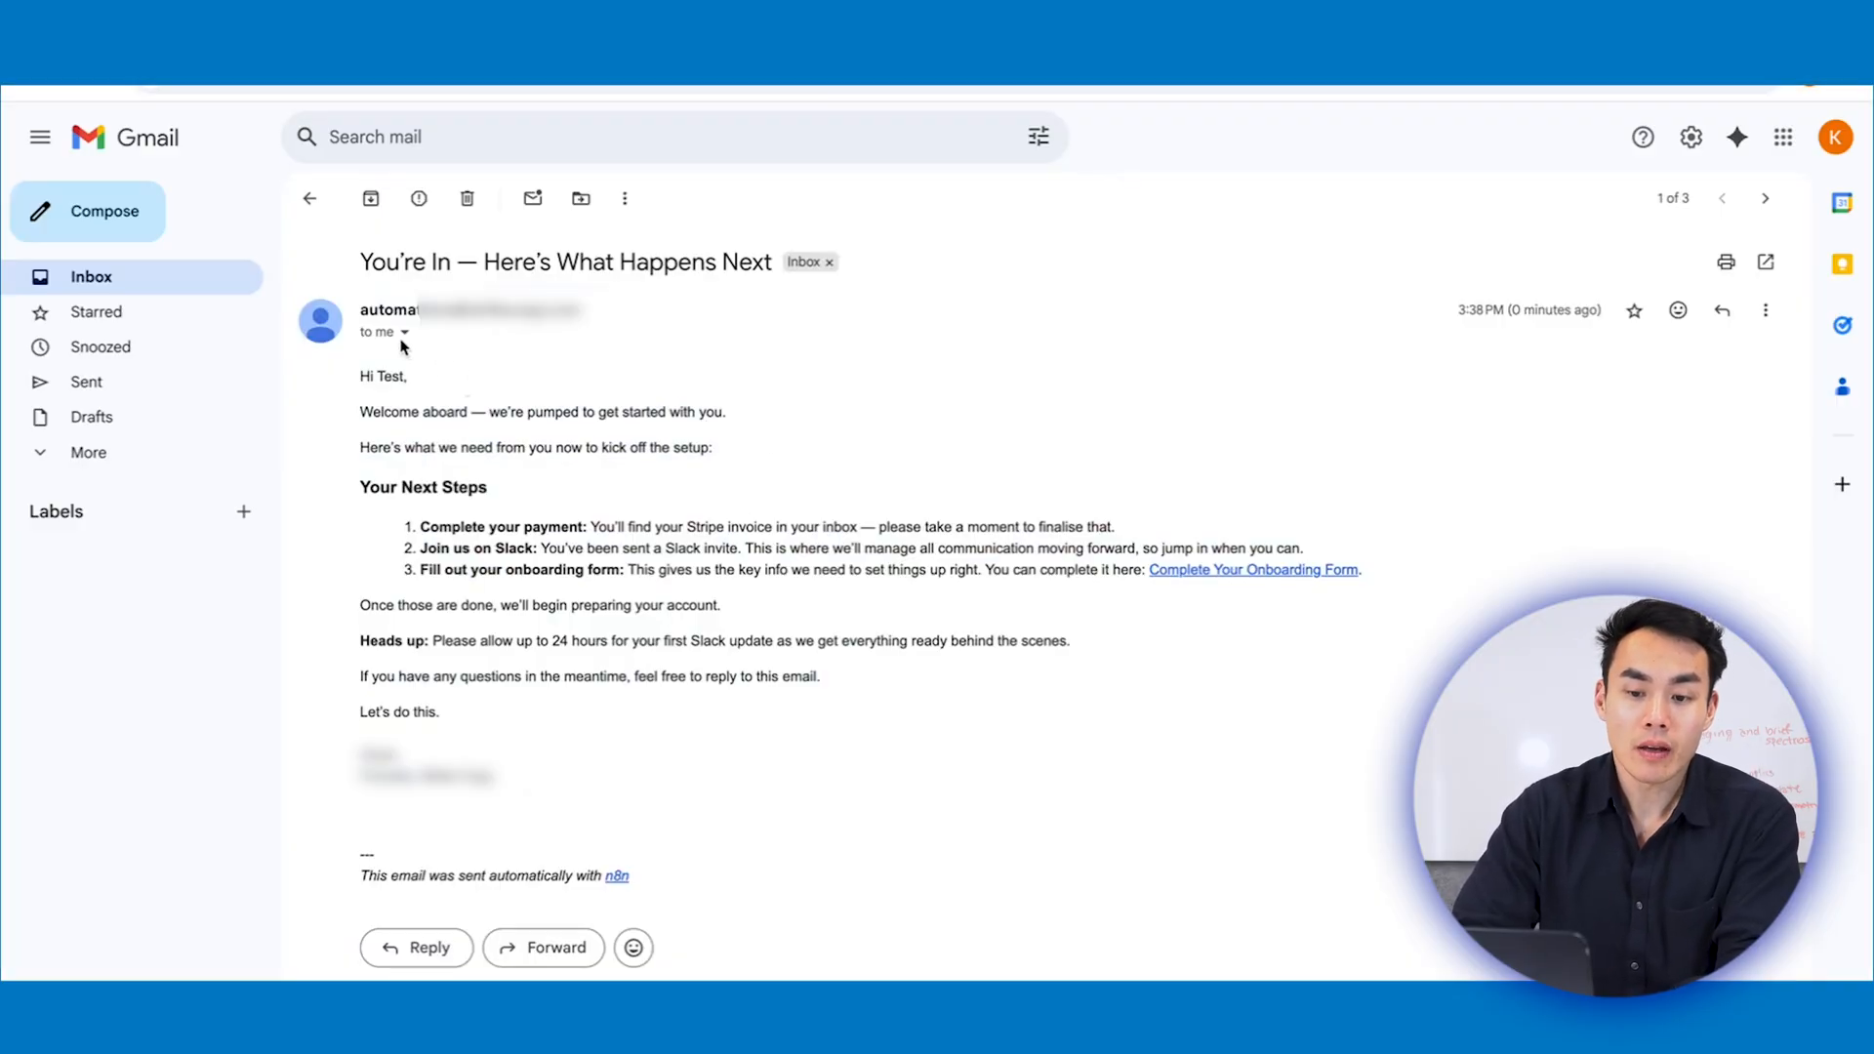
Step: Return to the Gmail proposal email with its six case-study attachments
click(1722, 197)
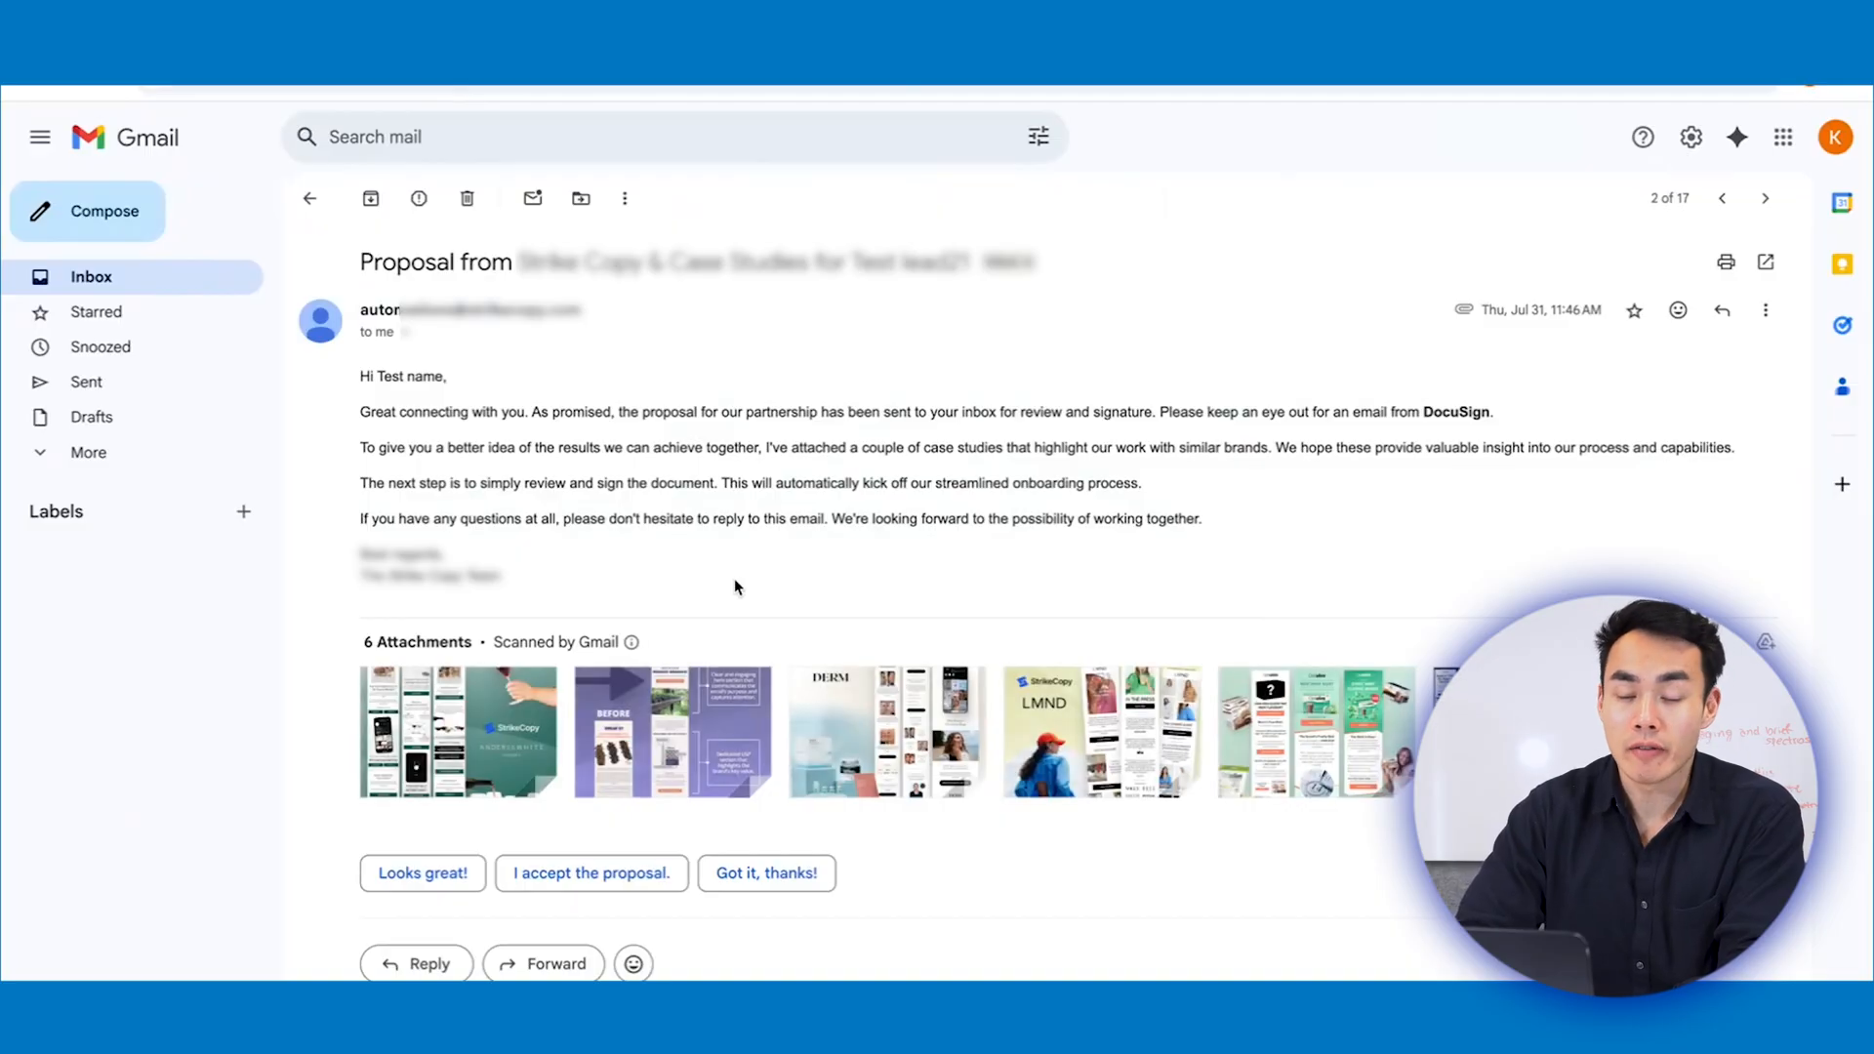
mouse_move(671, 731)
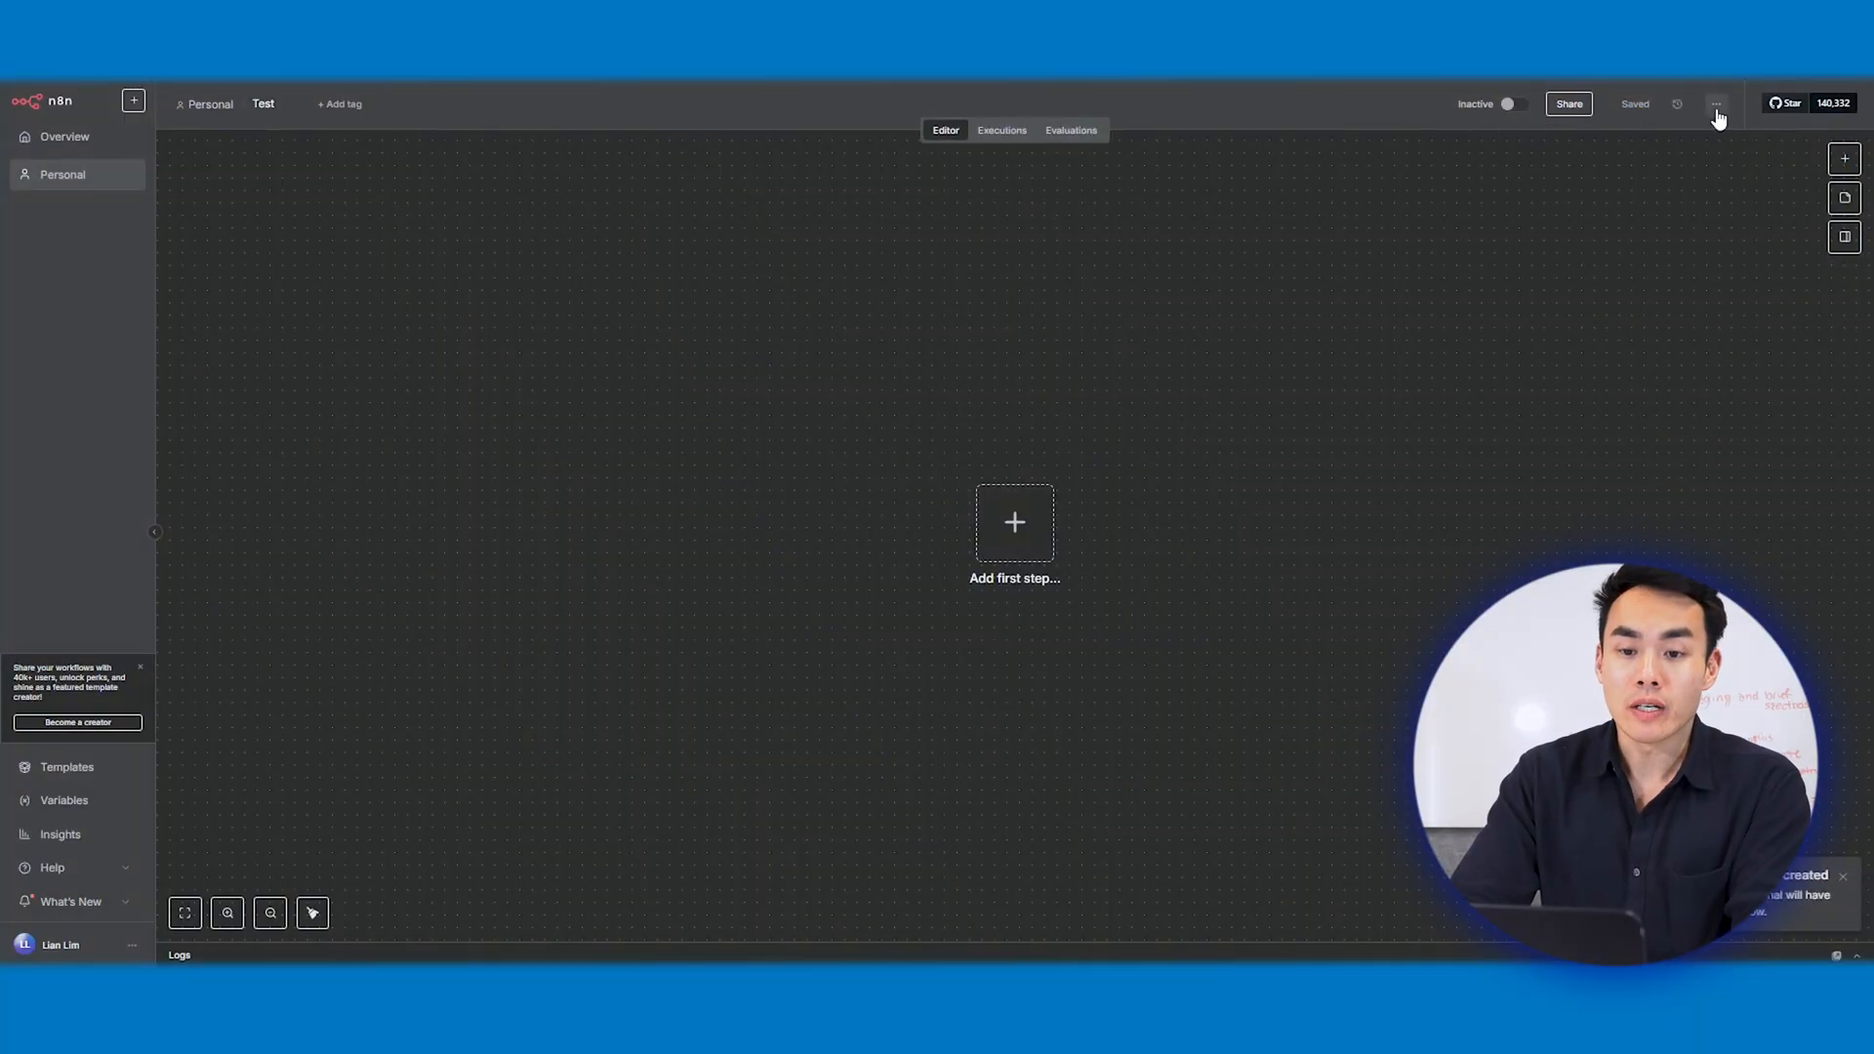
Step: Import the onboarding workflow JSON into Test and open Send DocuSign Envelope (90D - Aus)
click(1716, 104)
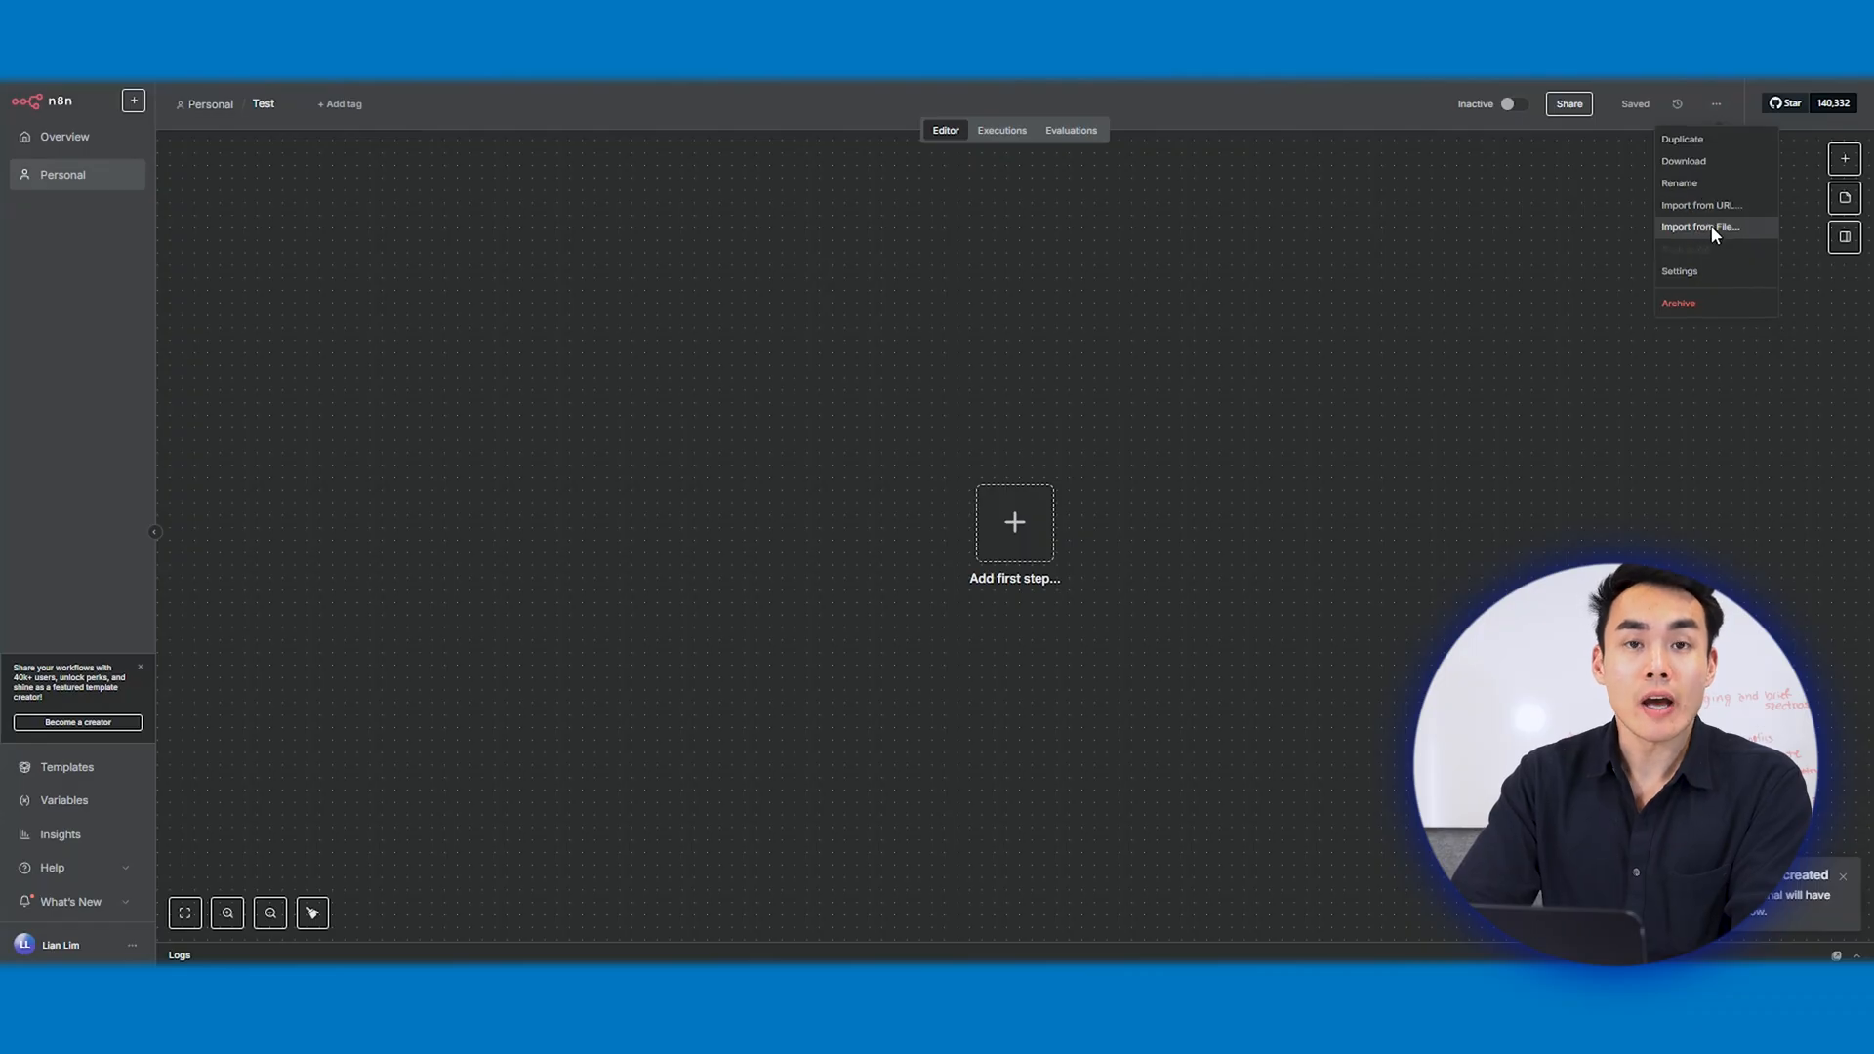
click(1701, 227)
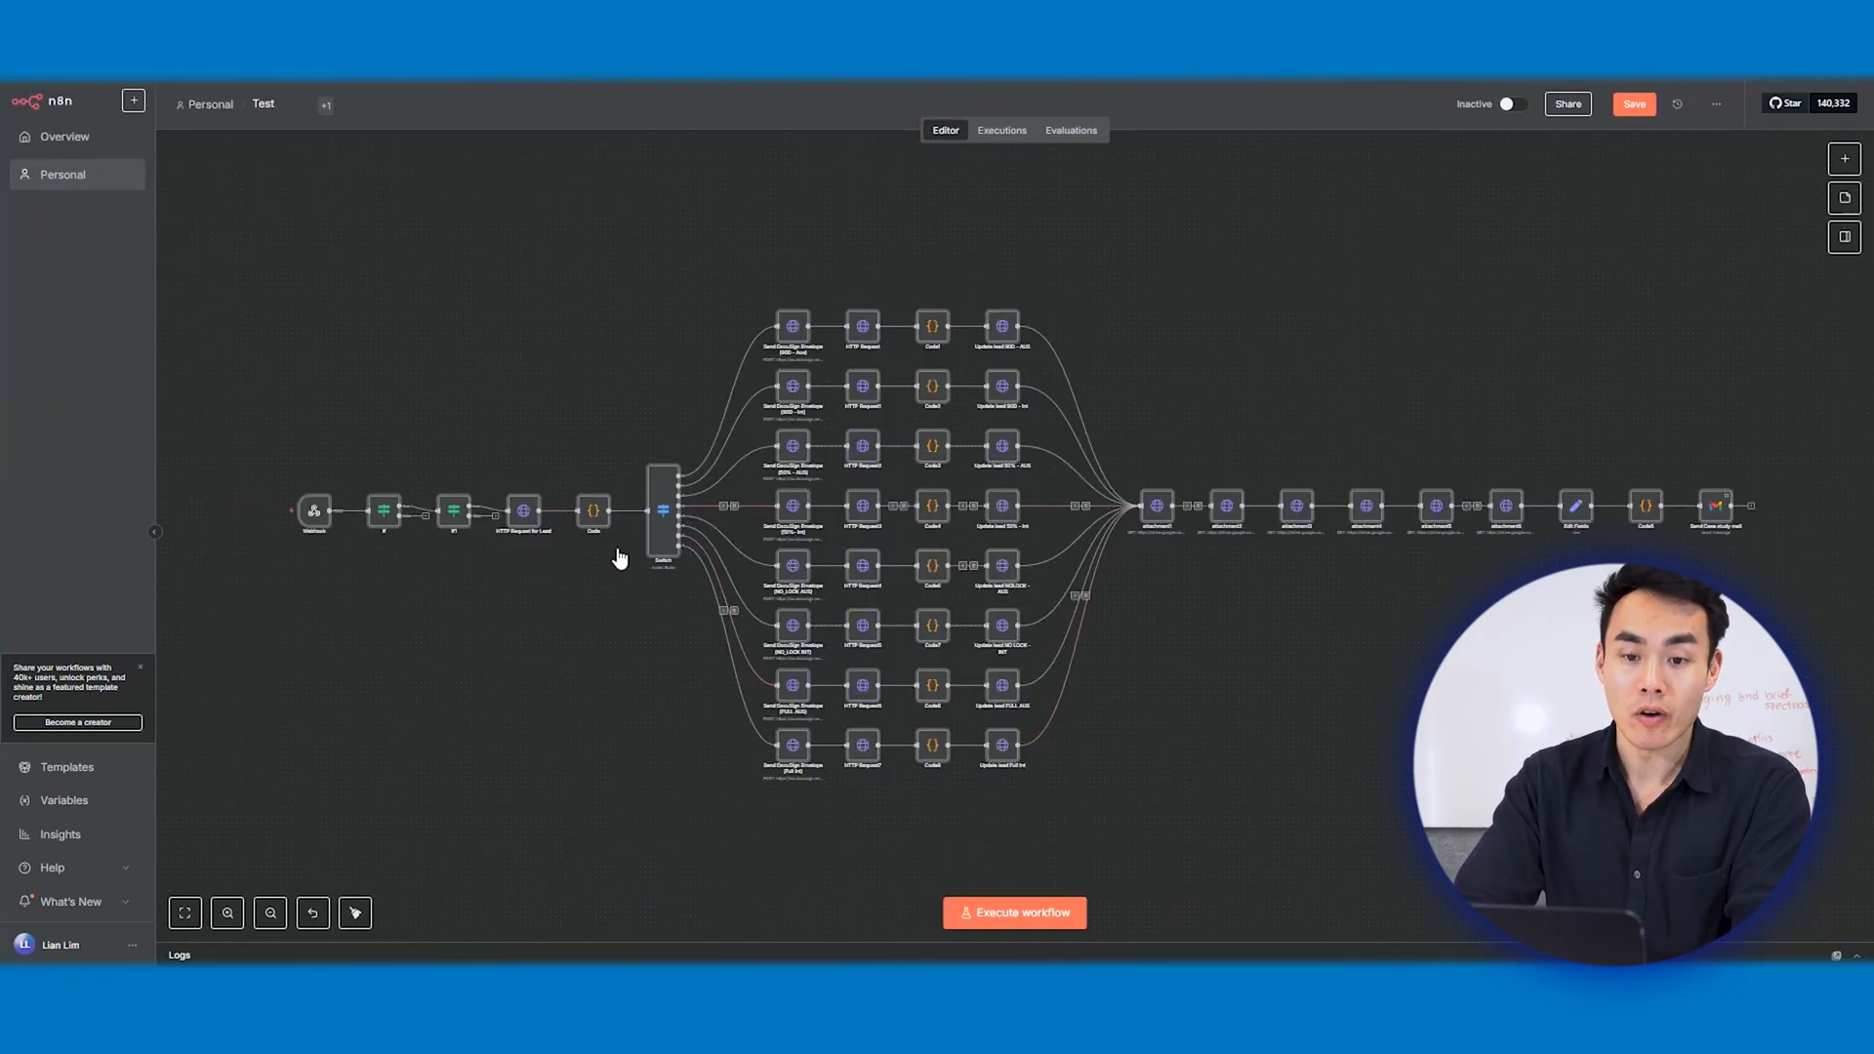
double_click(793, 326)
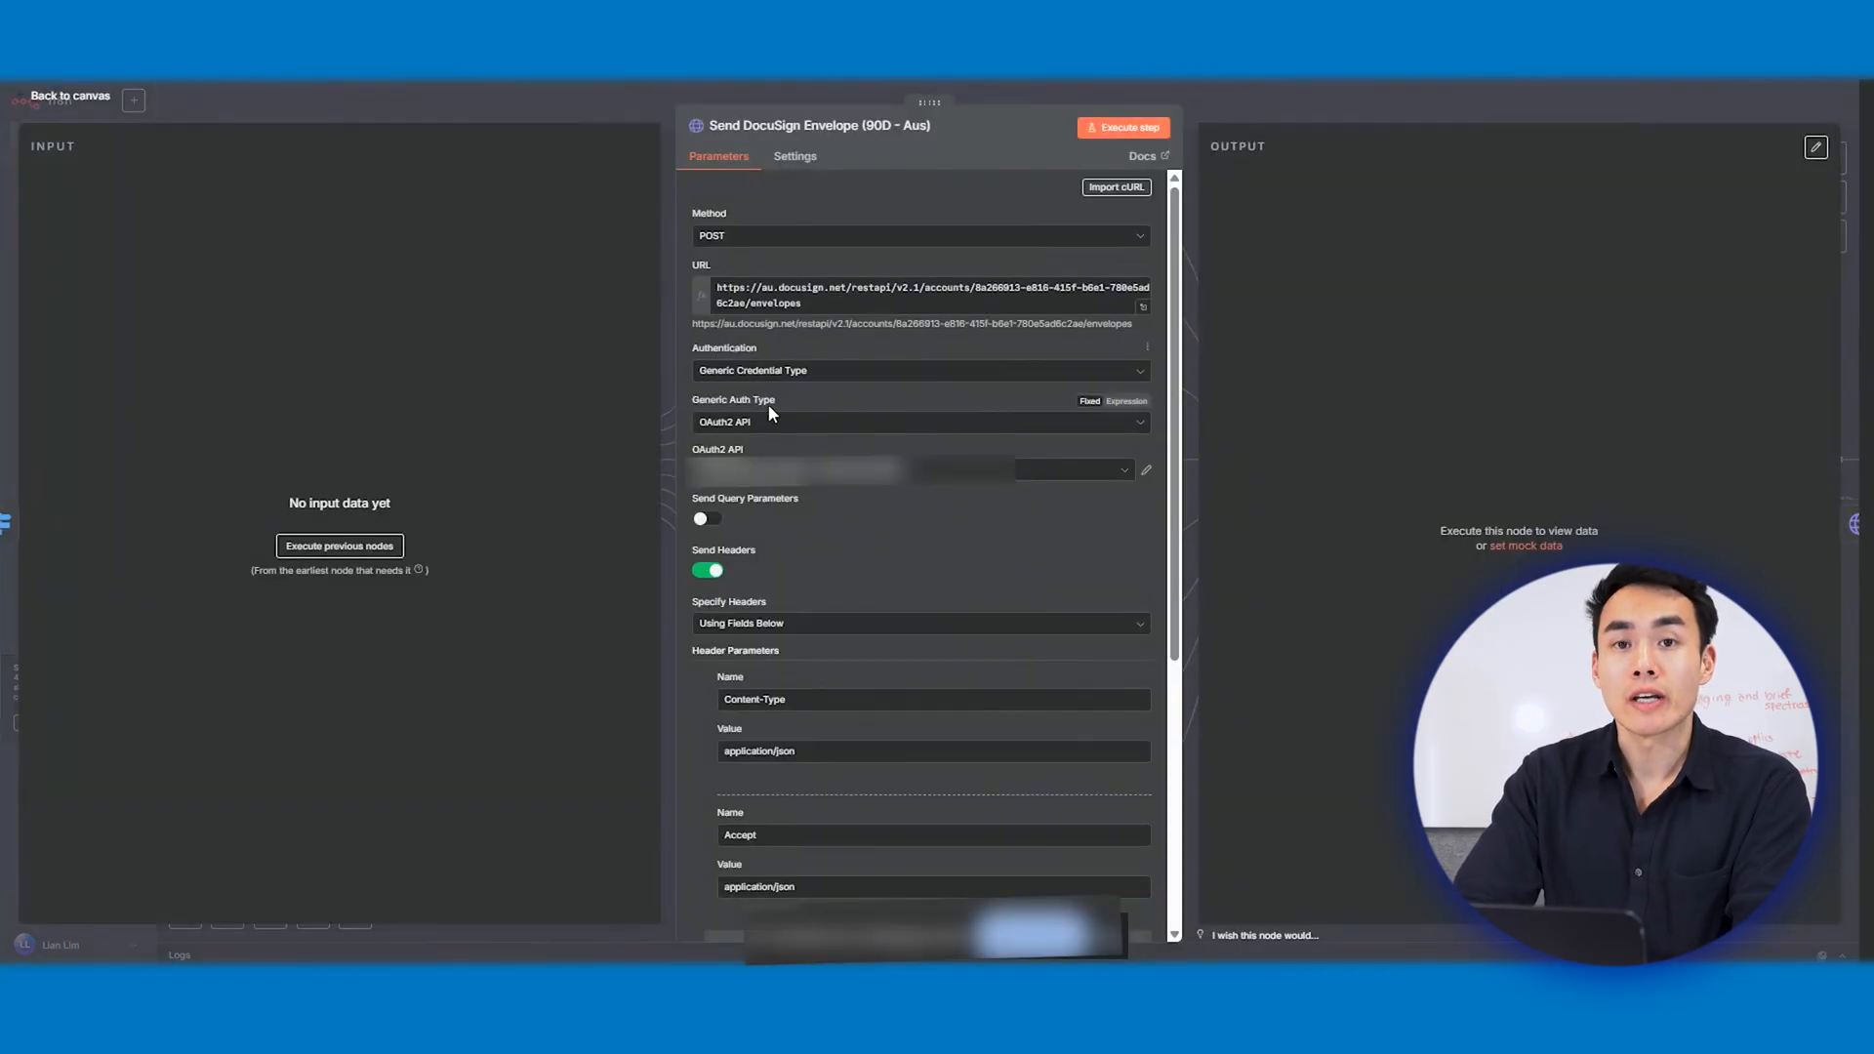
mouse_move(884, 540)
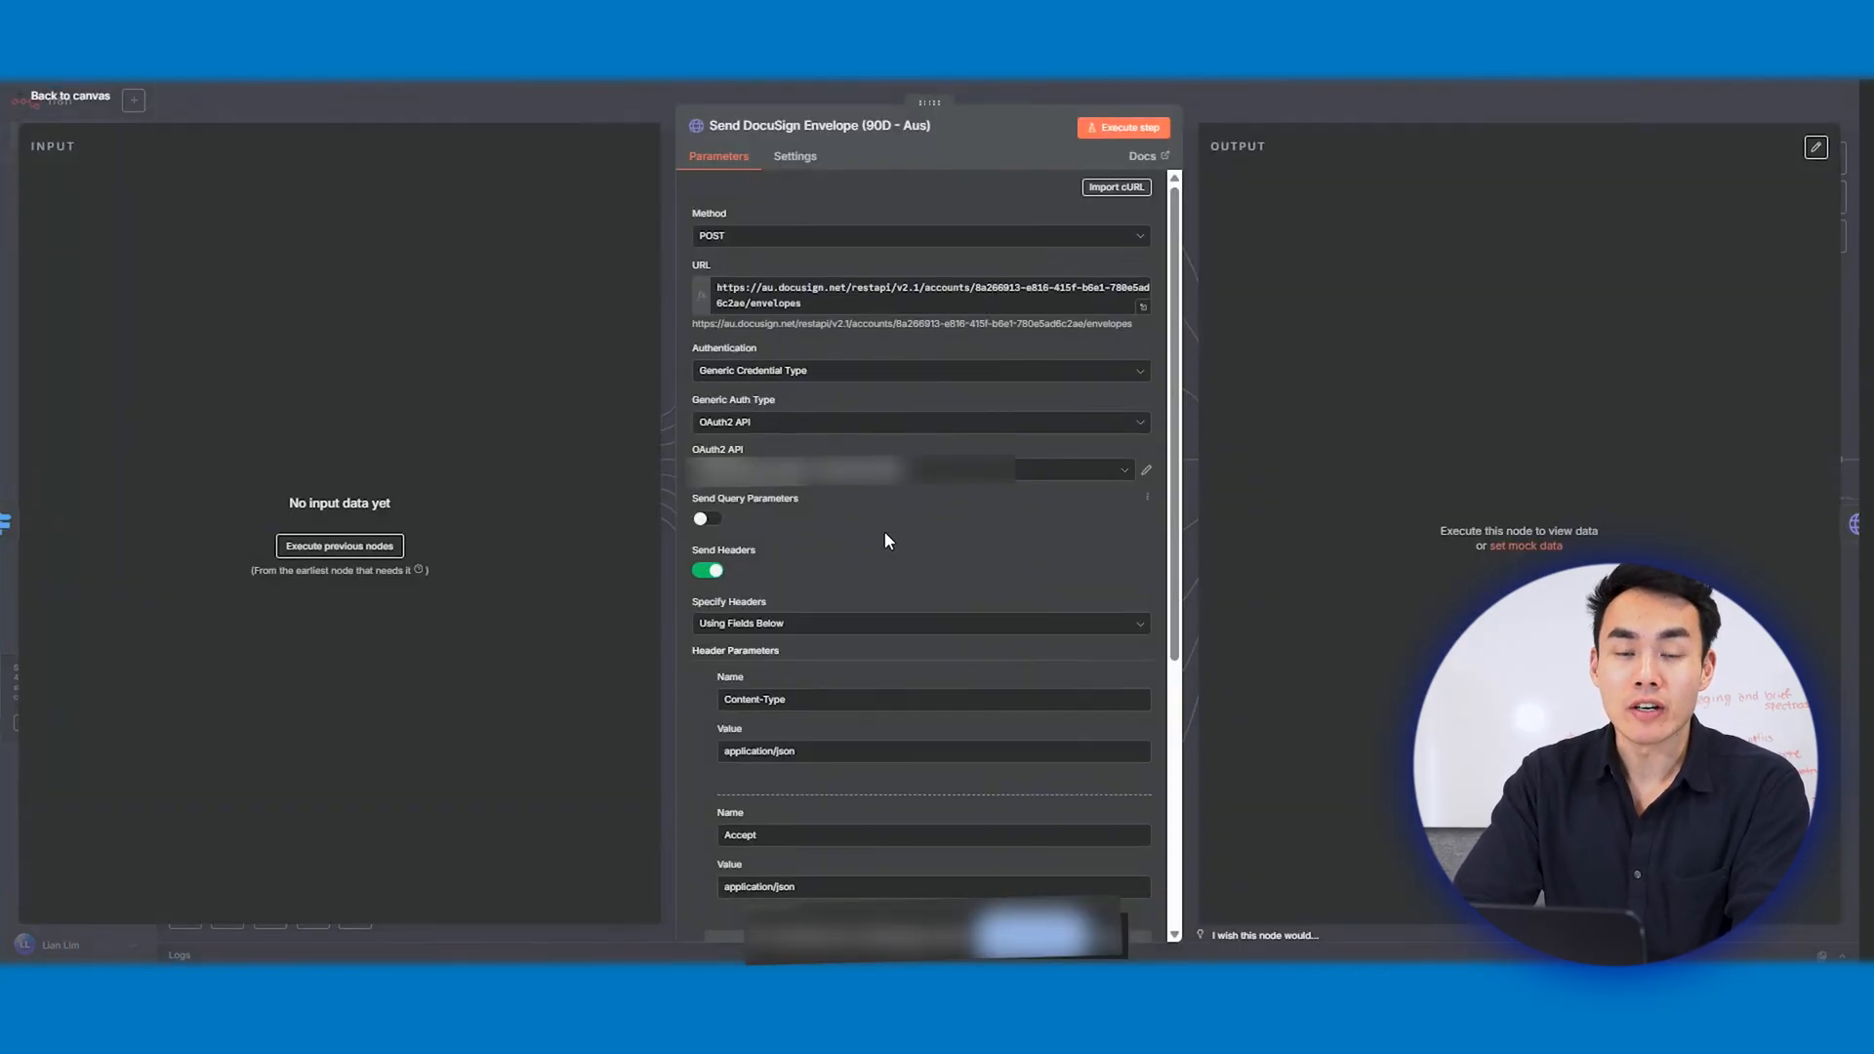